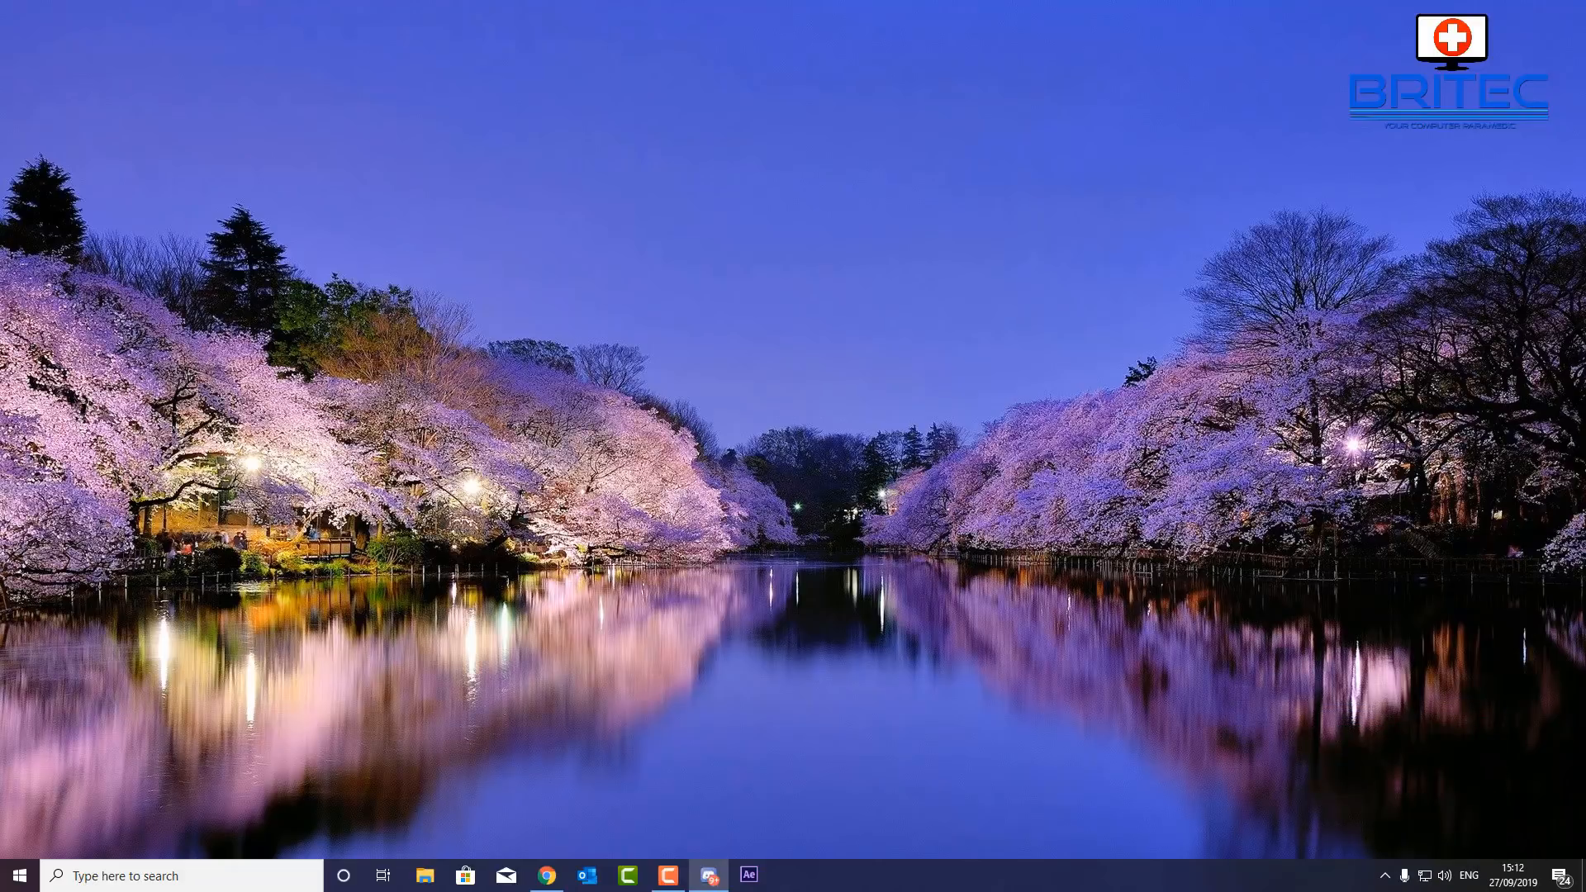
mouse_move(792, 738)
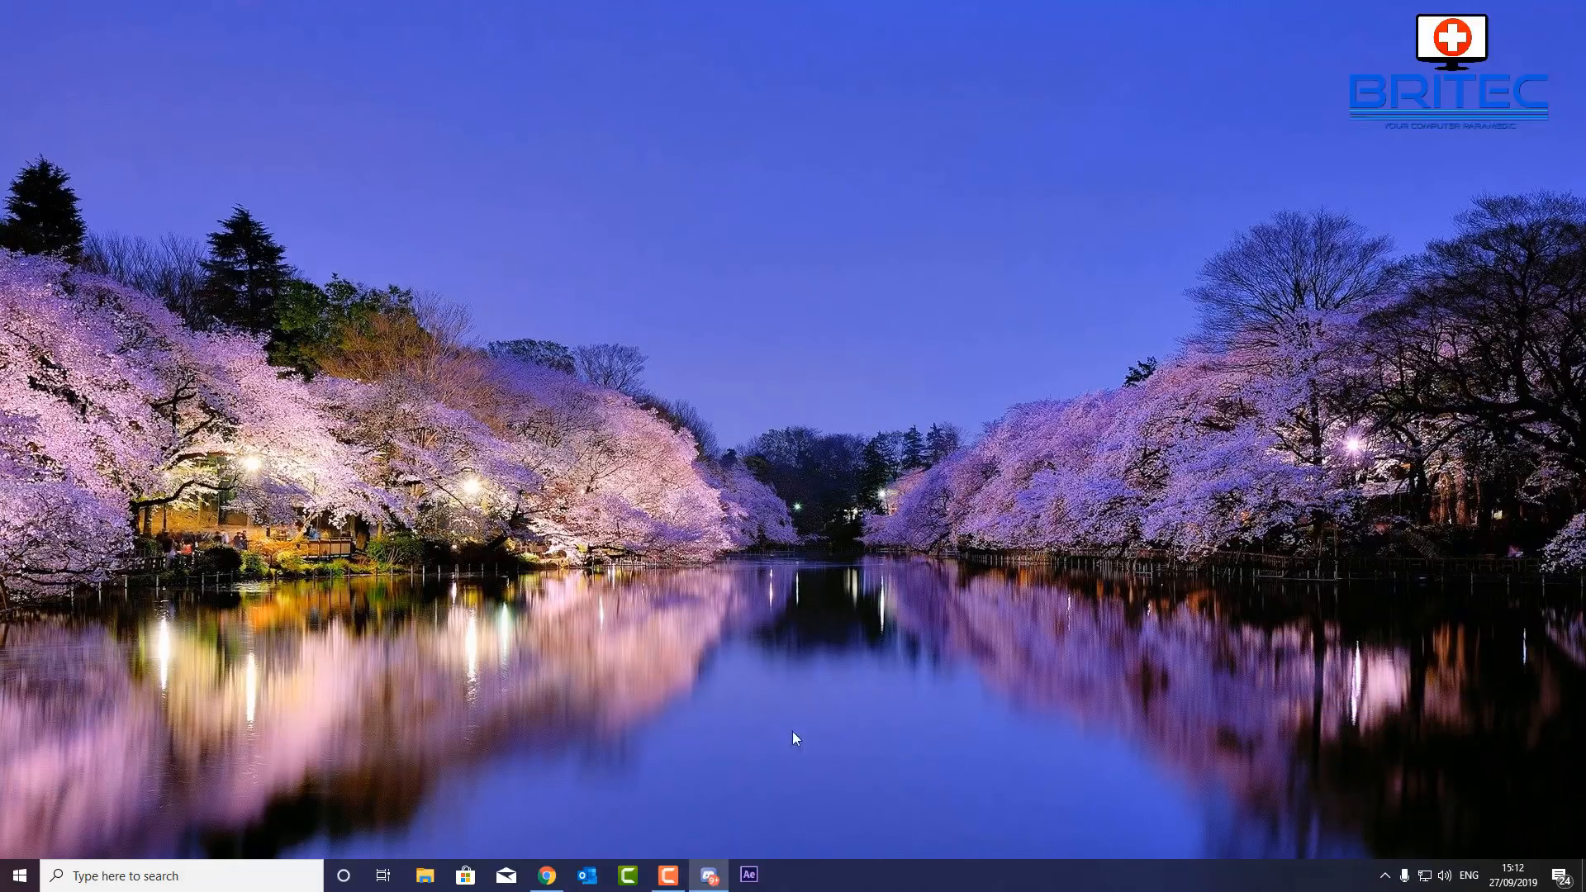
Download the free AOMEI PE Builder installer from its product page in Chrome
click(545, 874)
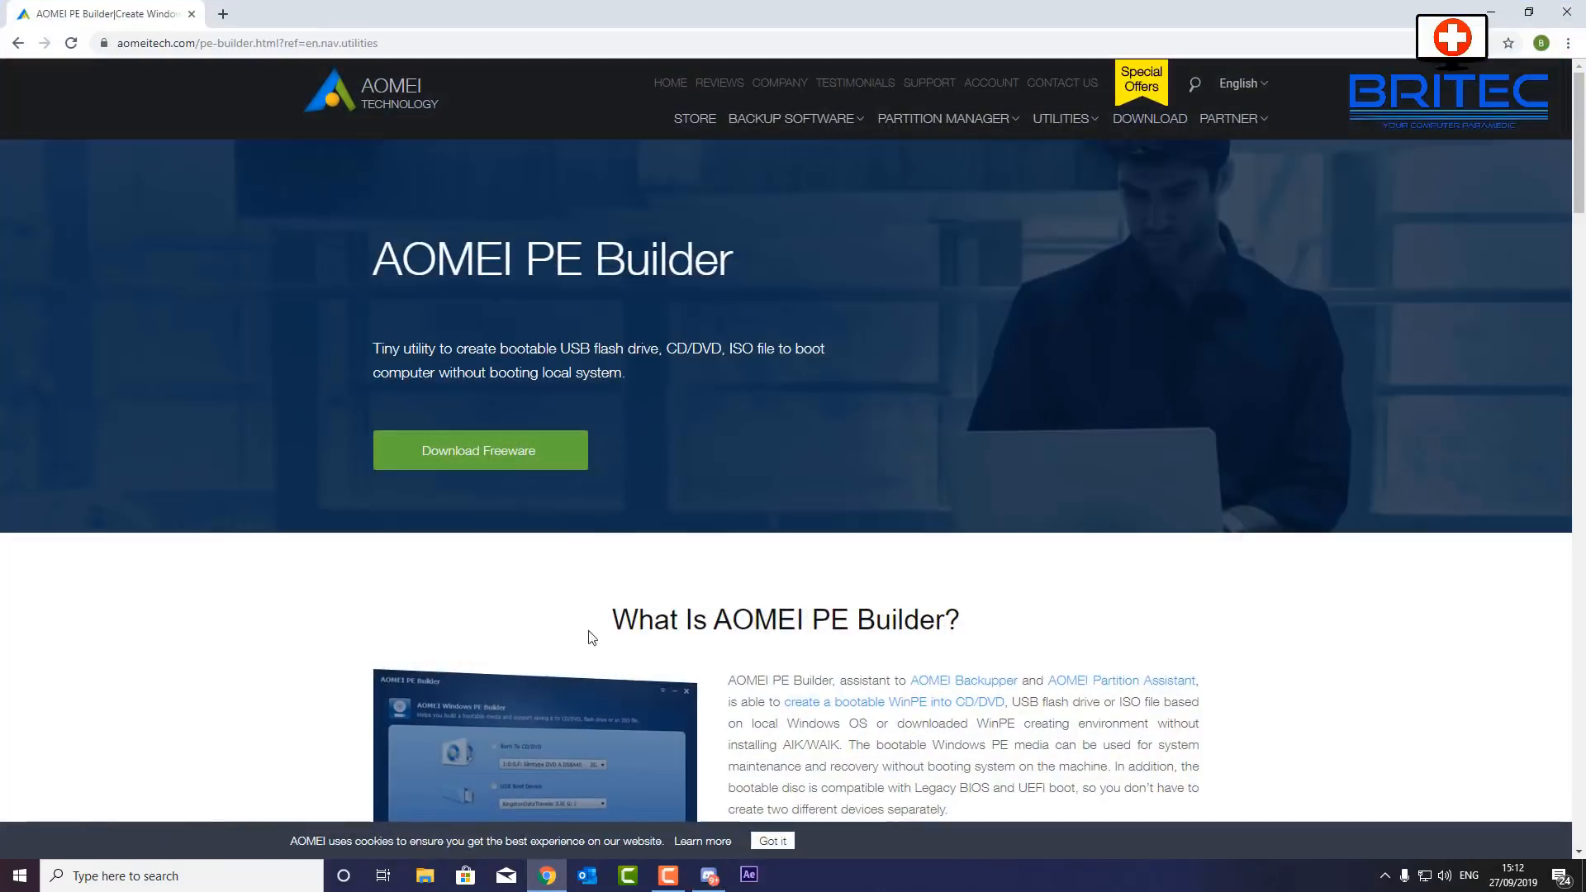
mouse_move(576, 578)
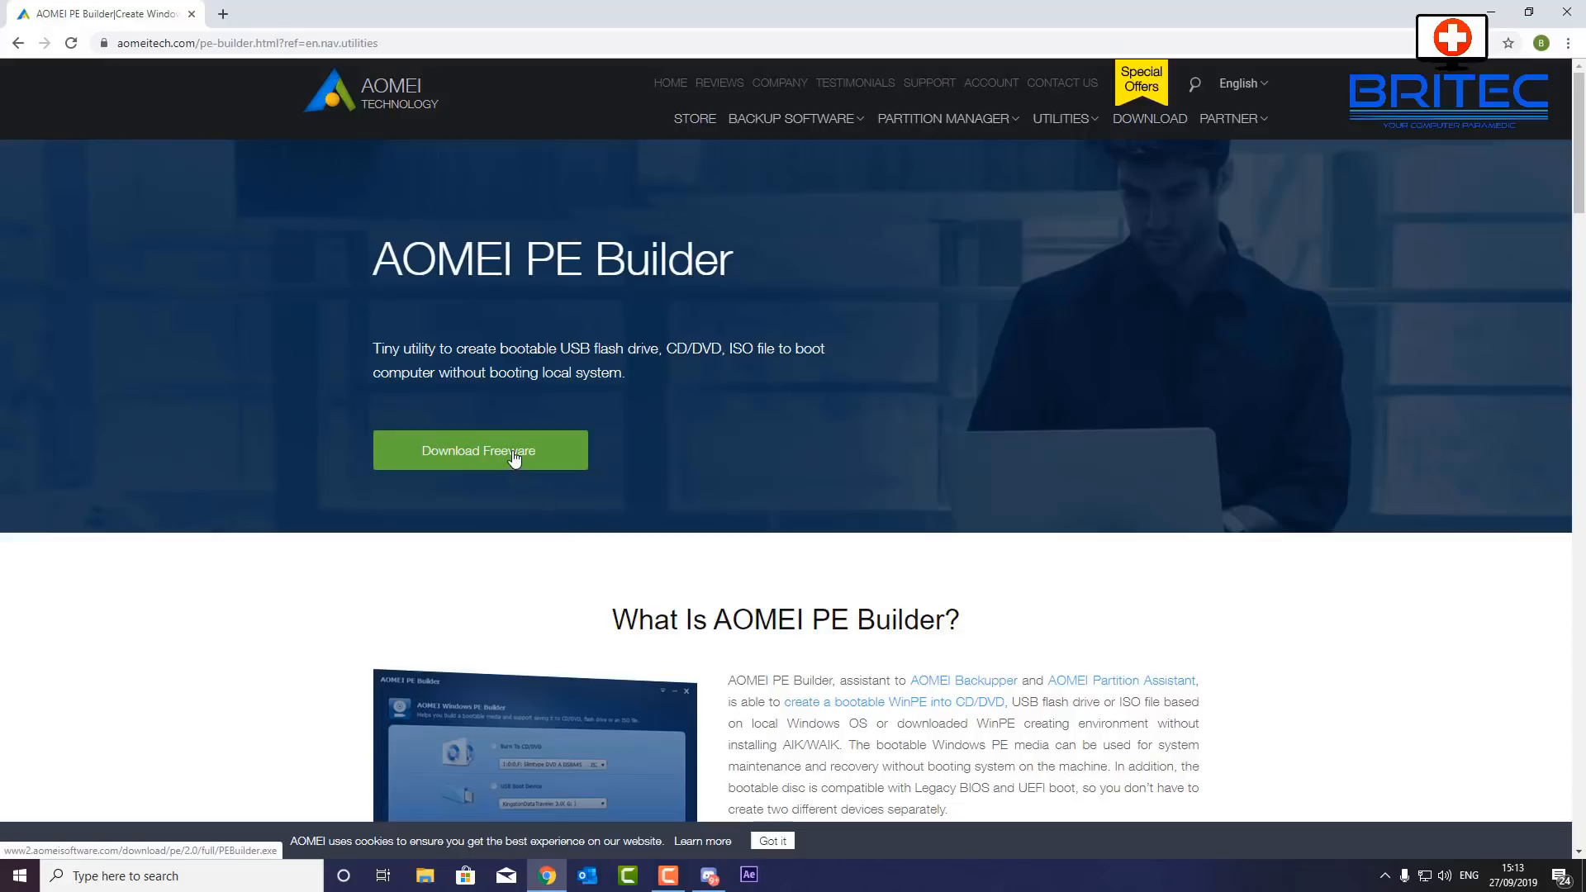
click(479, 450)
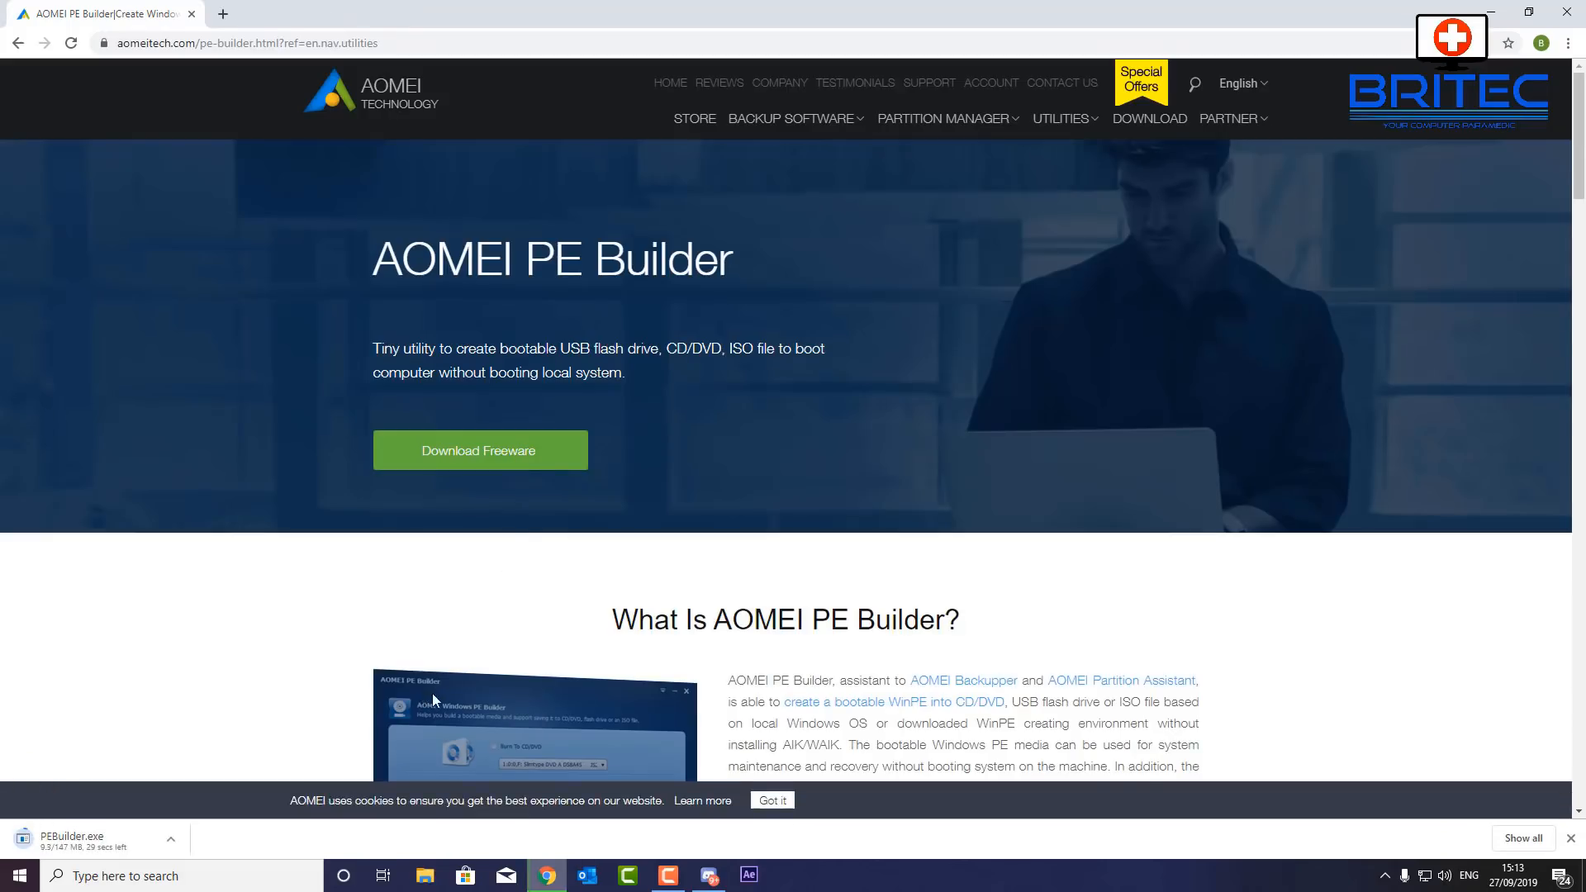
mouse_move(130, 850)
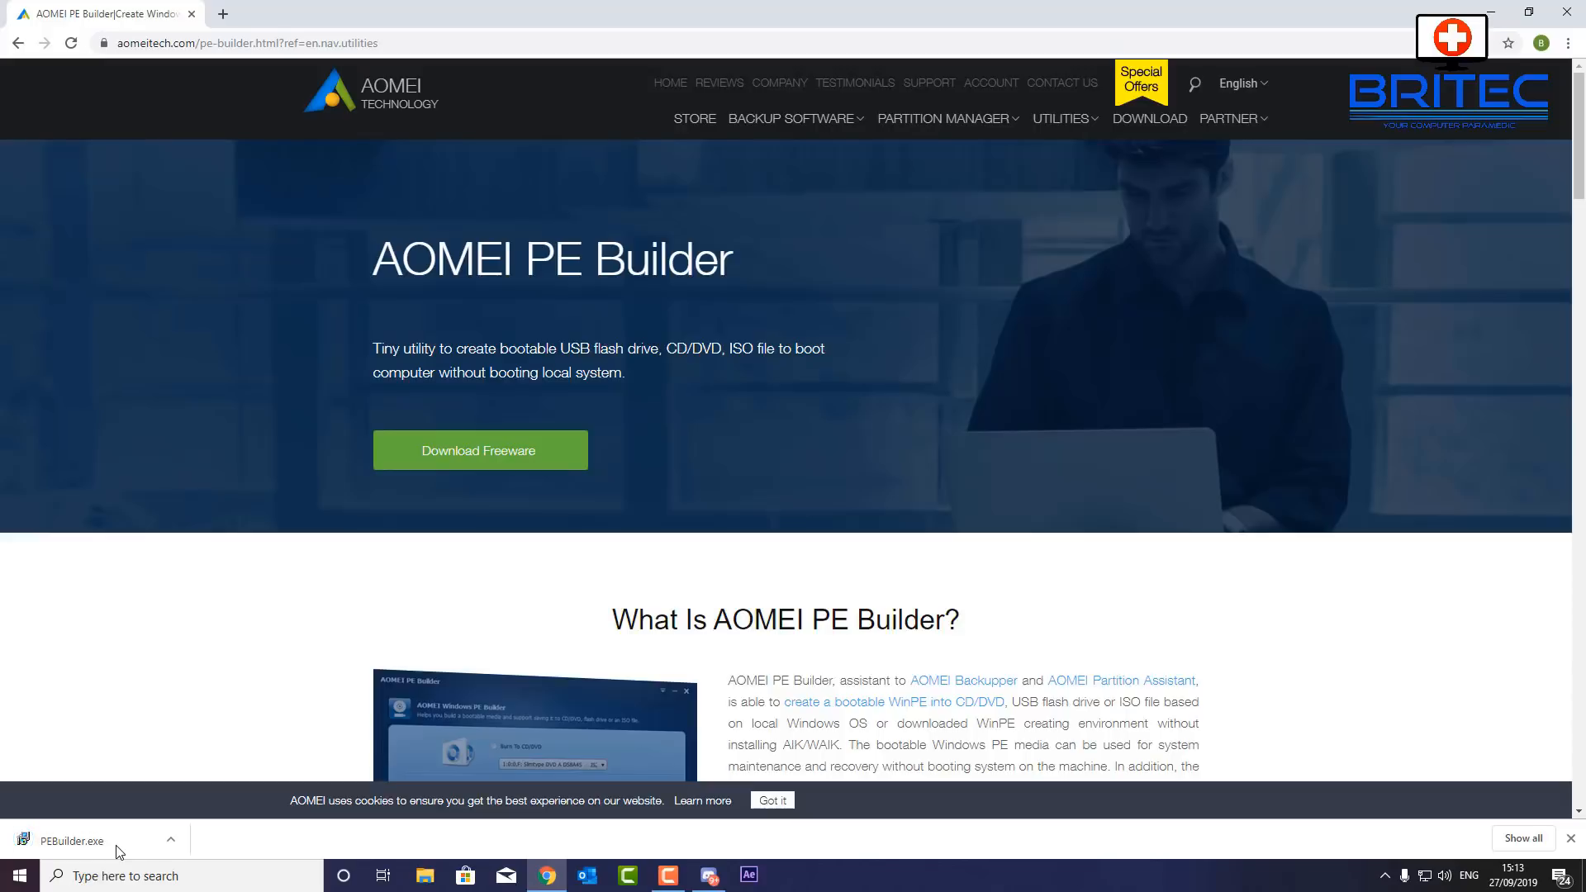
Run PEBuilder.exe, accept the license and keep the default install and Start Menu folders
click(70, 841)
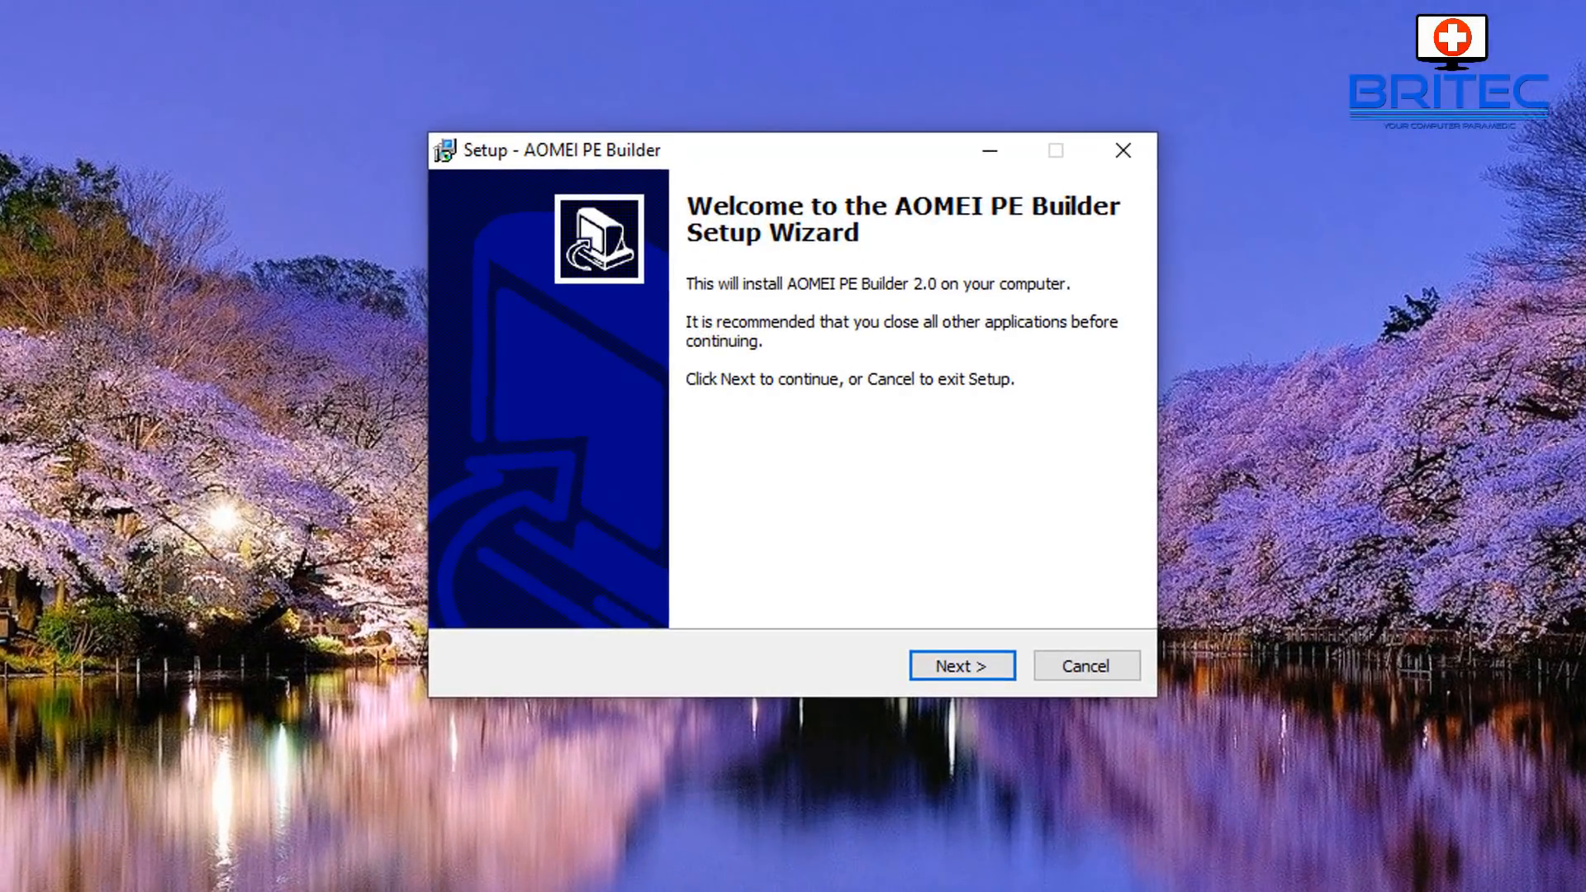
mouse_move(997, 762)
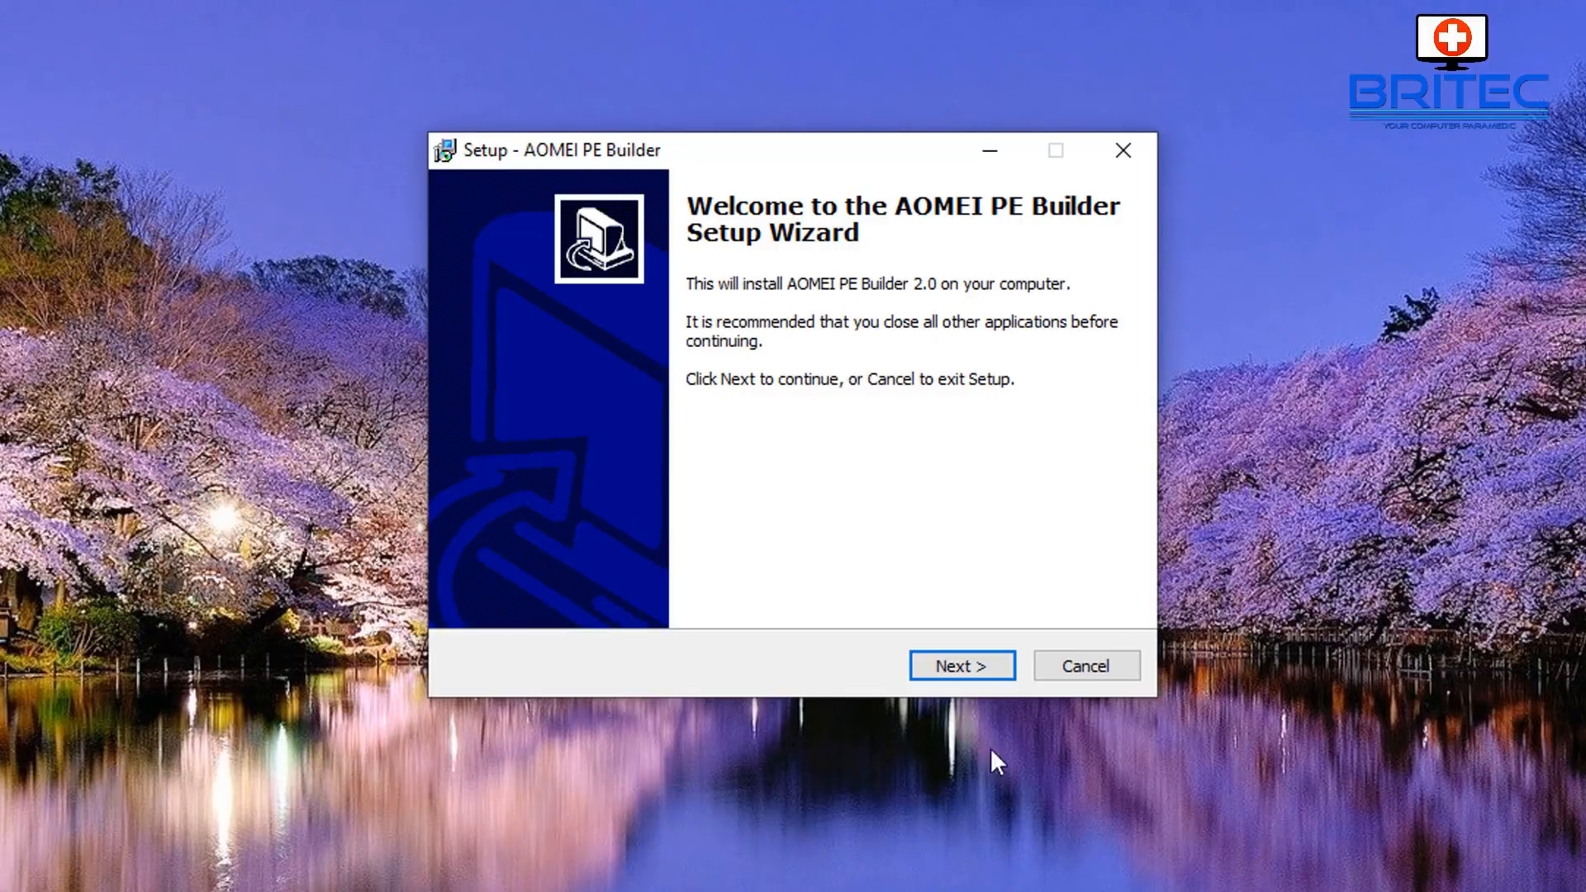
click(959, 666)
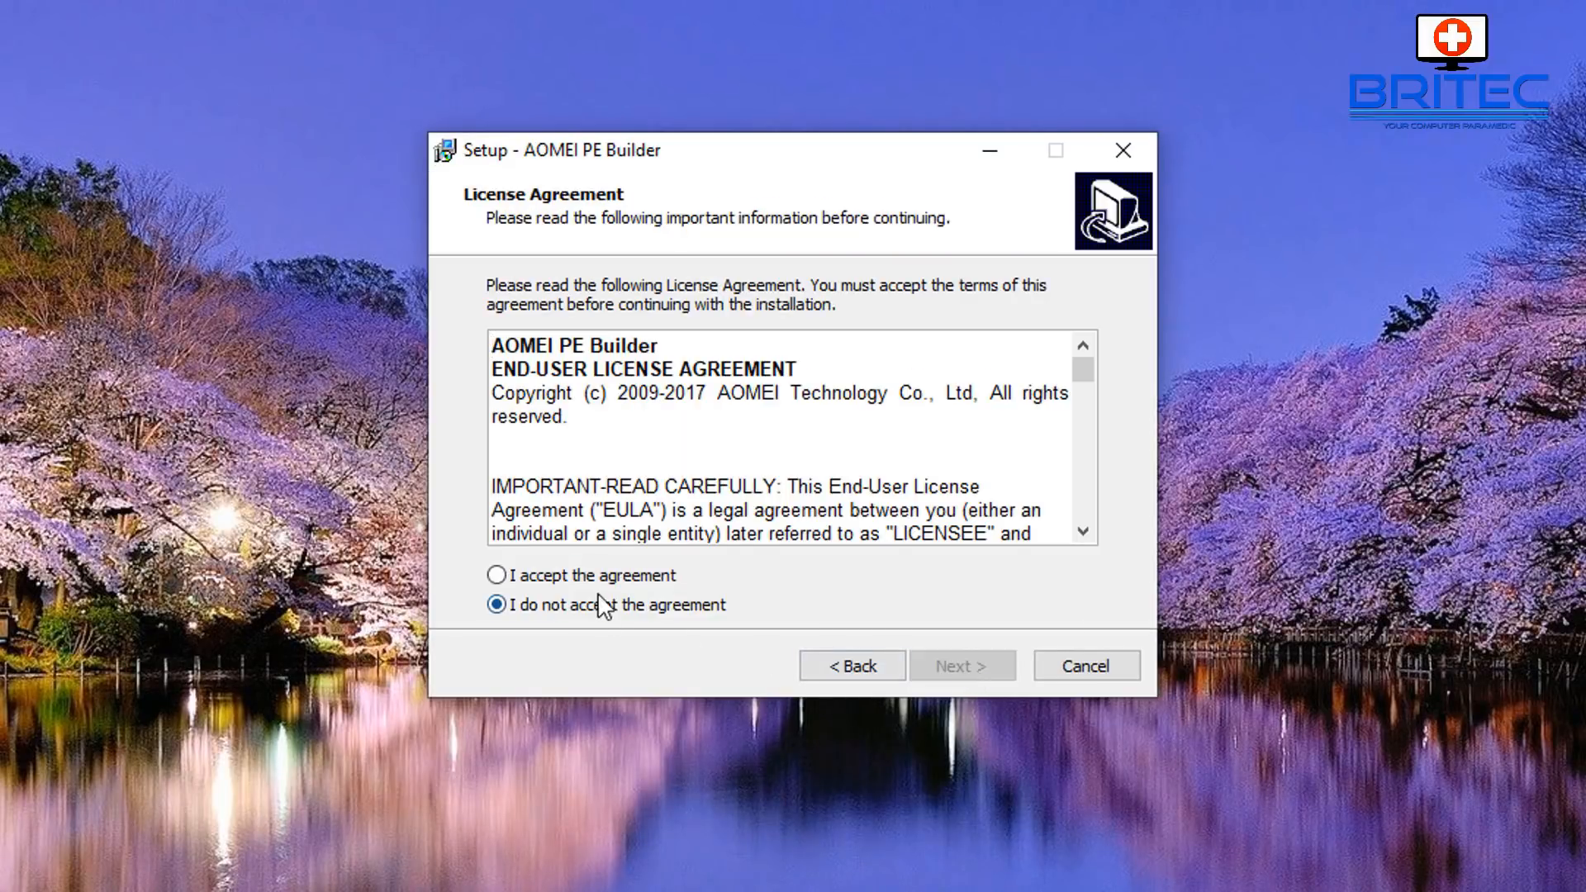
click(496, 575)
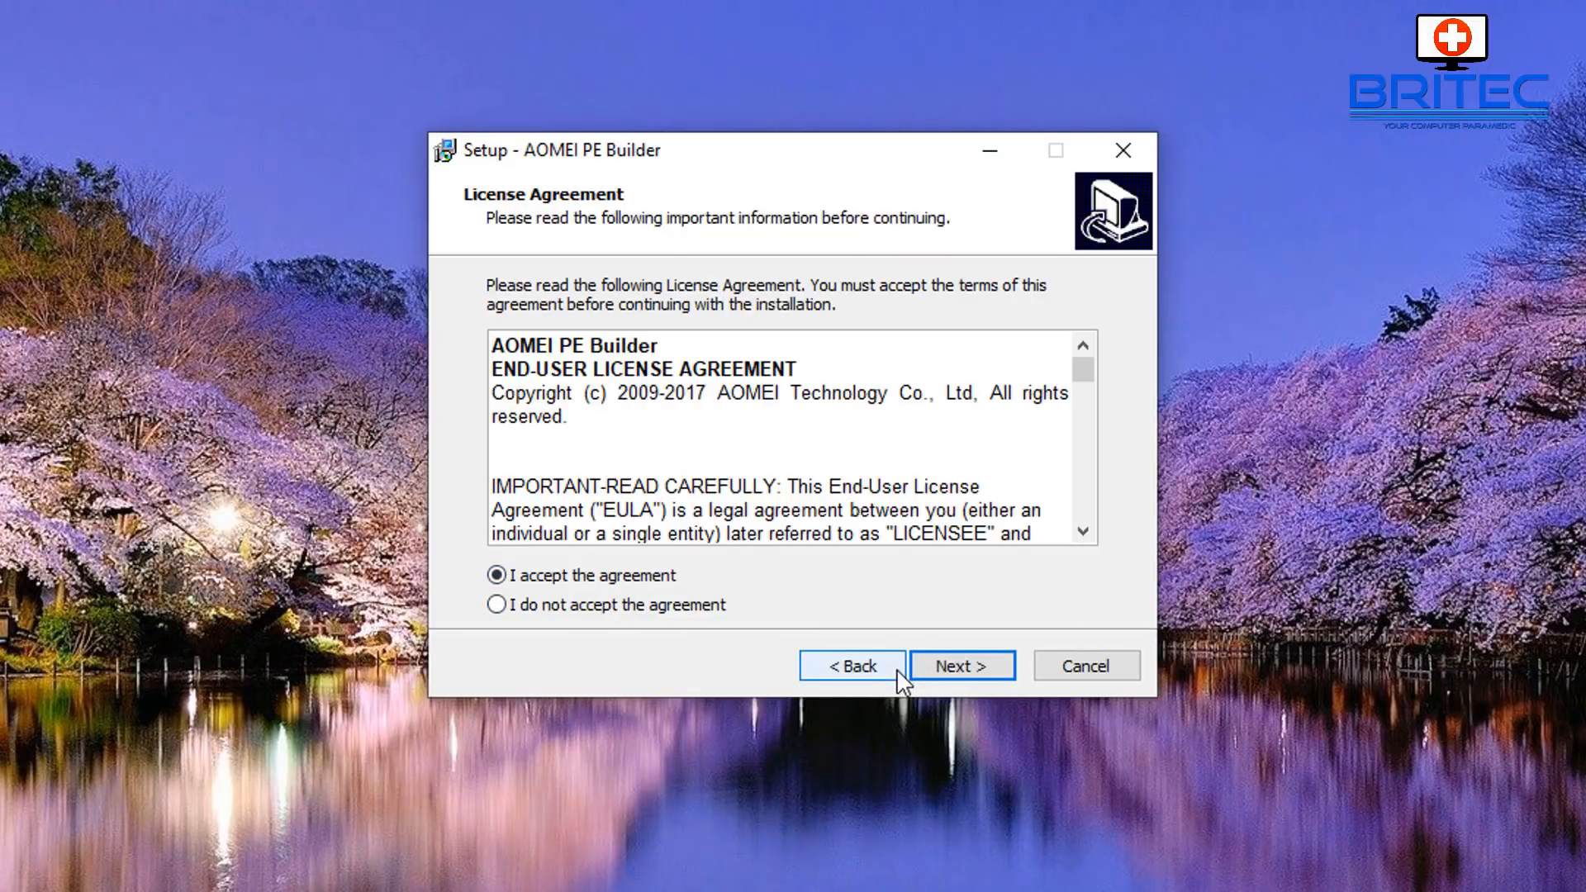
click(959, 666)
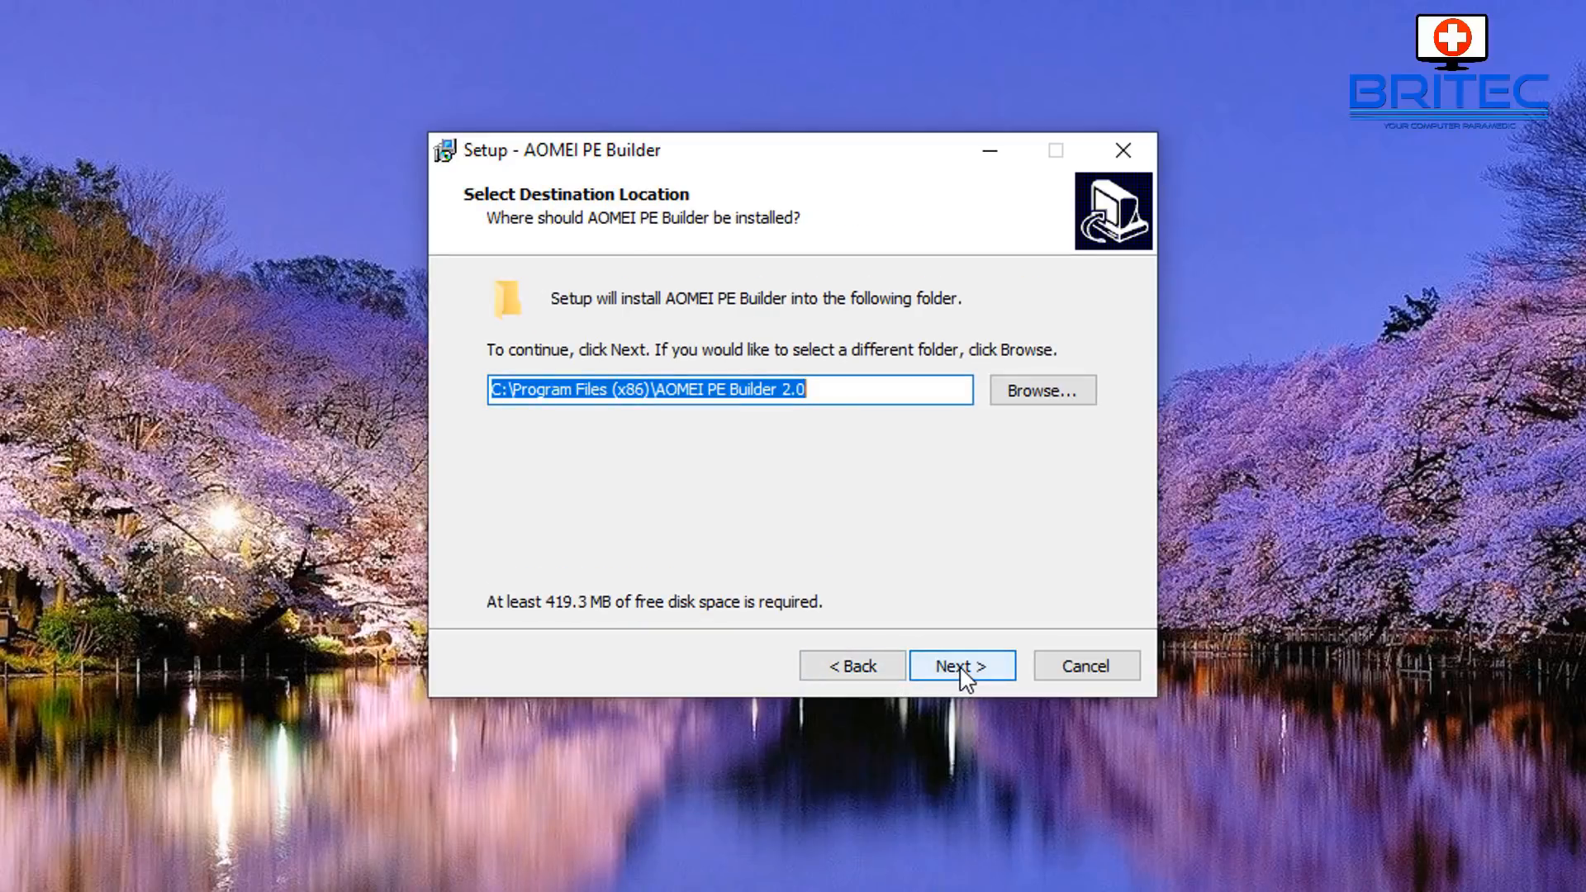
click(961, 666)
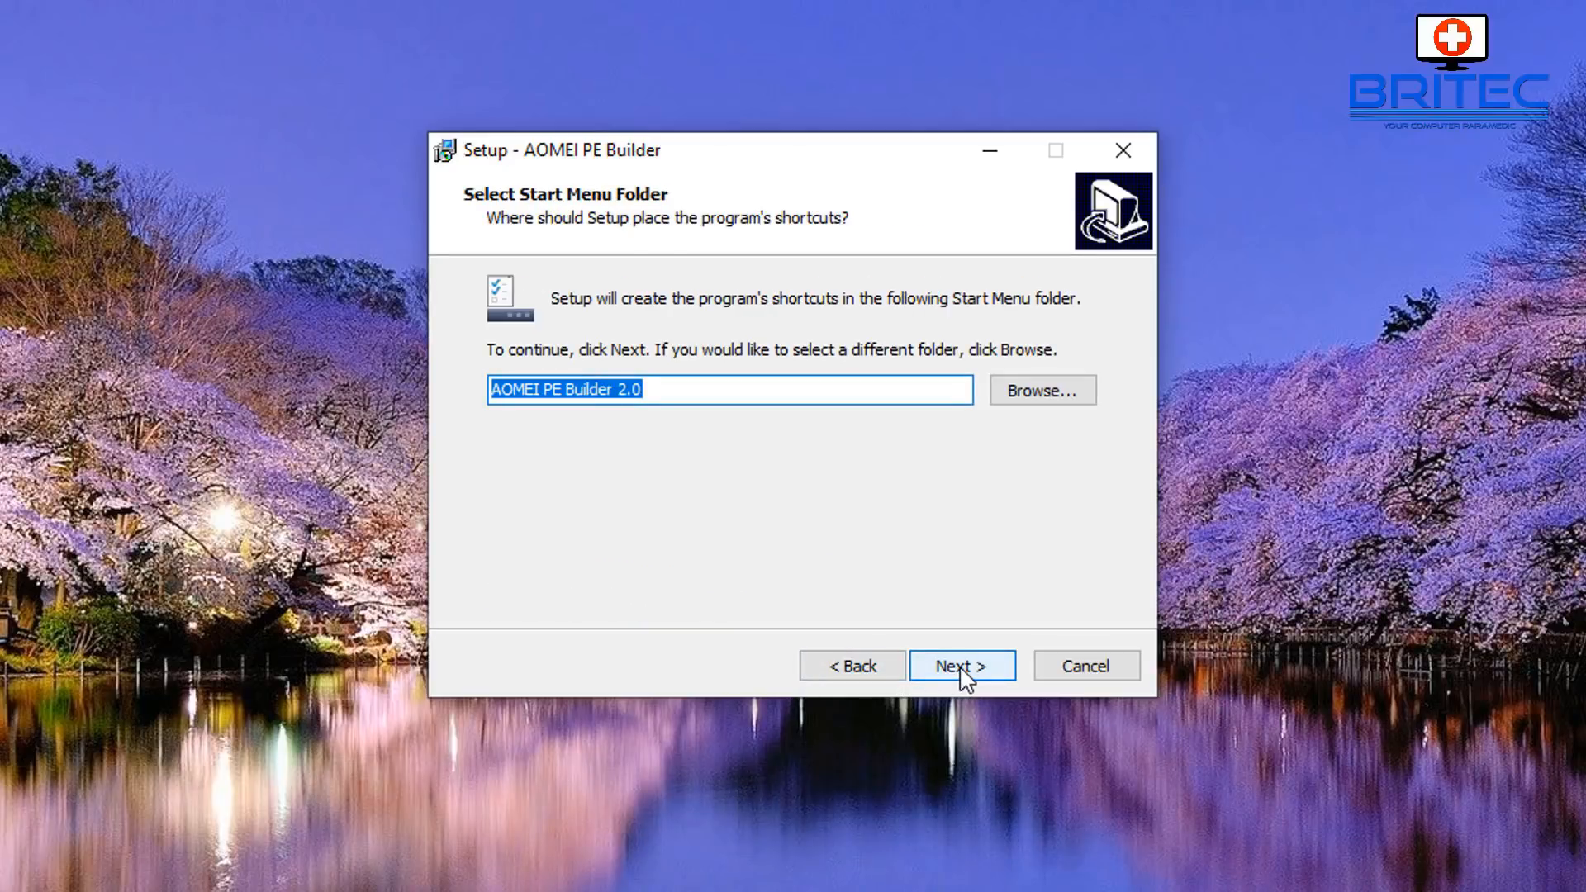
click(960, 666)
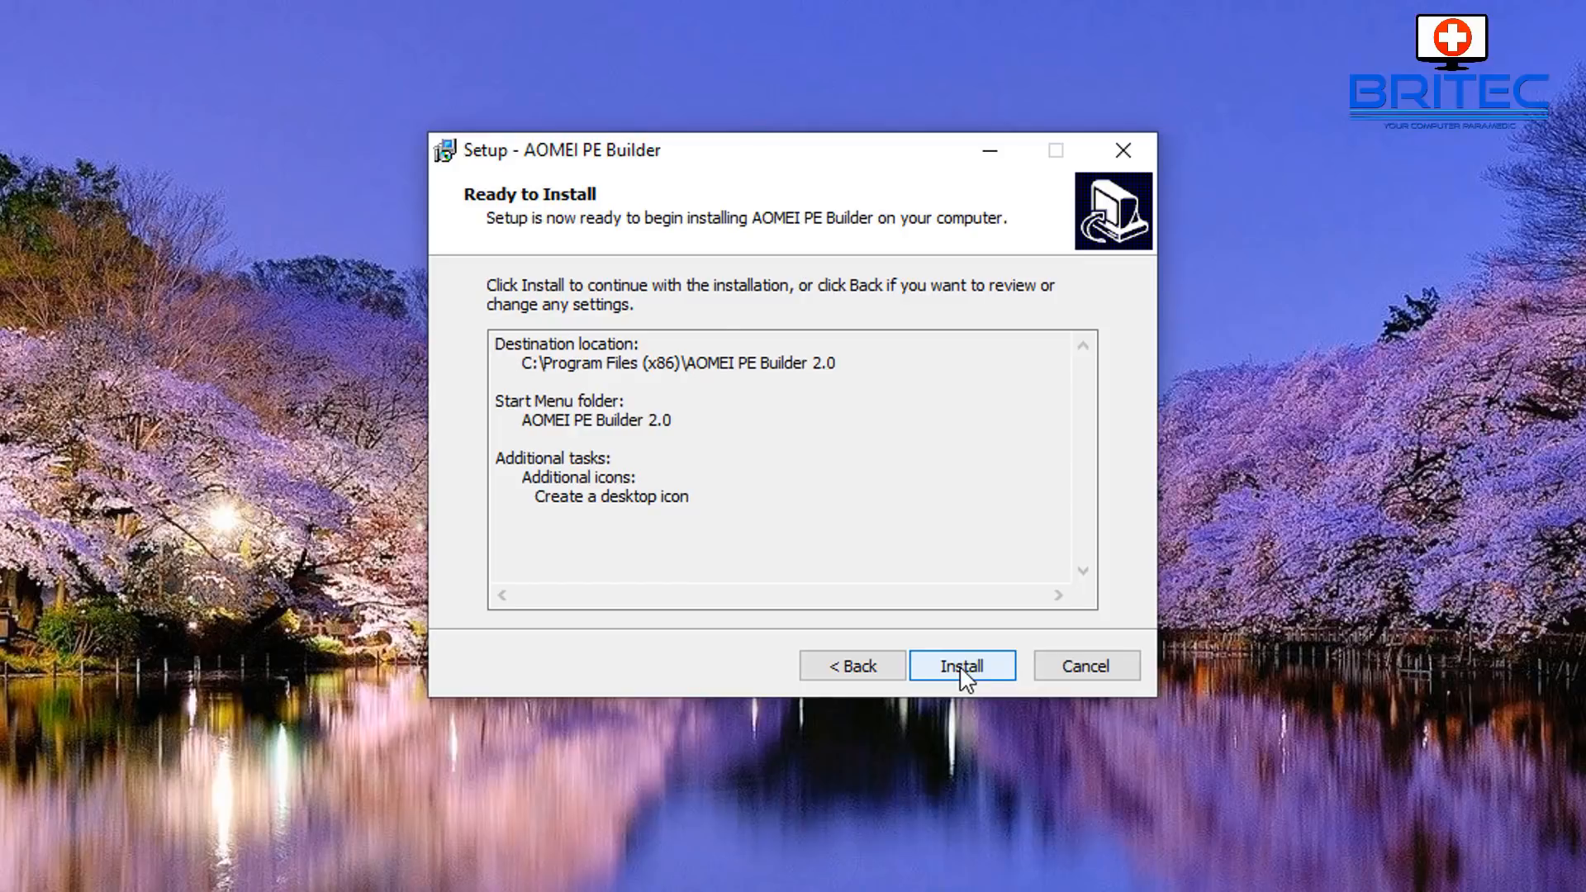
Install AOMEI PE Builder 2.0 and wait for the setup completion page
click(961, 666)
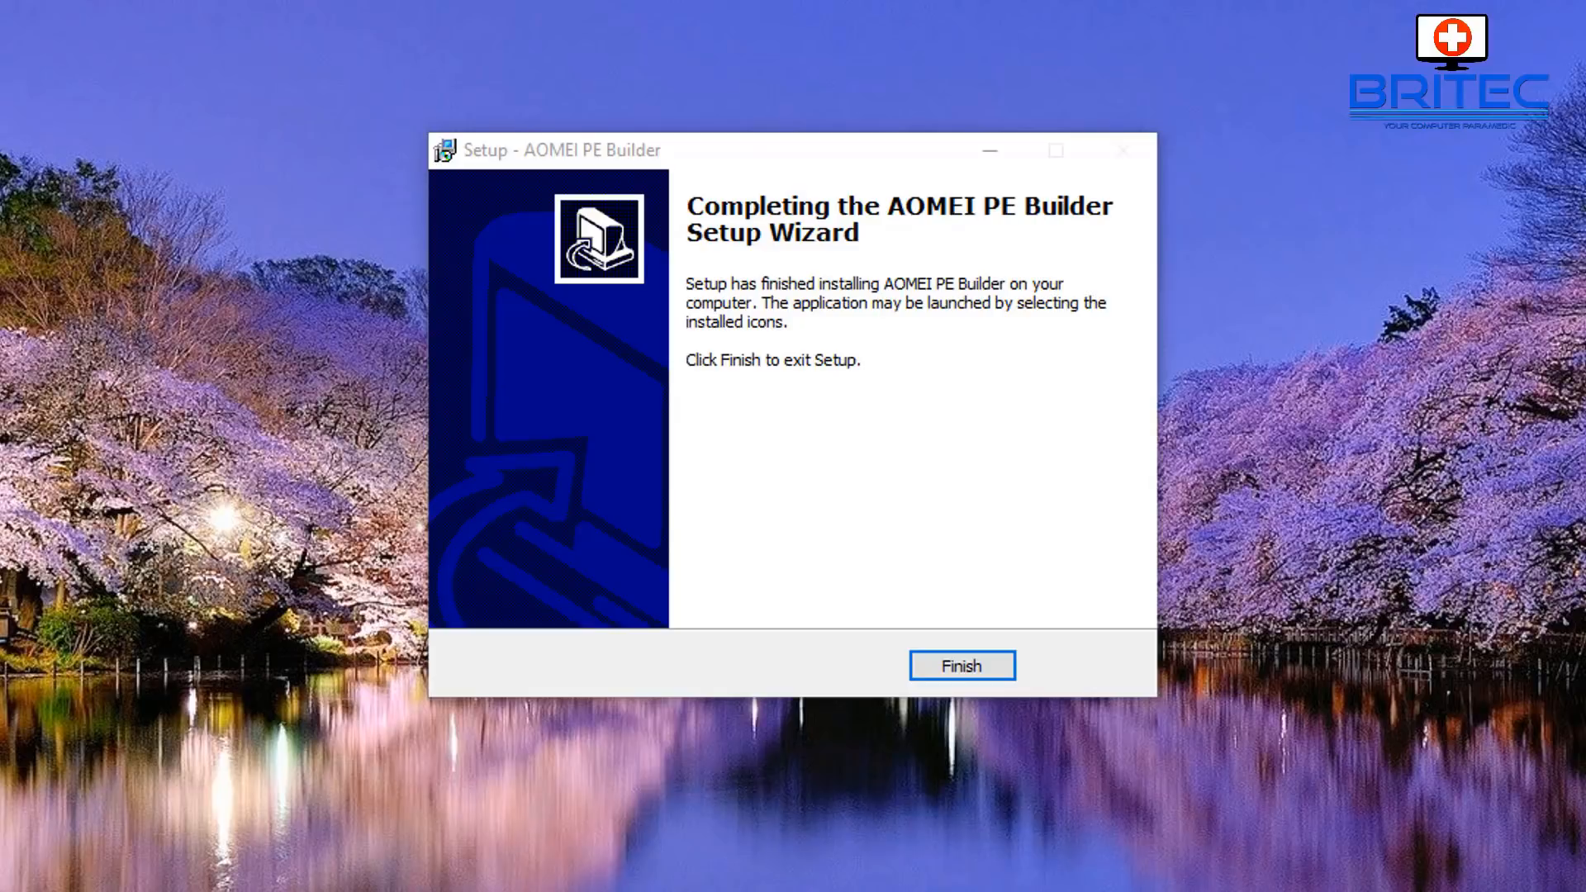
Finish setup, launch the builder and reach the WinPE download options with 64-bit chosen
click(960, 665)
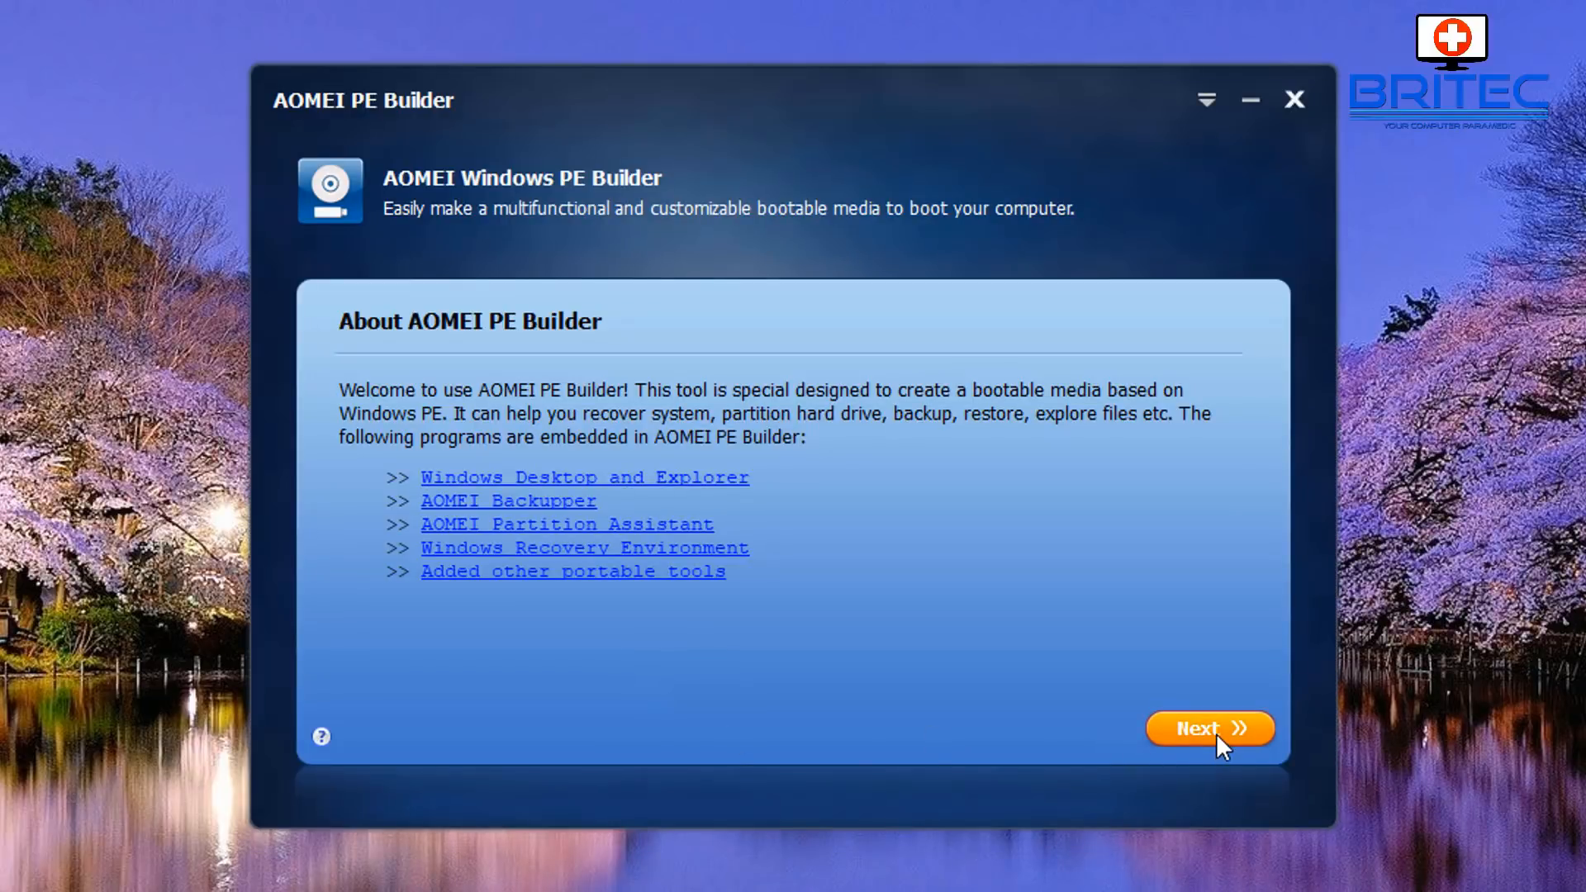
click(1208, 726)
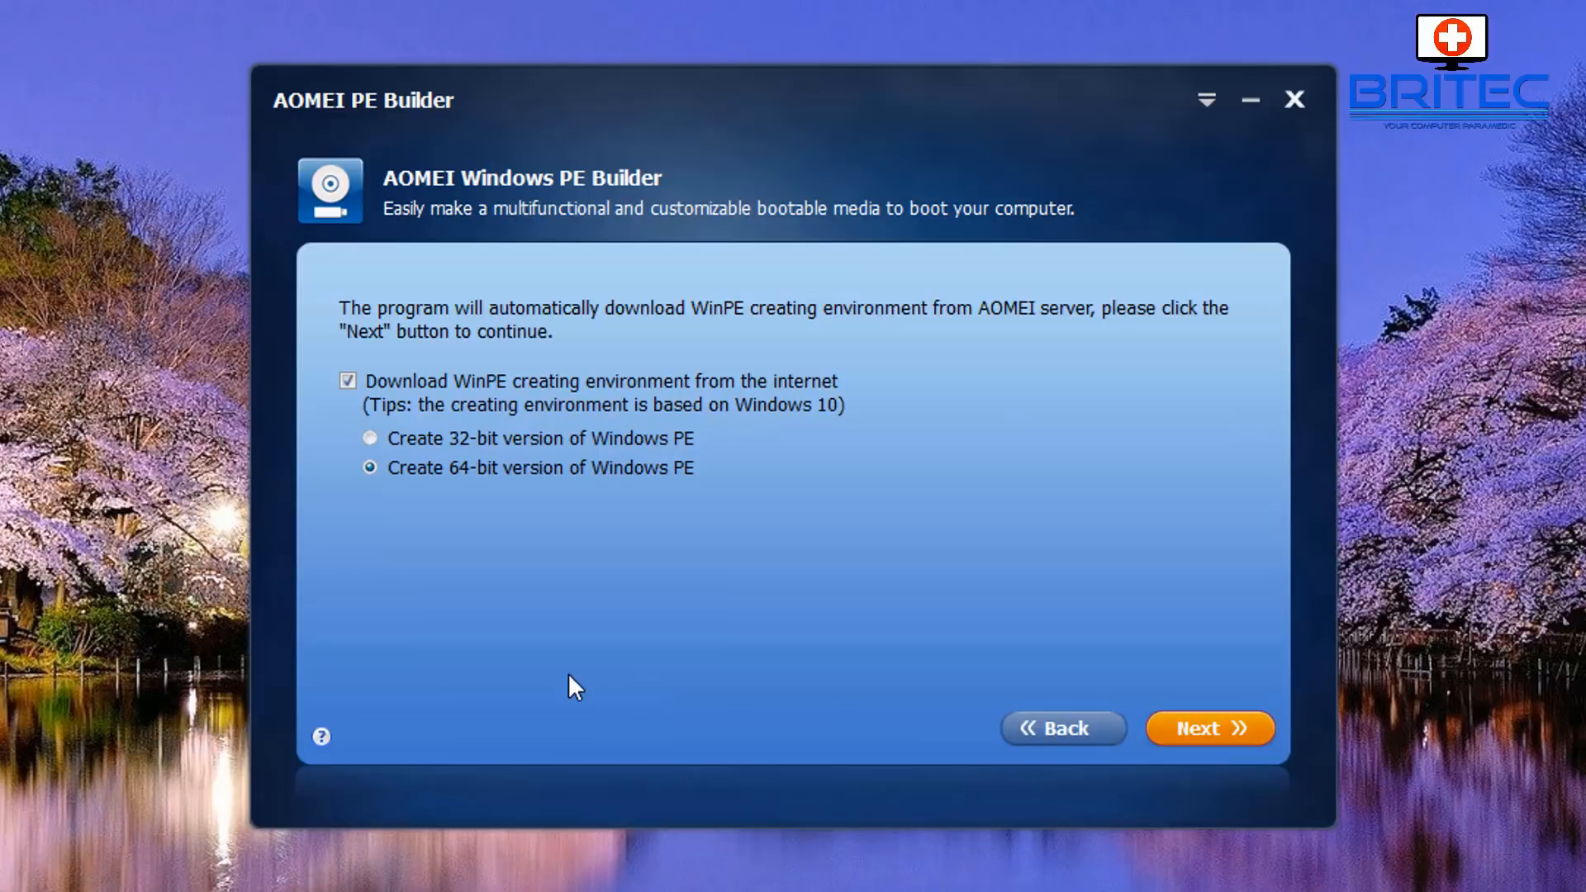
mouse_move(621, 402)
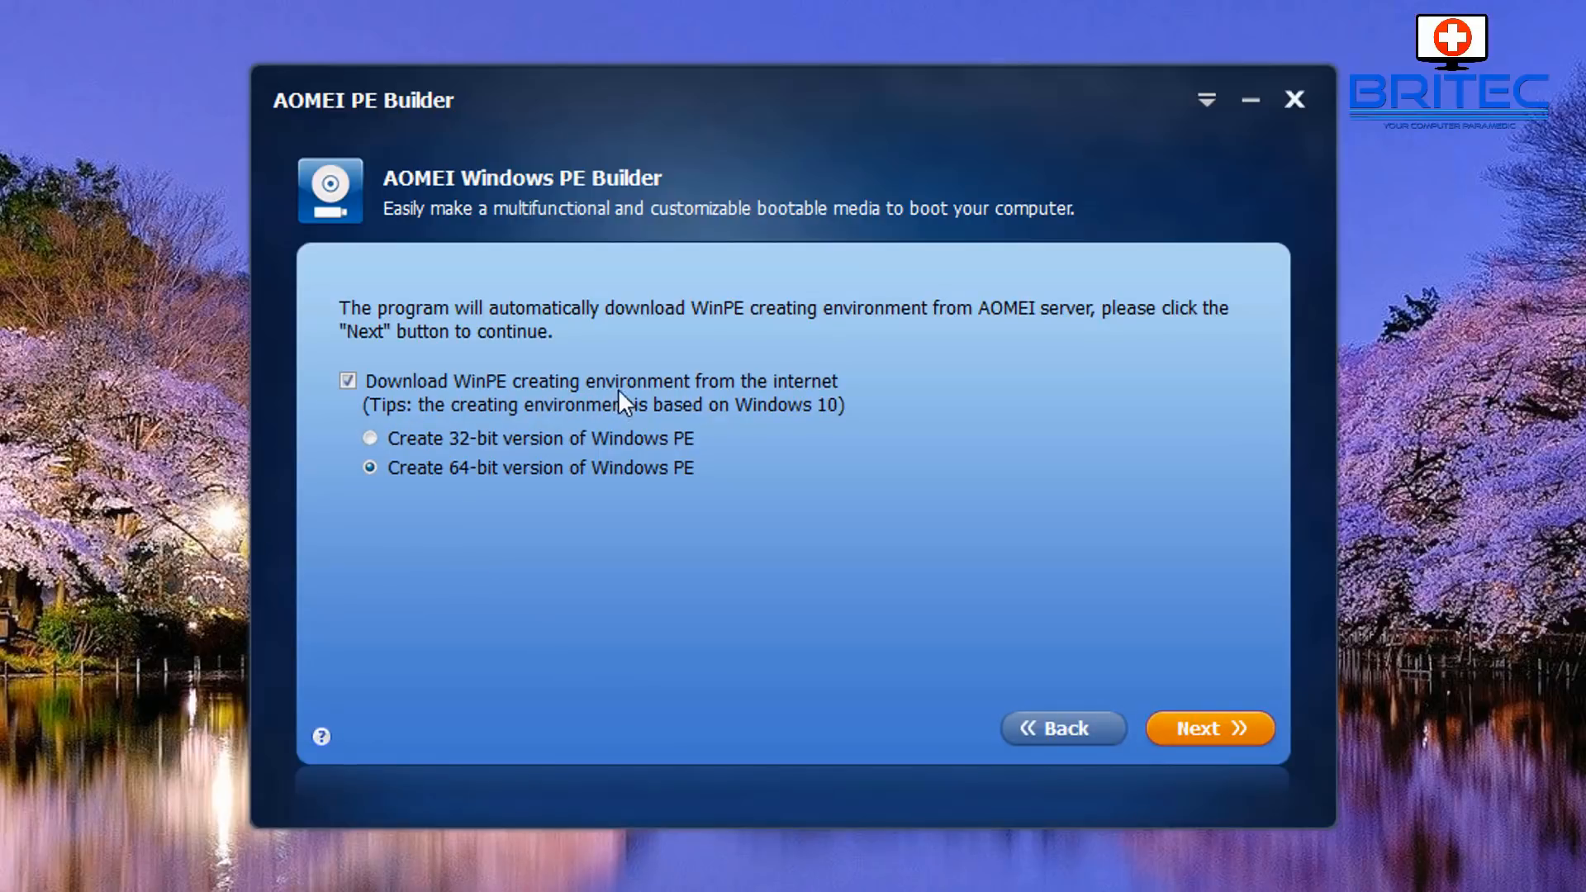
mouse_move(494, 422)
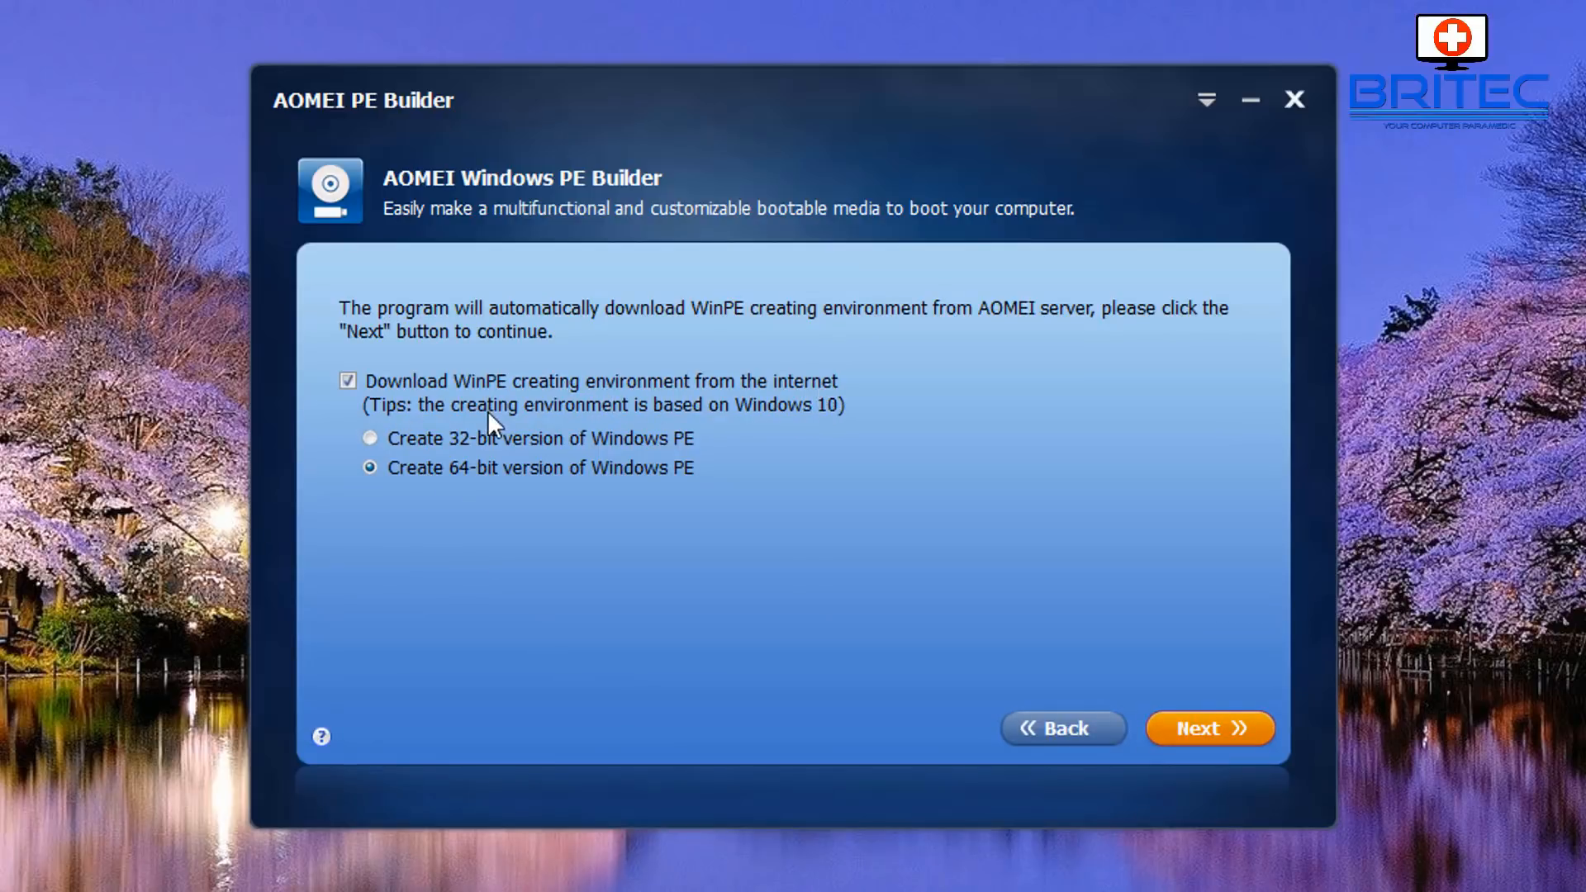
mouse_move(463, 491)
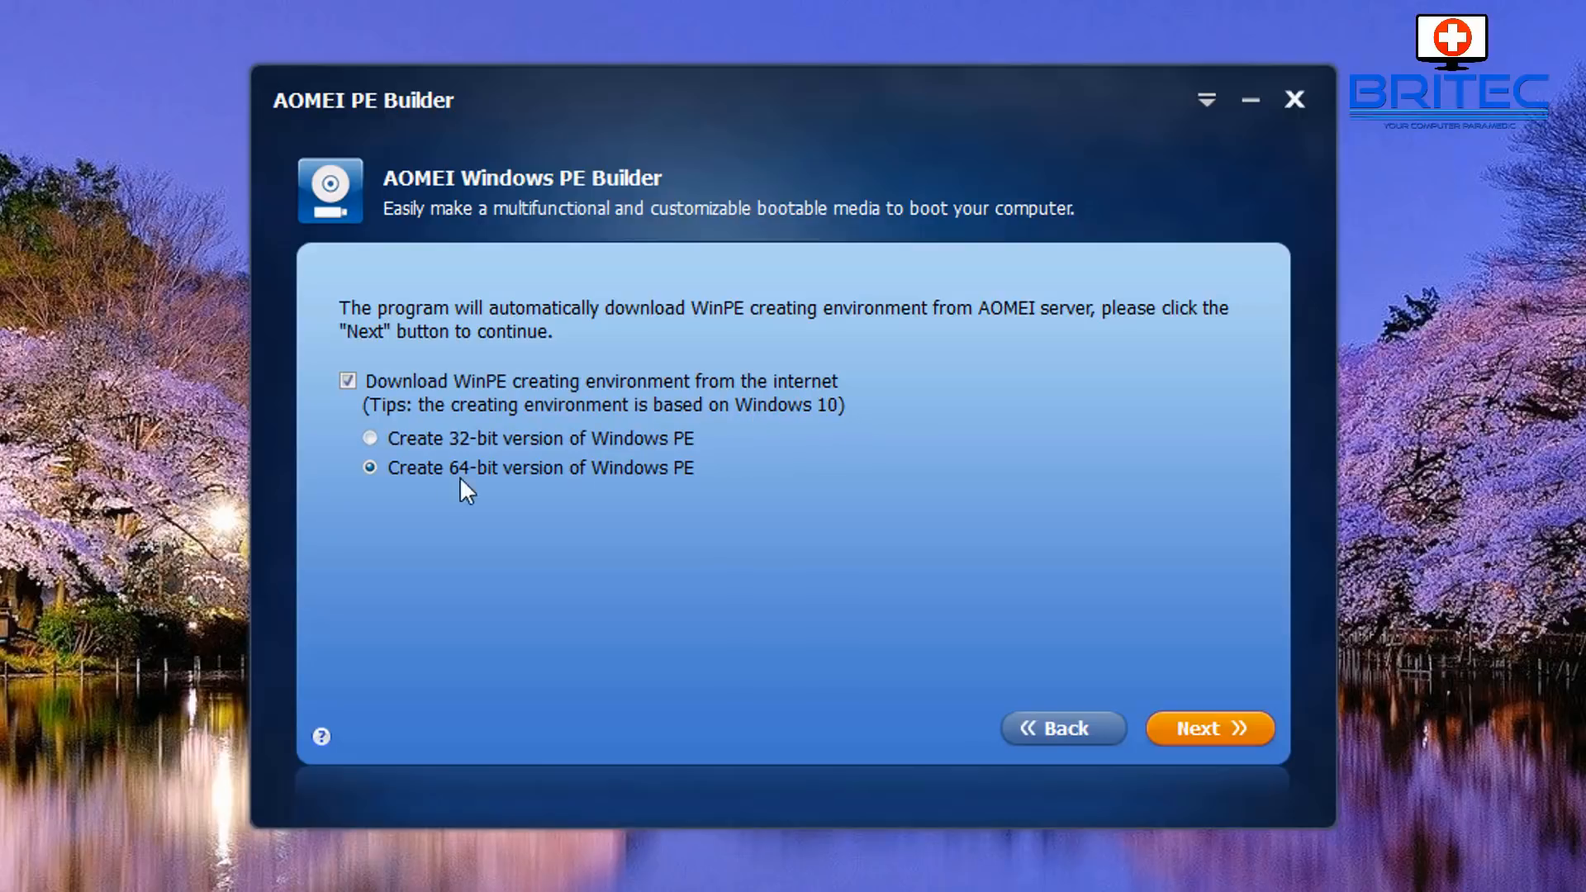
mouse_move(762, 573)
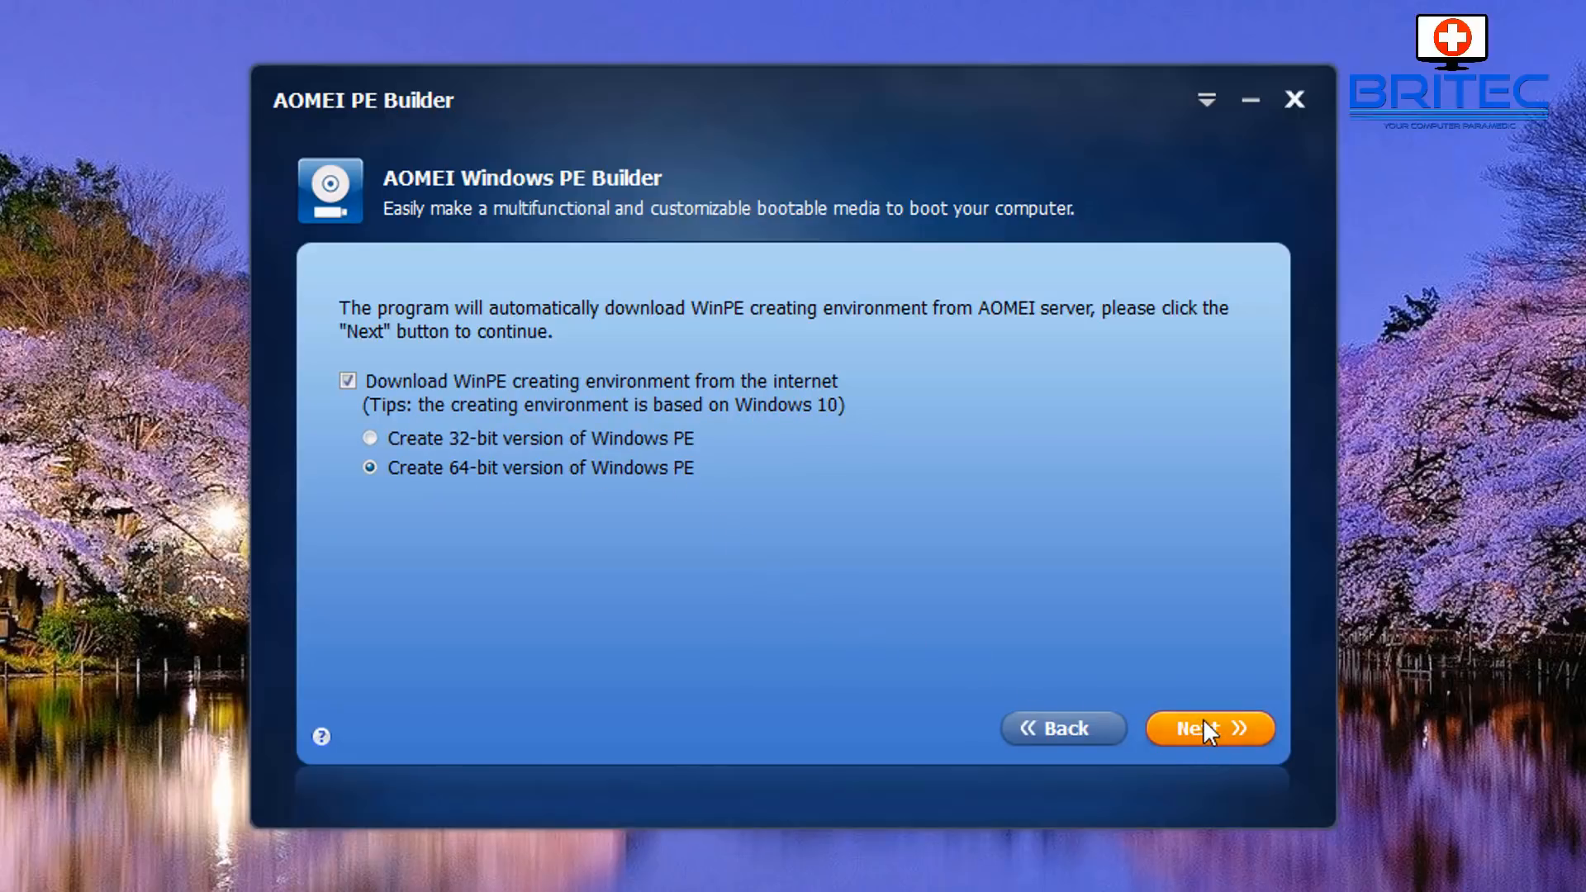
mouse_move(1162, 723)
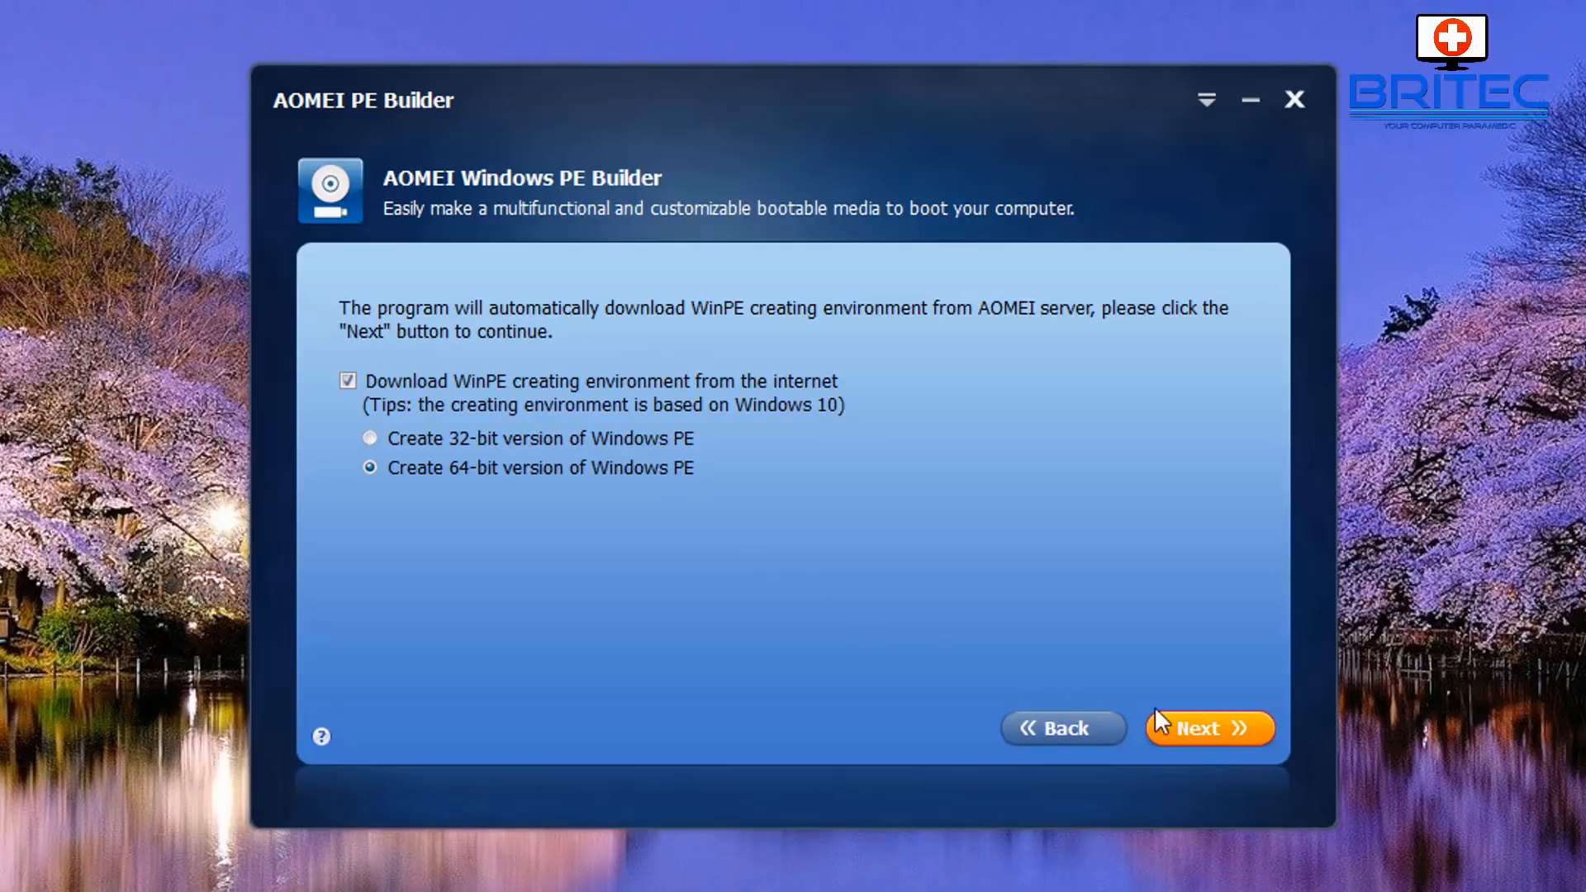
mouse_move(519, 468)
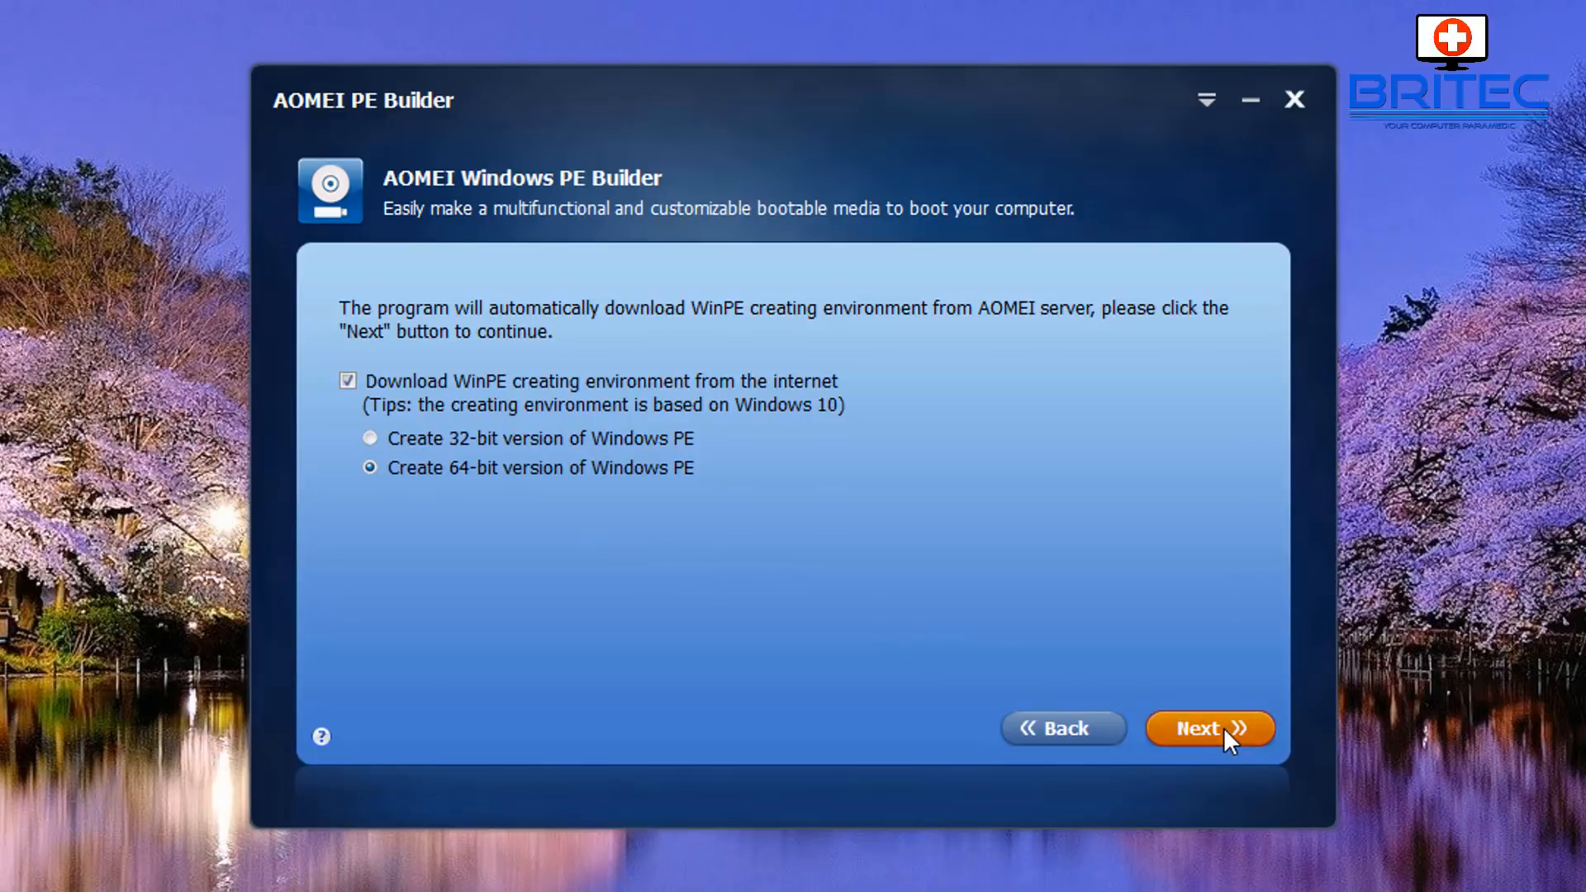
Review the built-in File and System tool groups, leaving Q-Dir and Recuva out of File tools
click(1209, 728)
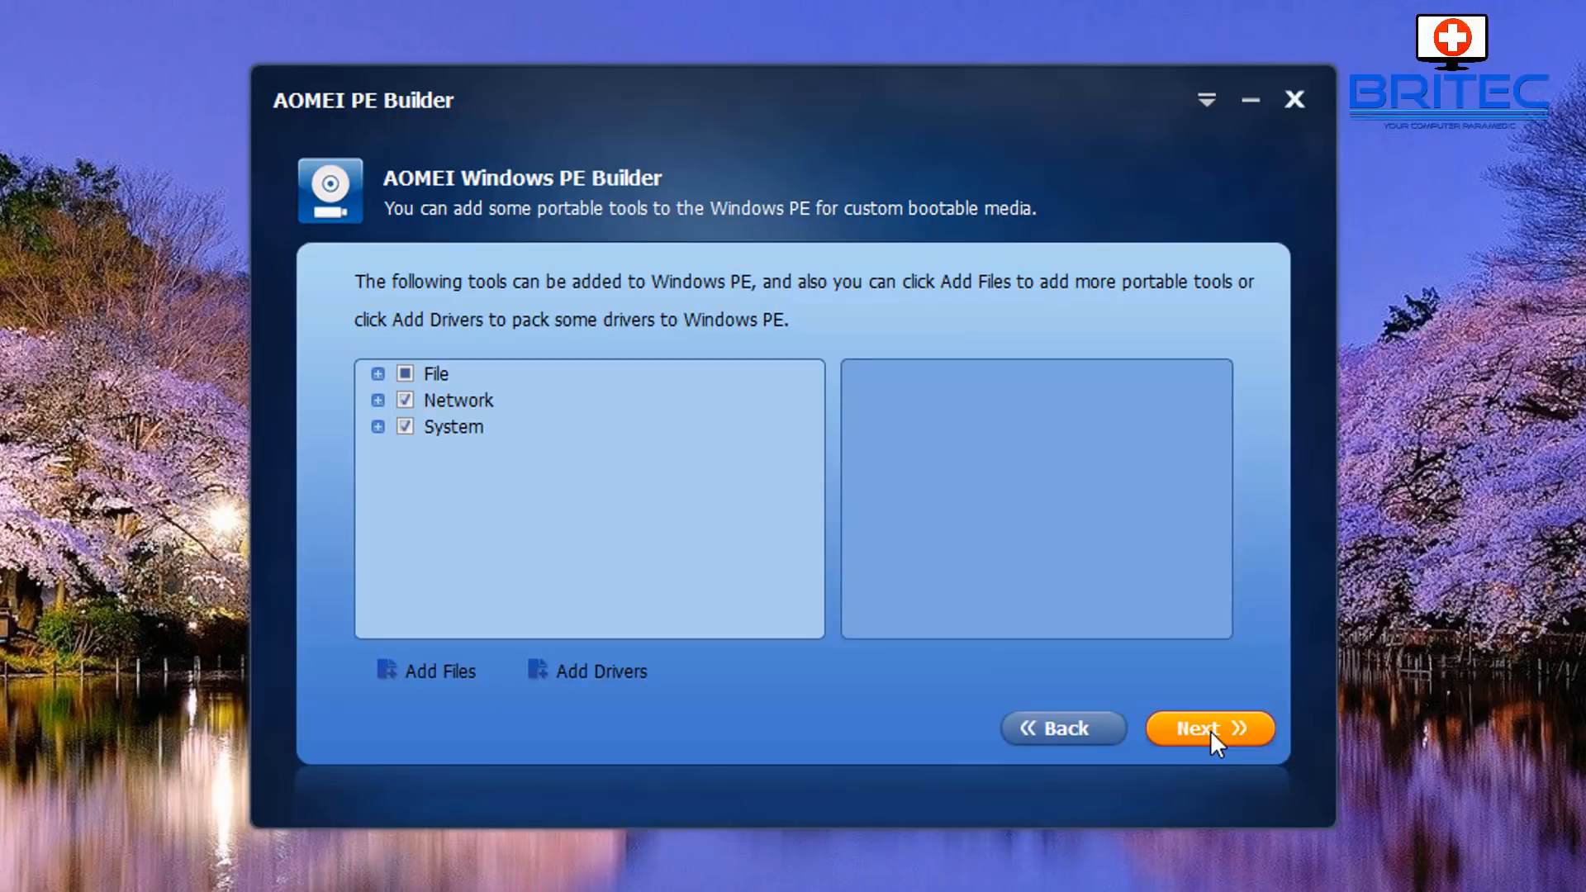
mouse_move(377, 377)
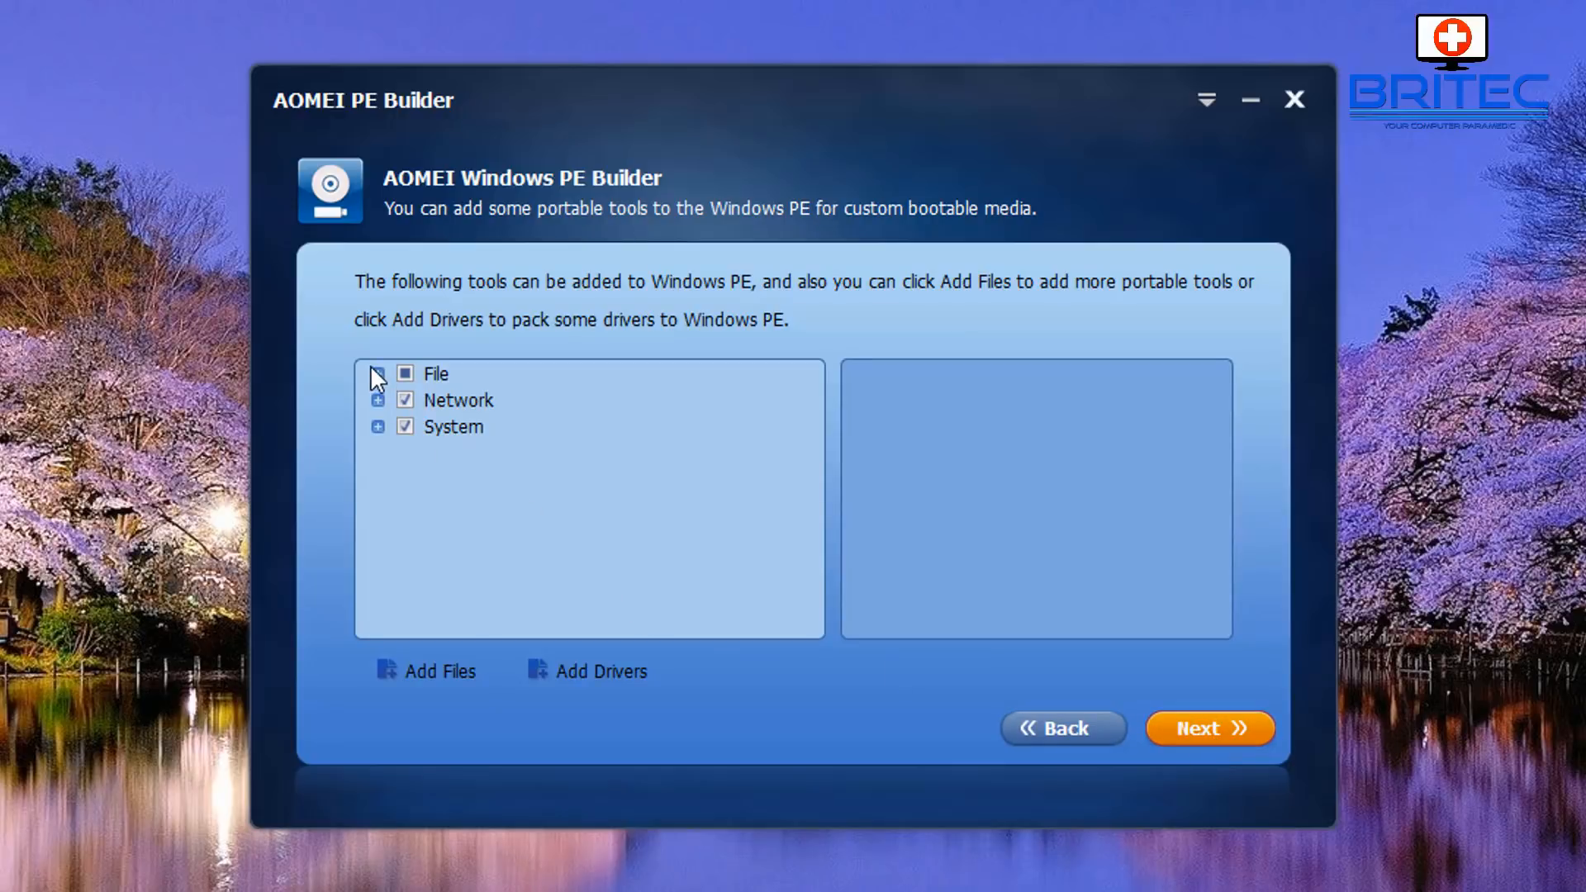
click(377, 373)
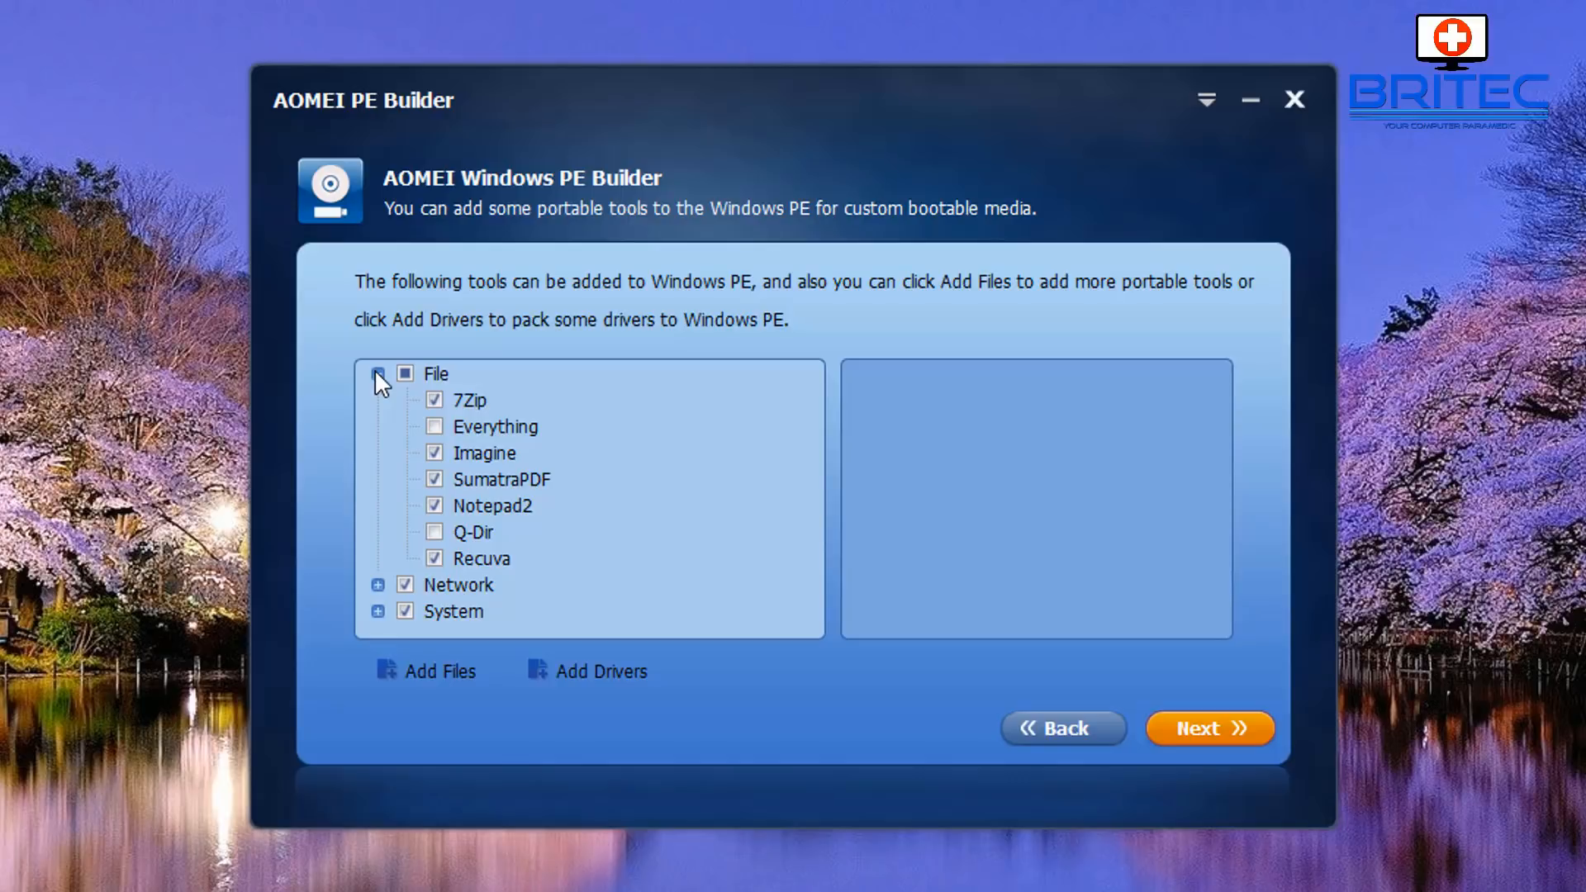
click(482, 557)
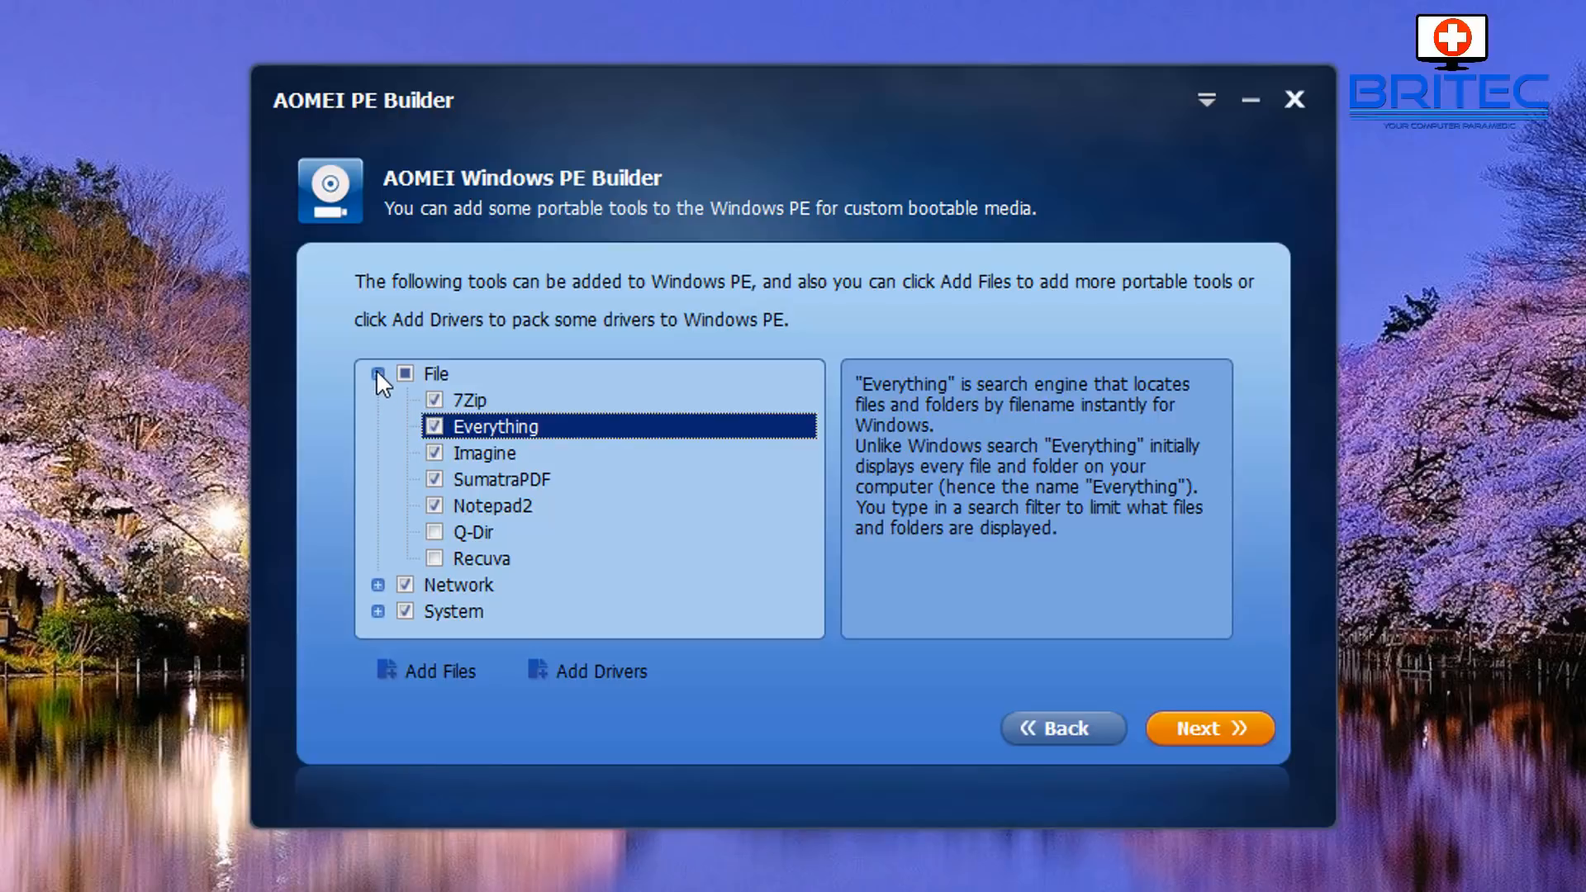
click(382, 374)
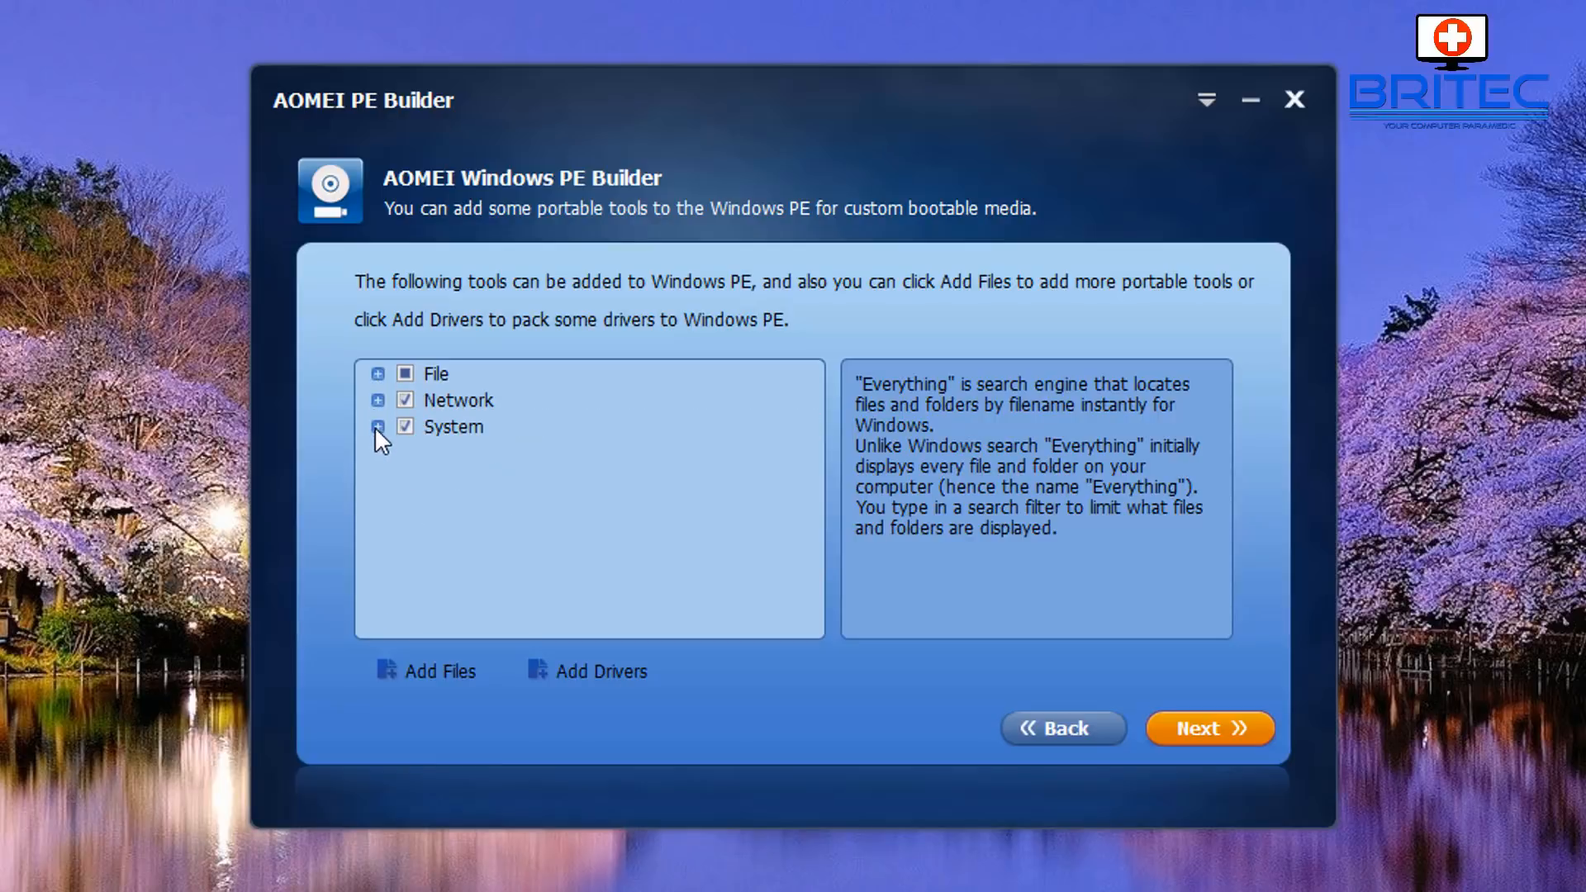
click(379, 426)
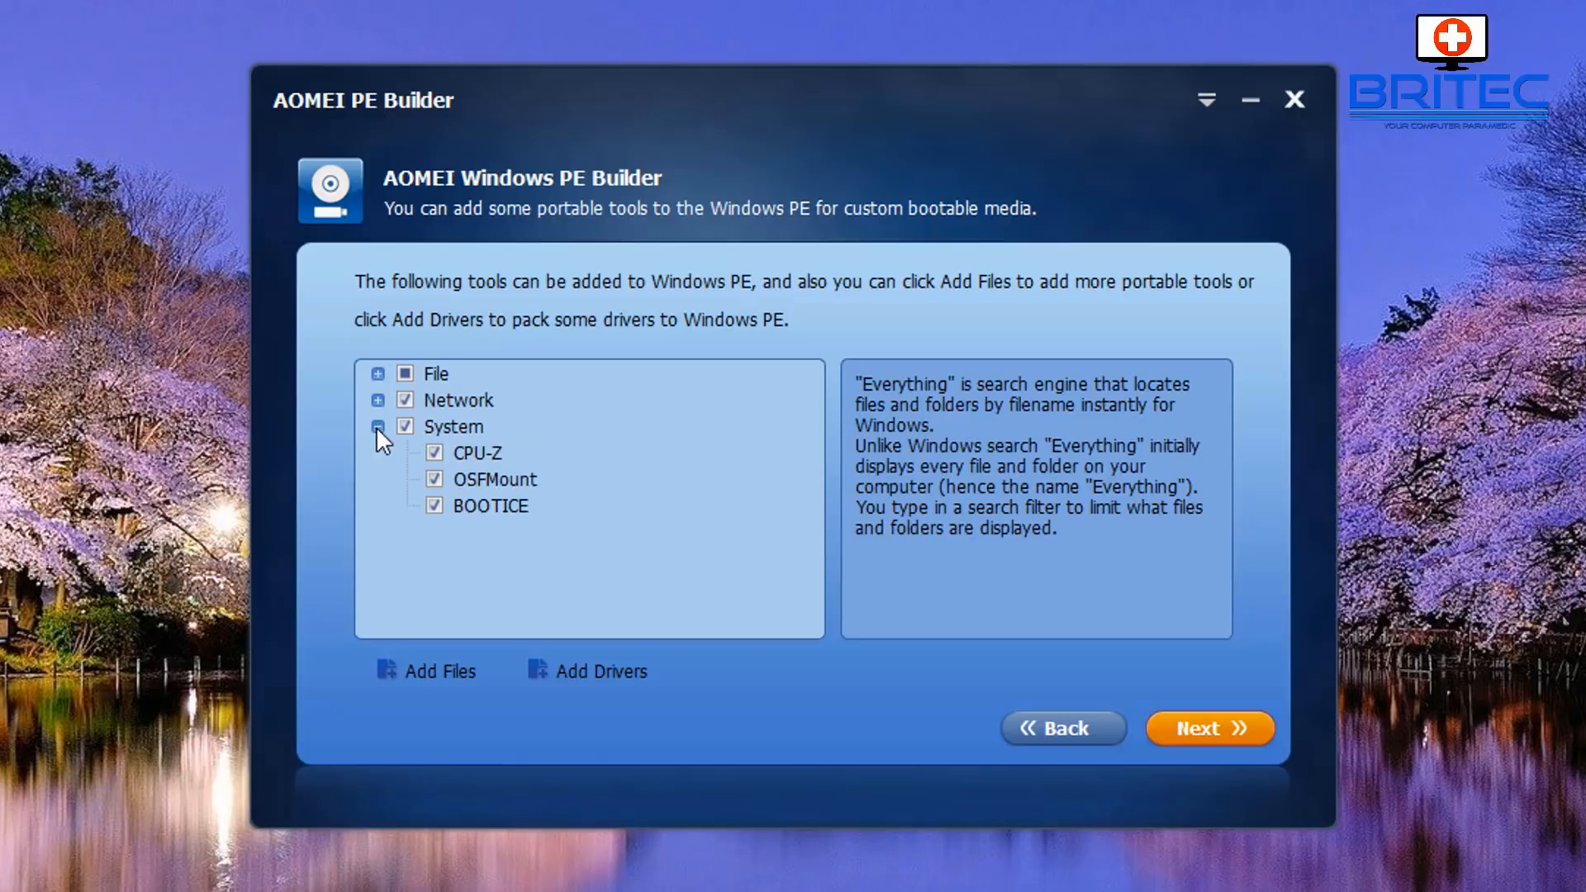
click(378, 426)
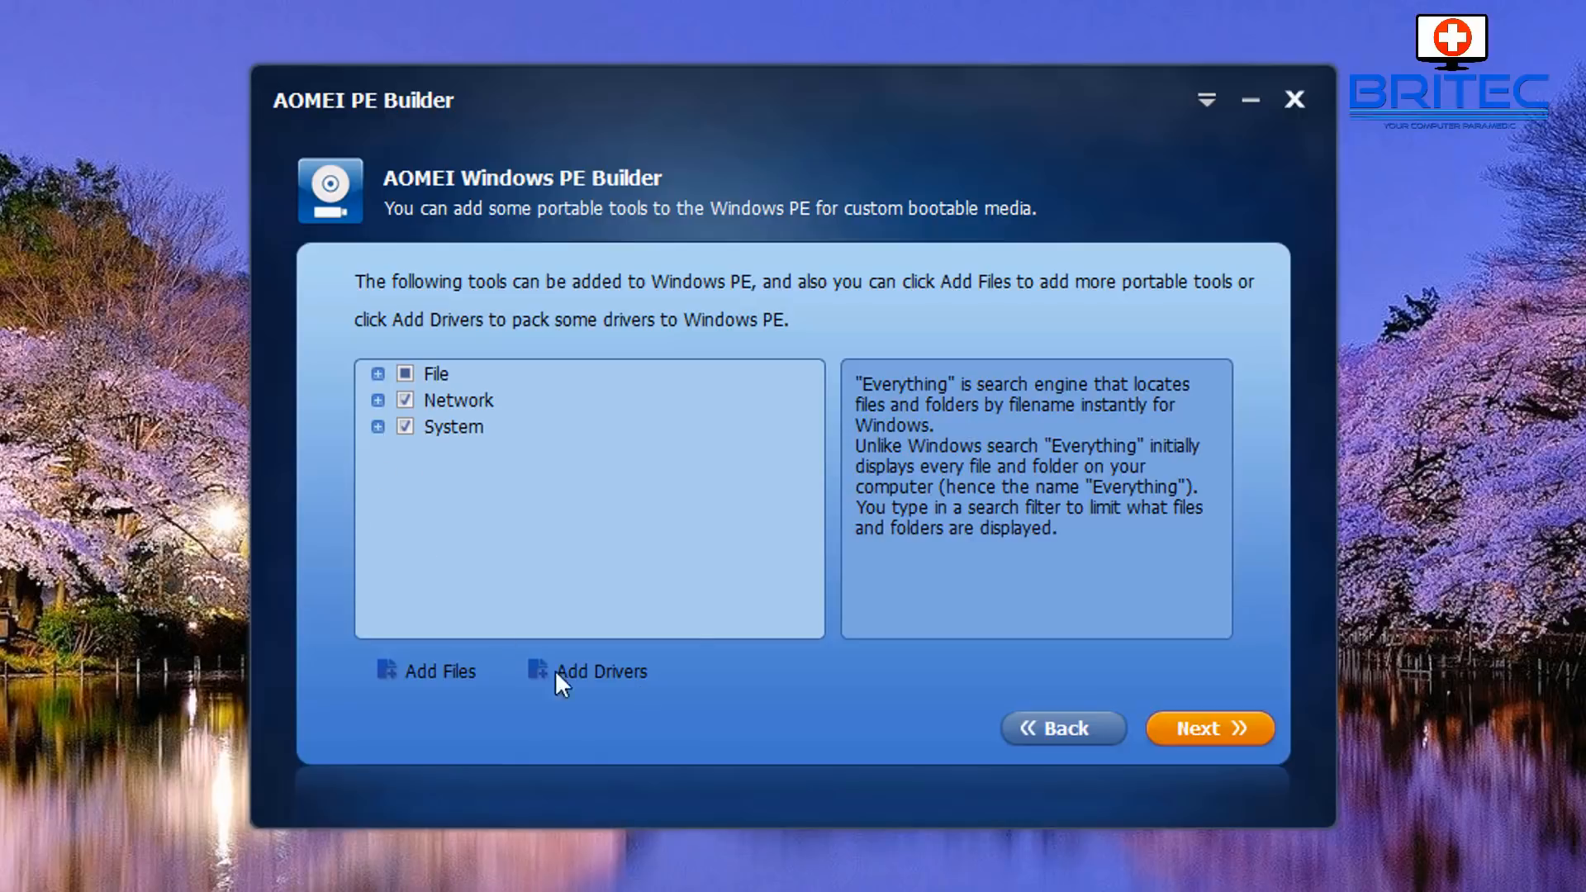
mouse_move(581, 722)
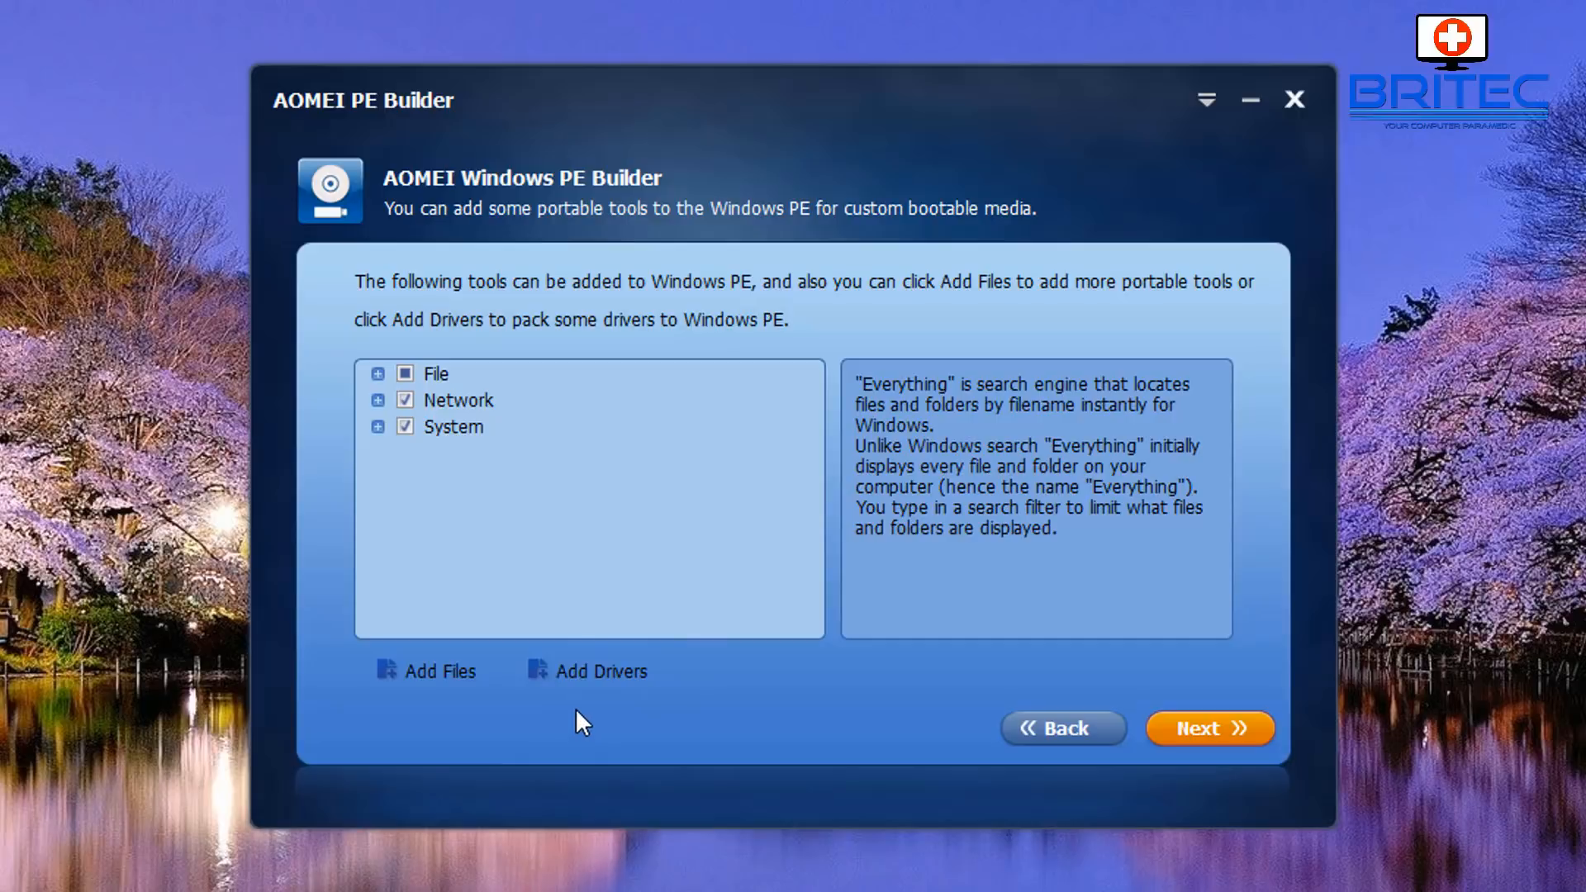
mouse_move(429, 683)
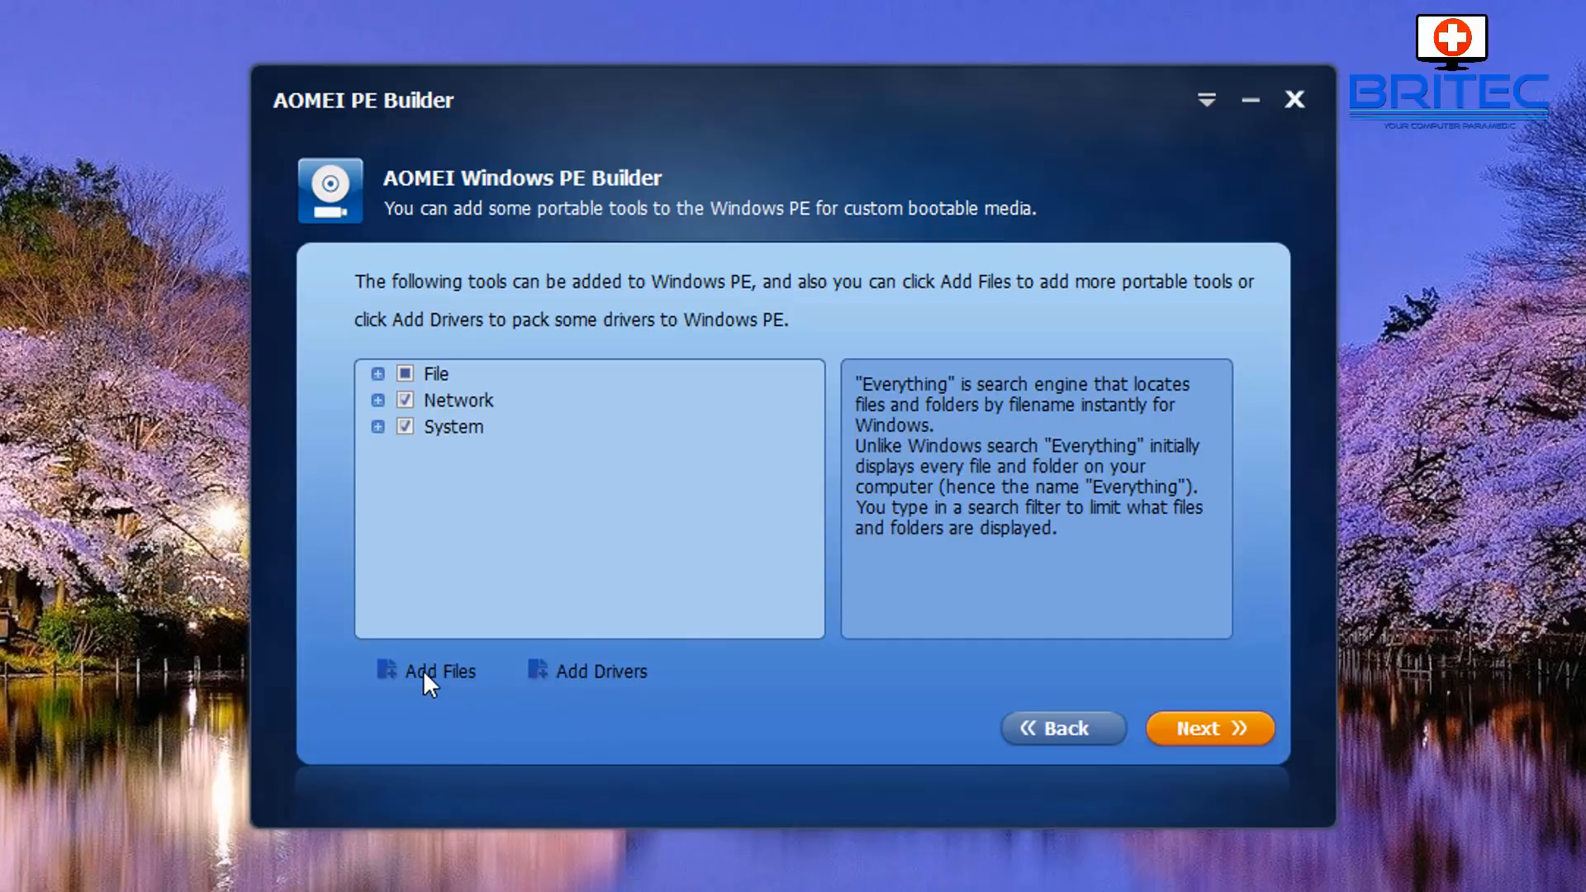
Add the first portable tool folder from Desktop\Portable Apps under the My Tools shortcut
click(441, 671)
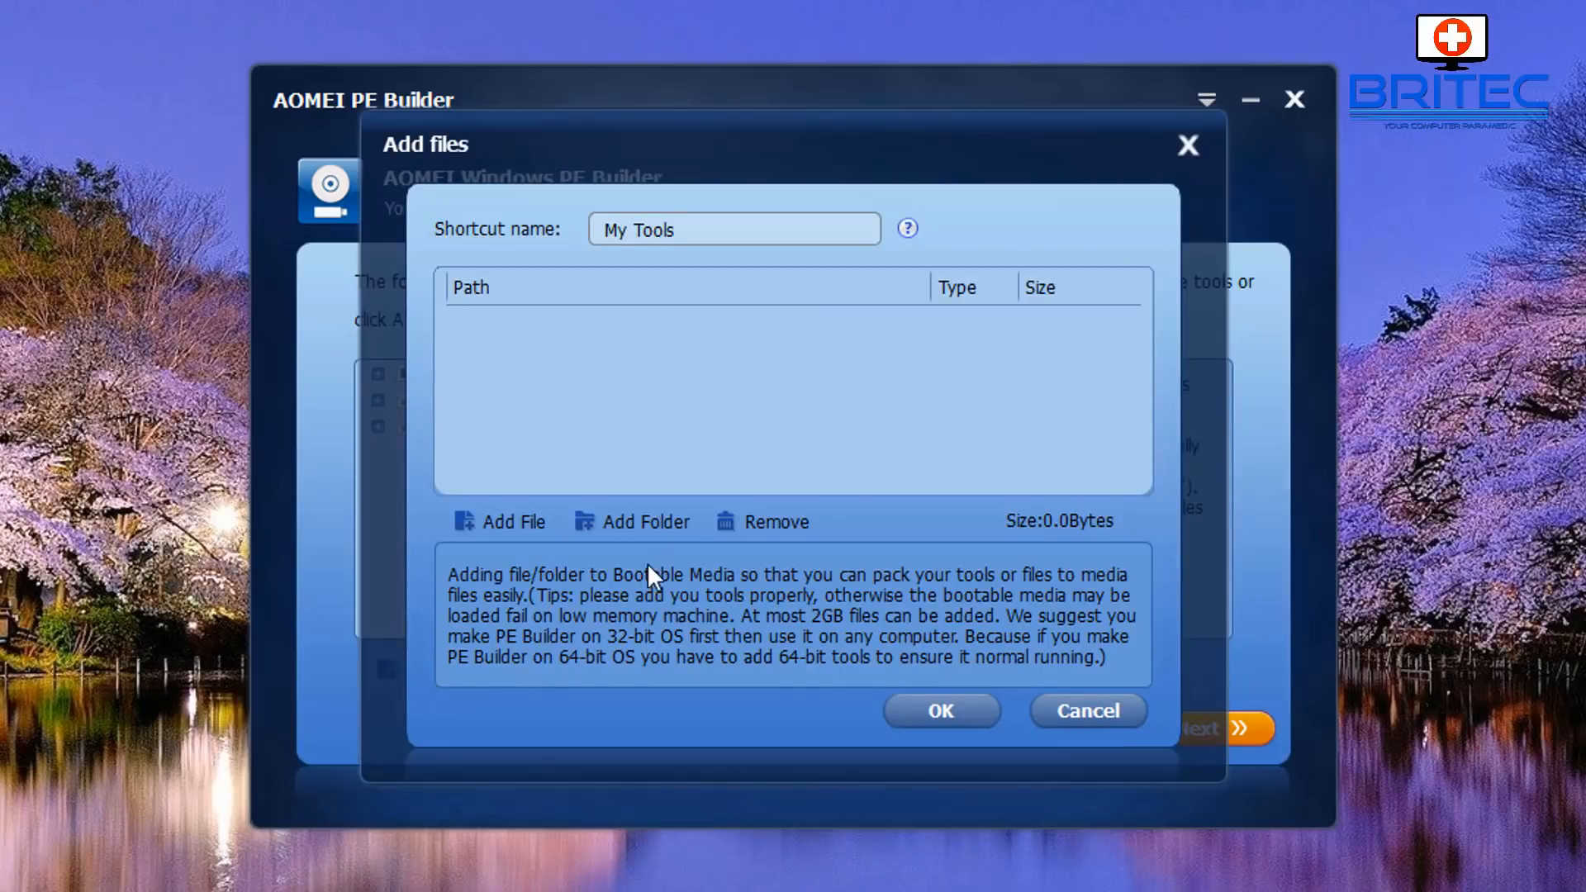
mouse_move(716, 391)
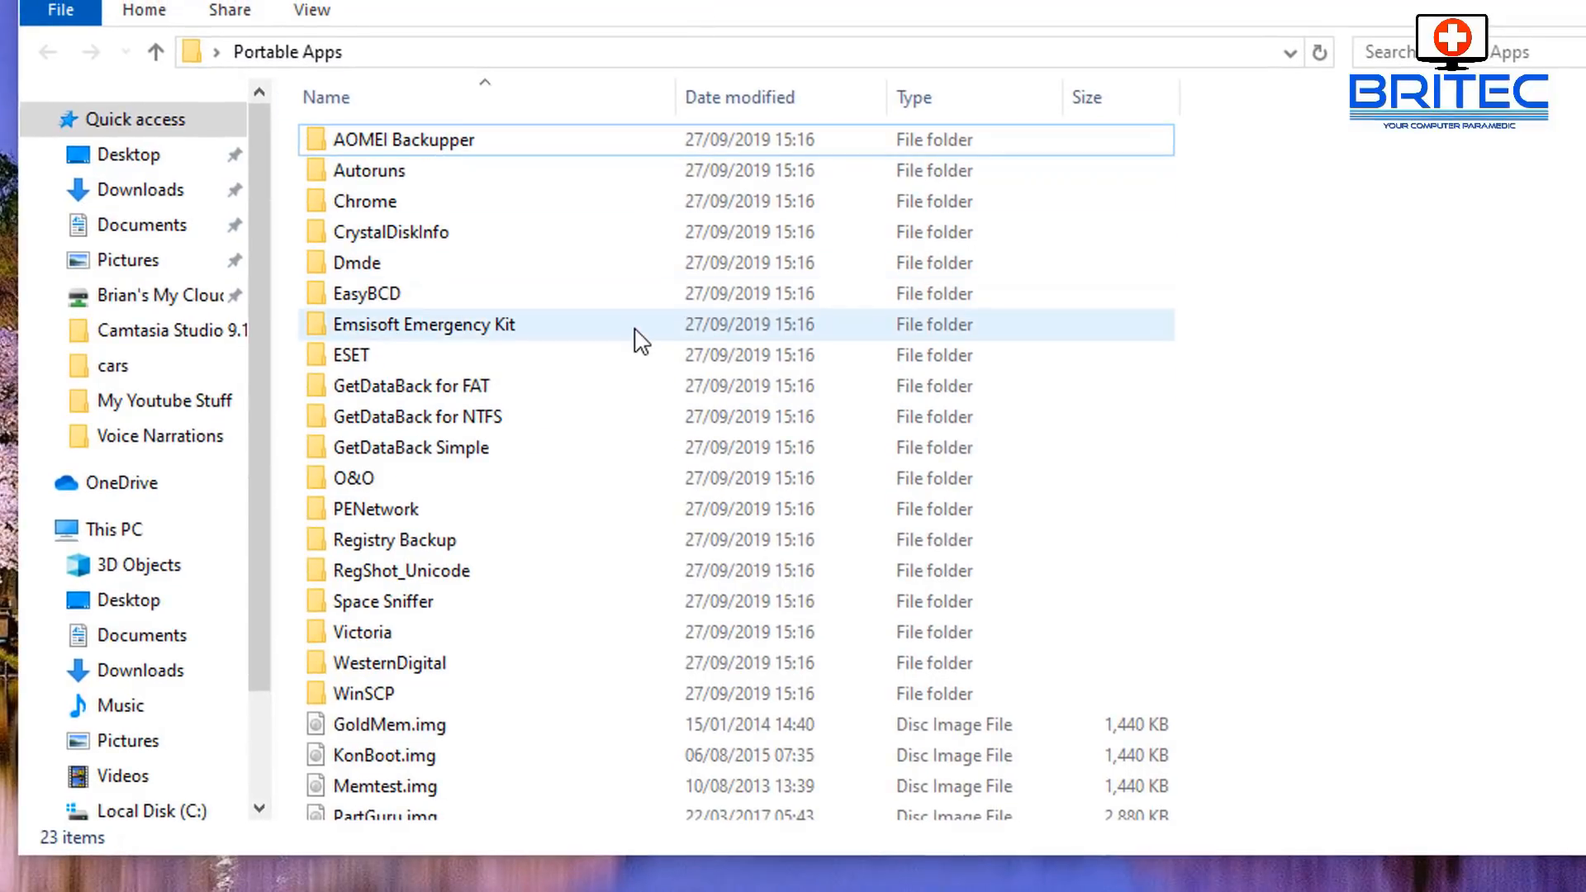
click(410, 385)
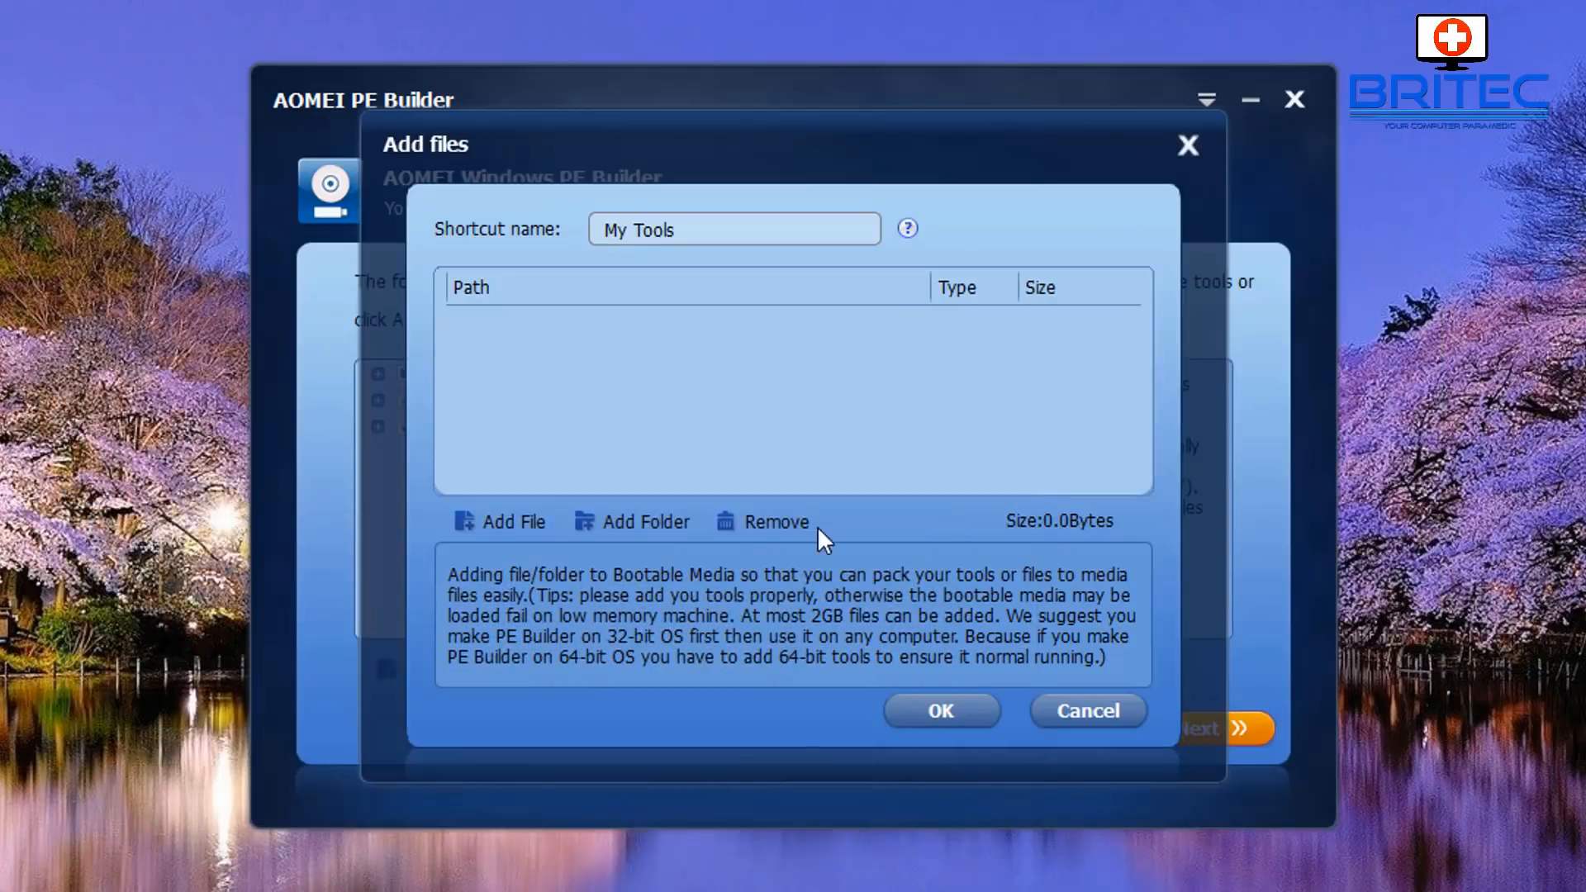
mouse_move(647, 531)
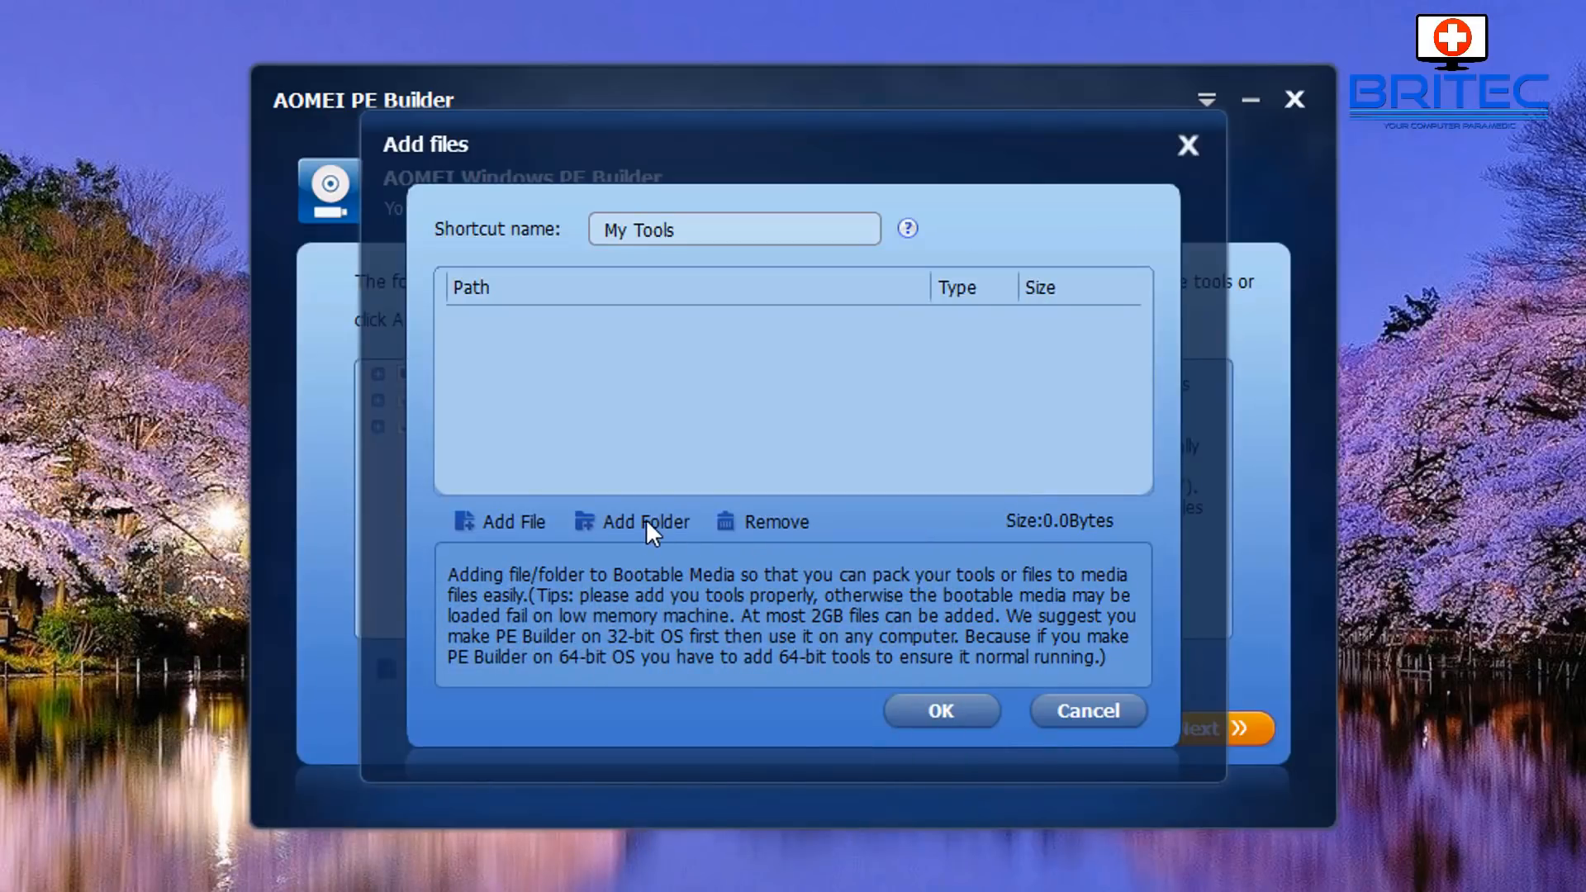
mouse_move(630, 532)
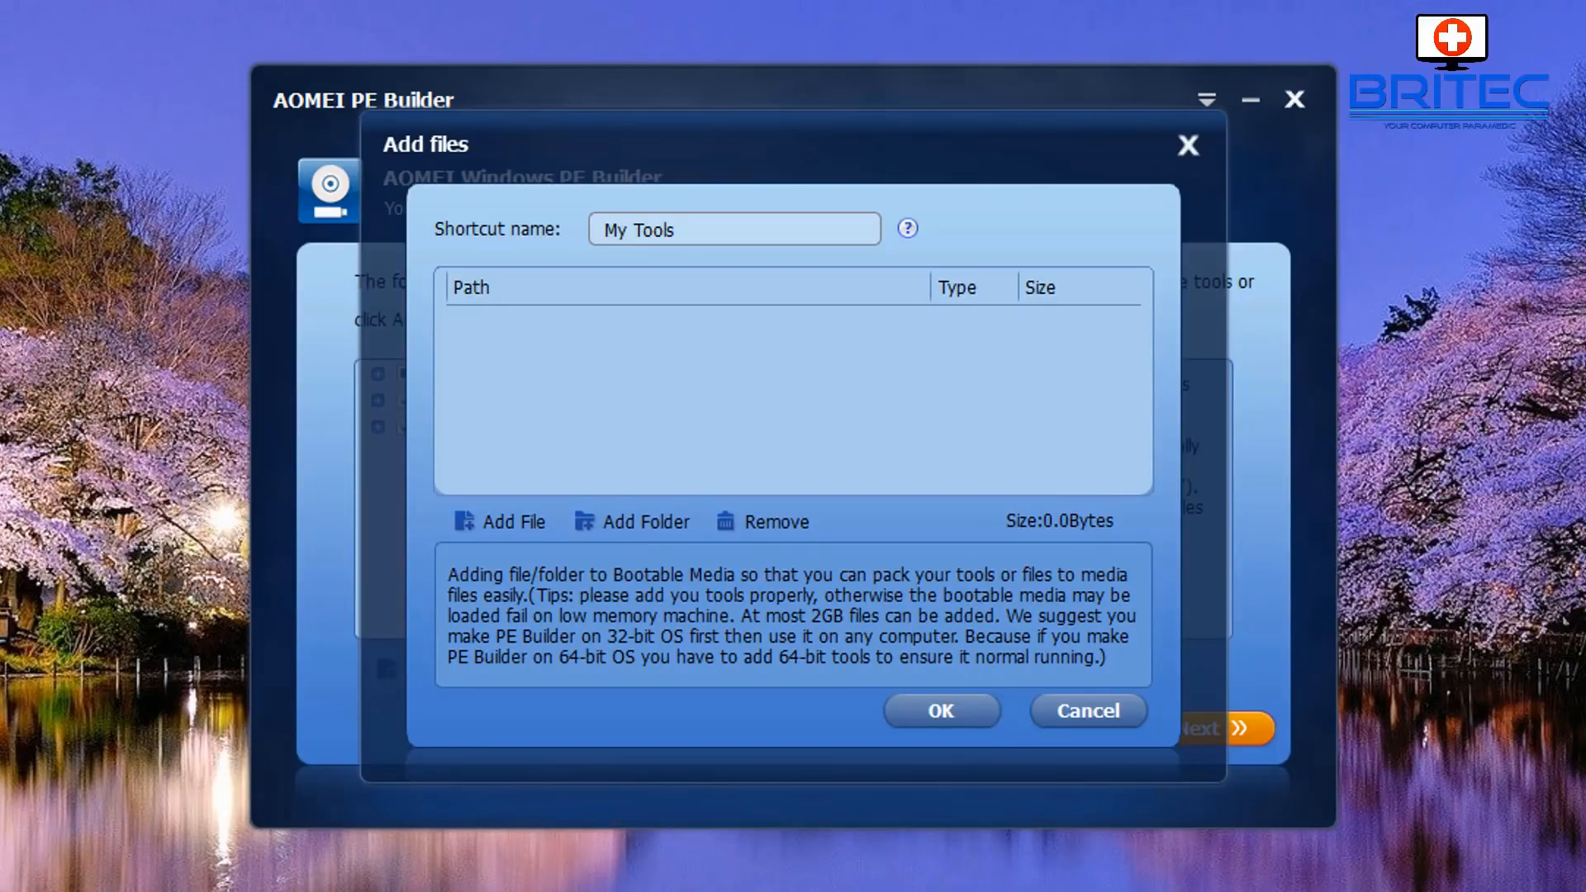
click(630, 522)
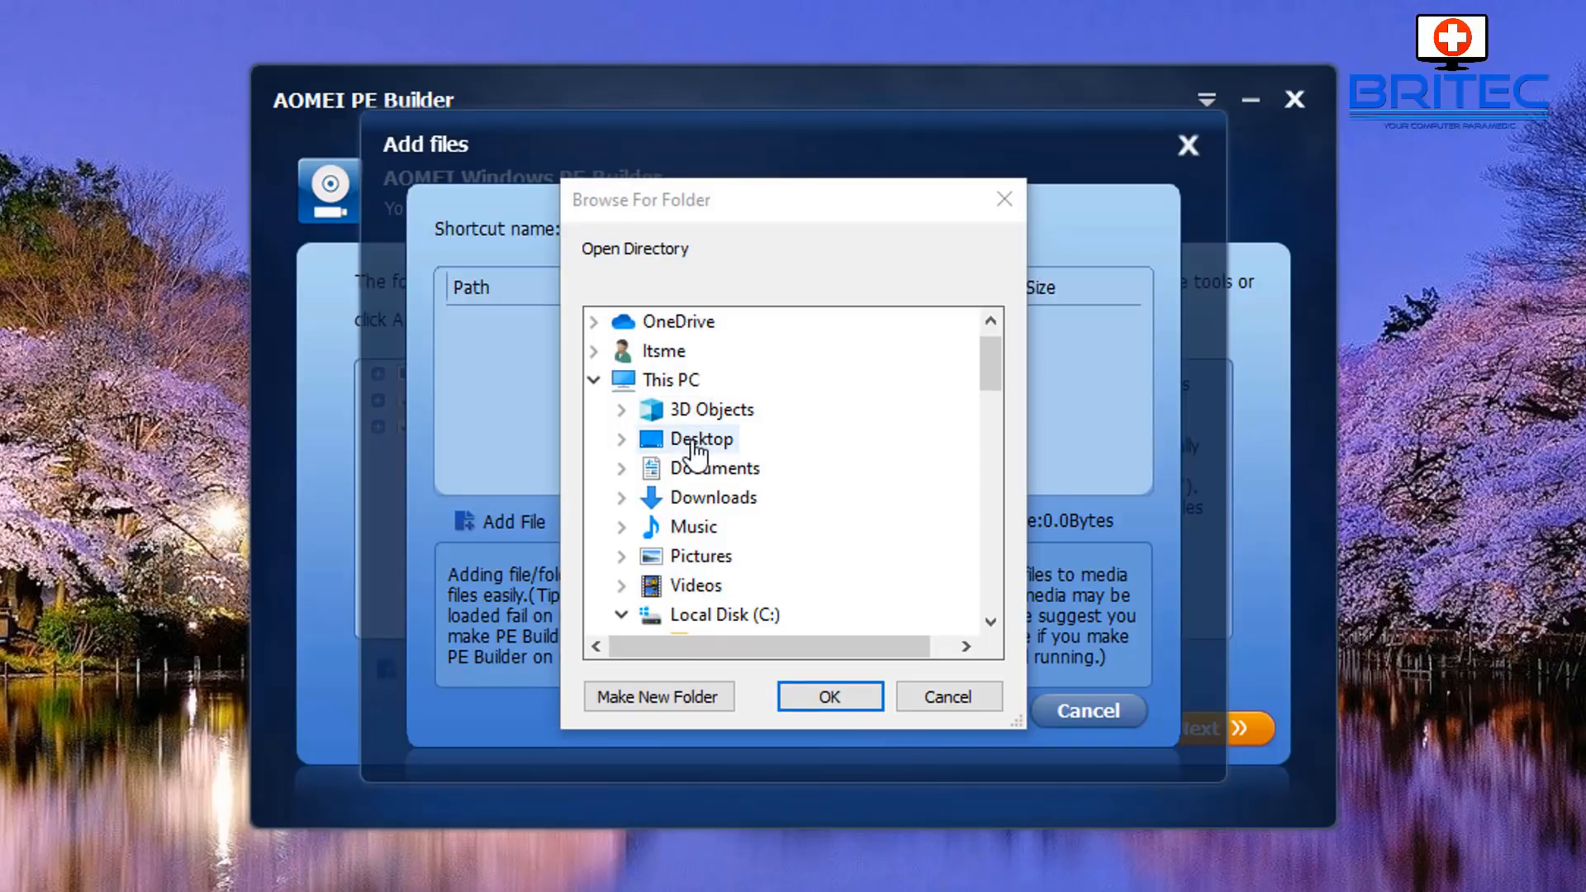
click(623, 438)
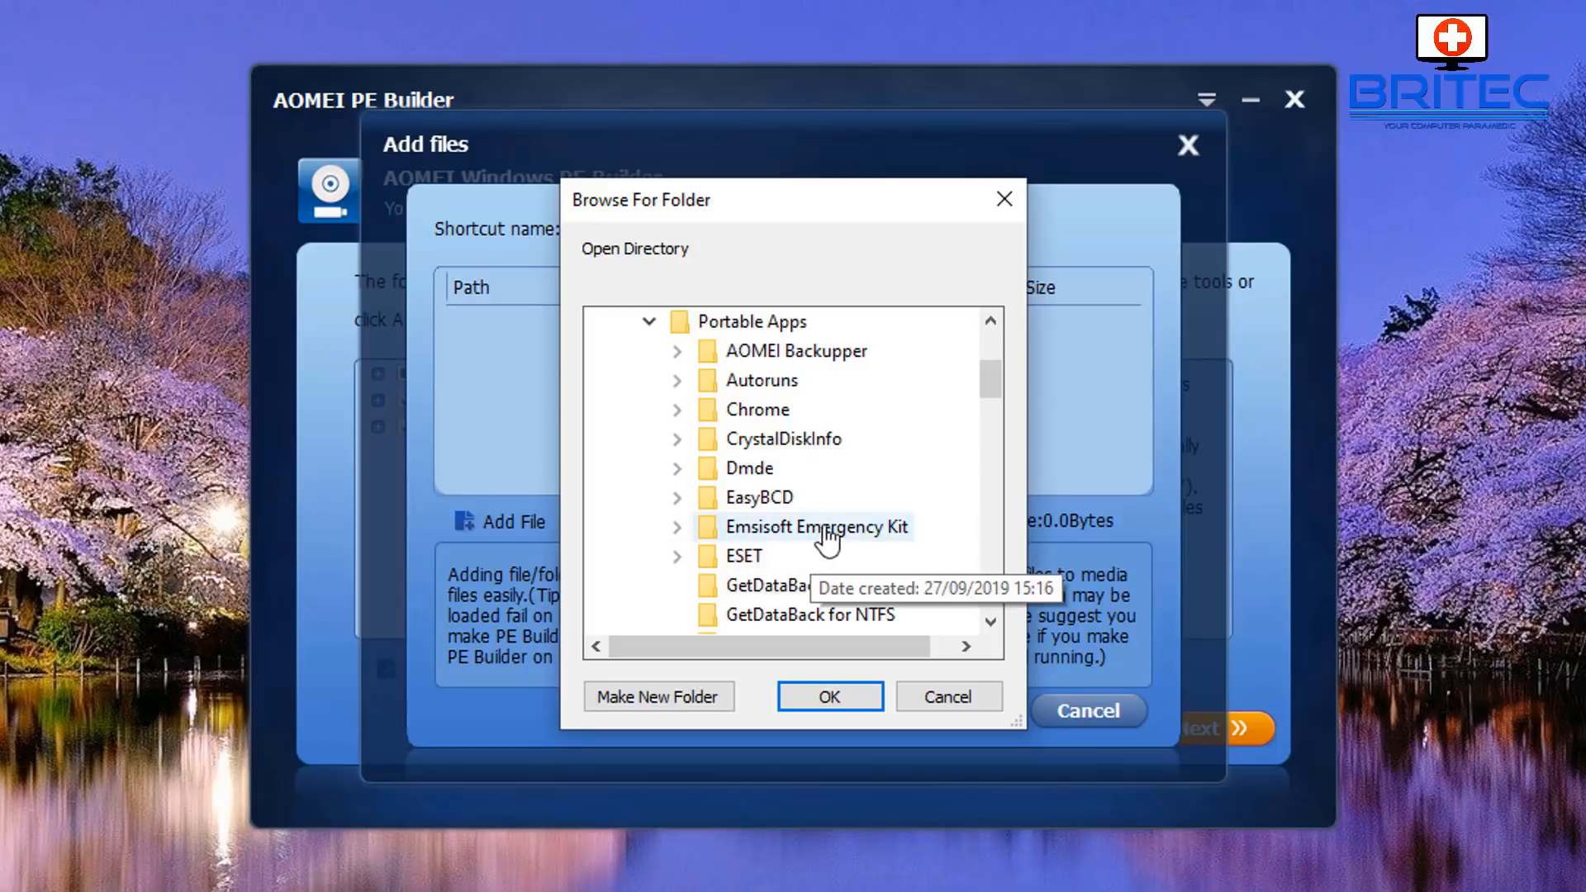
mouse_move(925, 577)
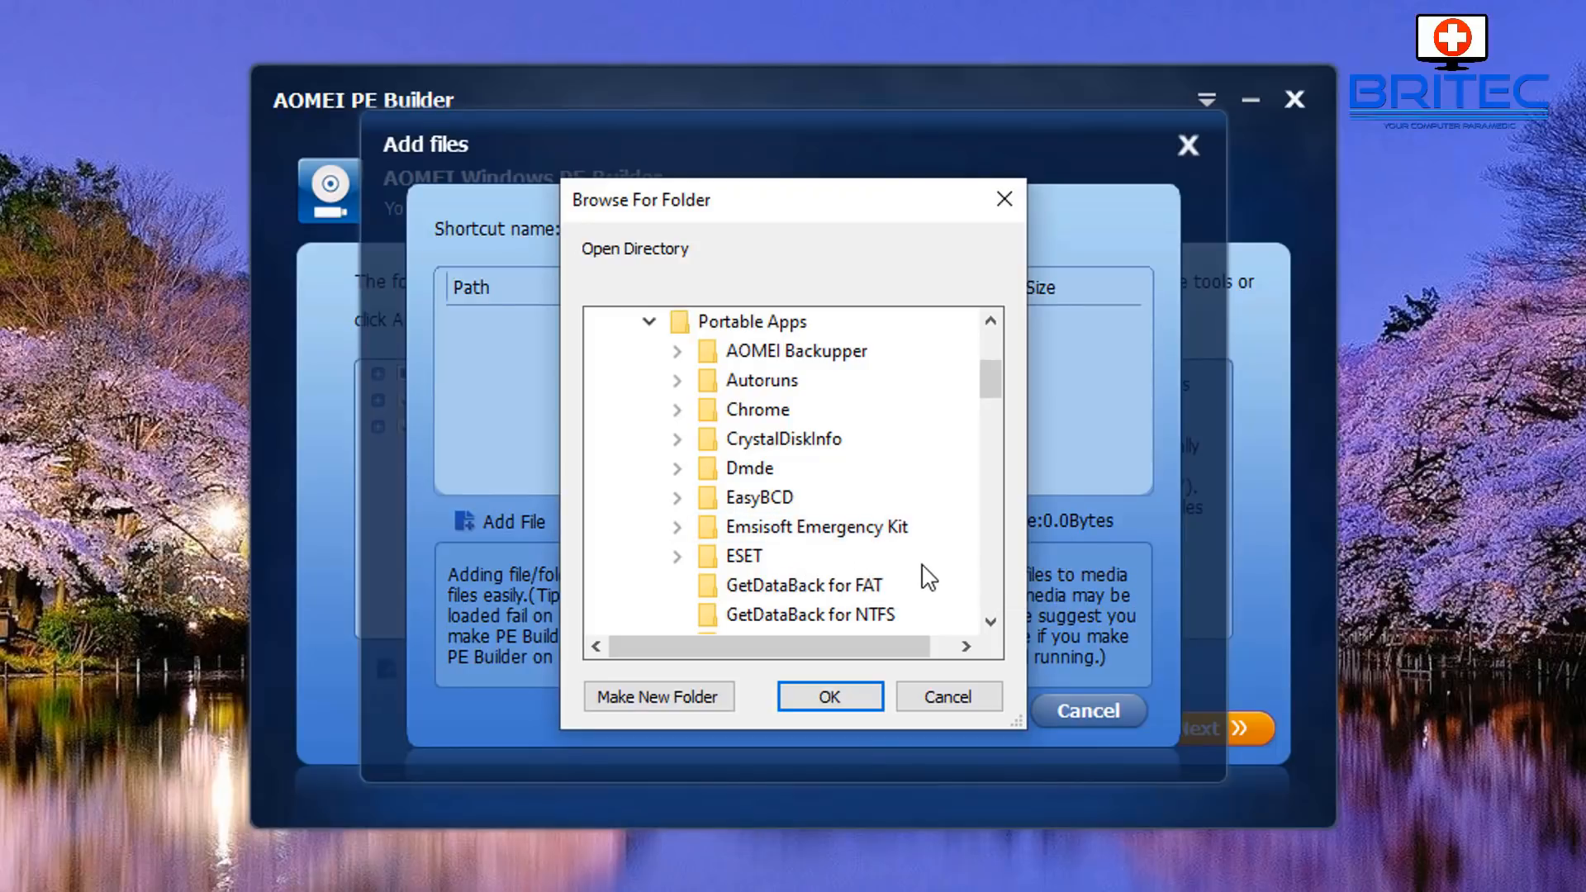
click(828, 695)
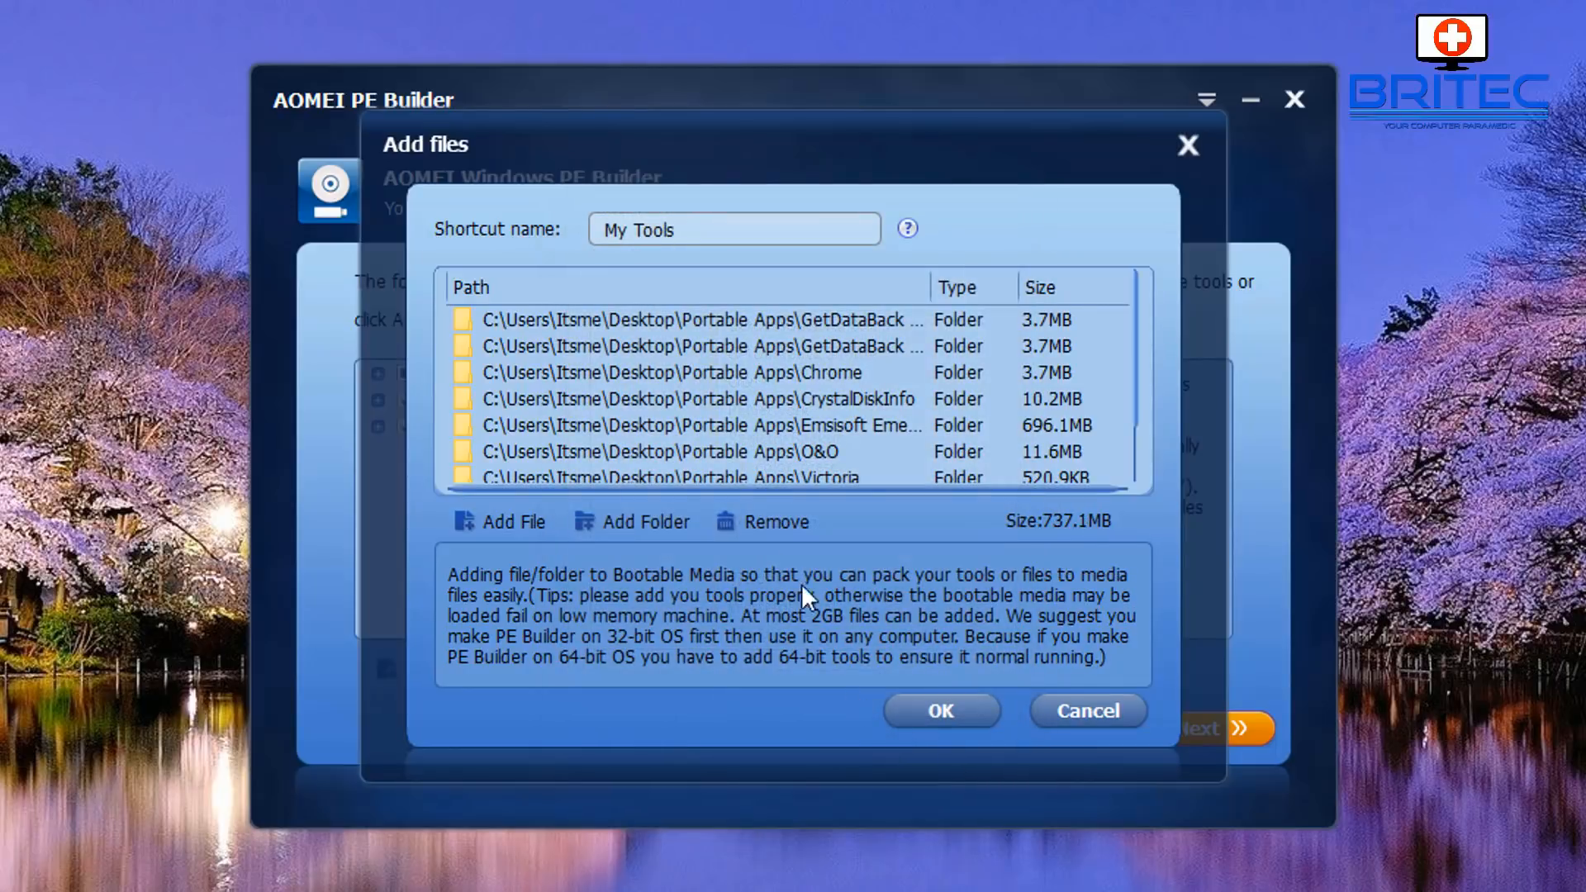
Add the Registry Backup, RegShot_Unicode and another Portable Apps folder, totalling 818.4MB
click(631, 521)
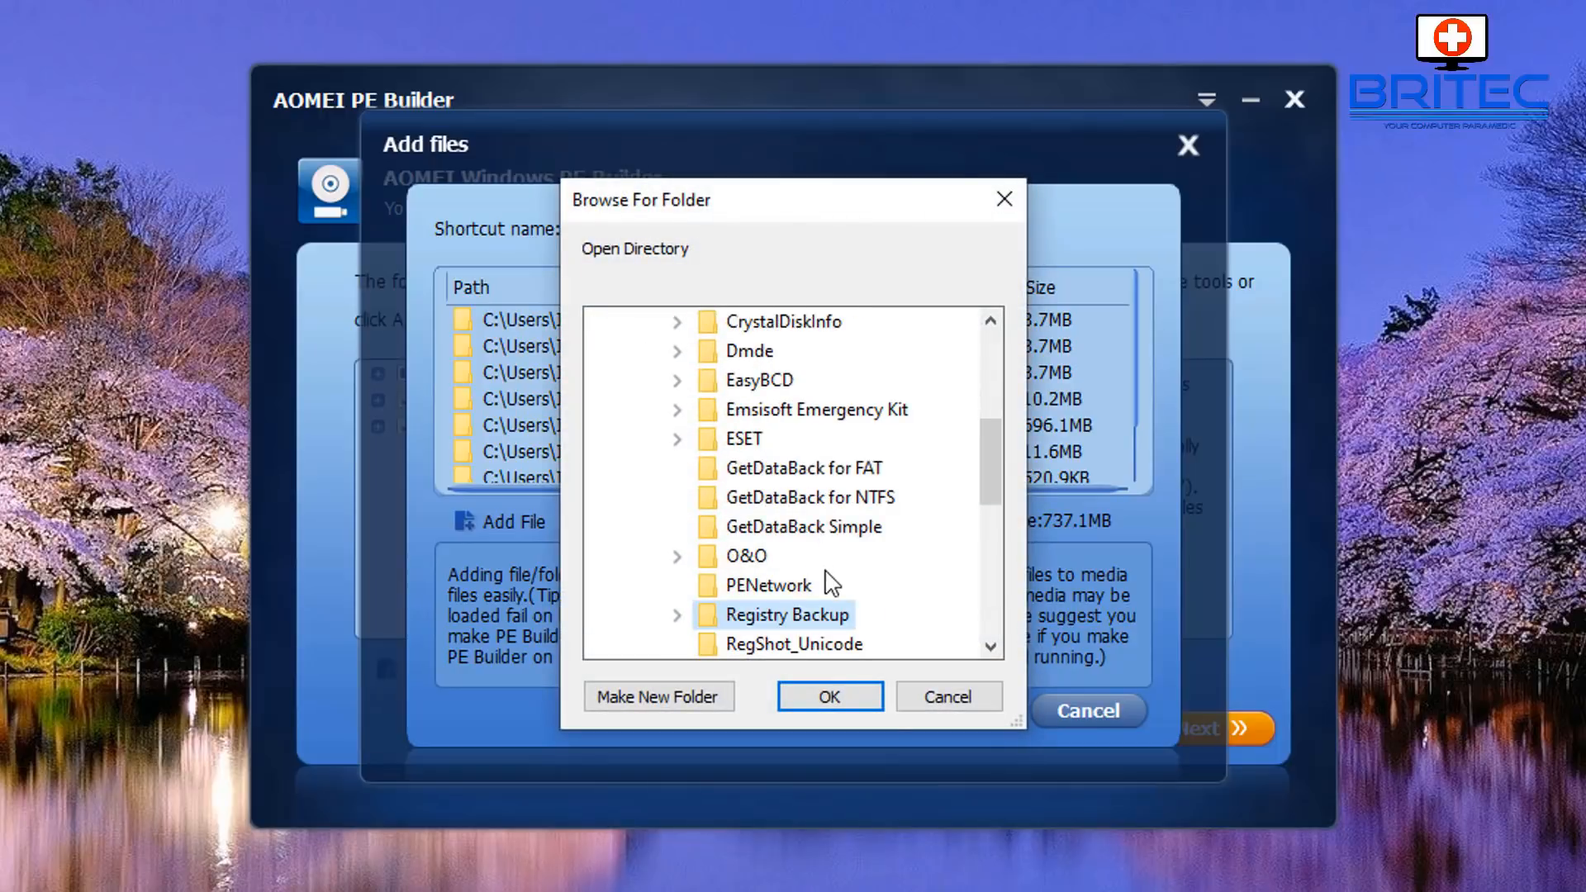
scroll(down, 3)
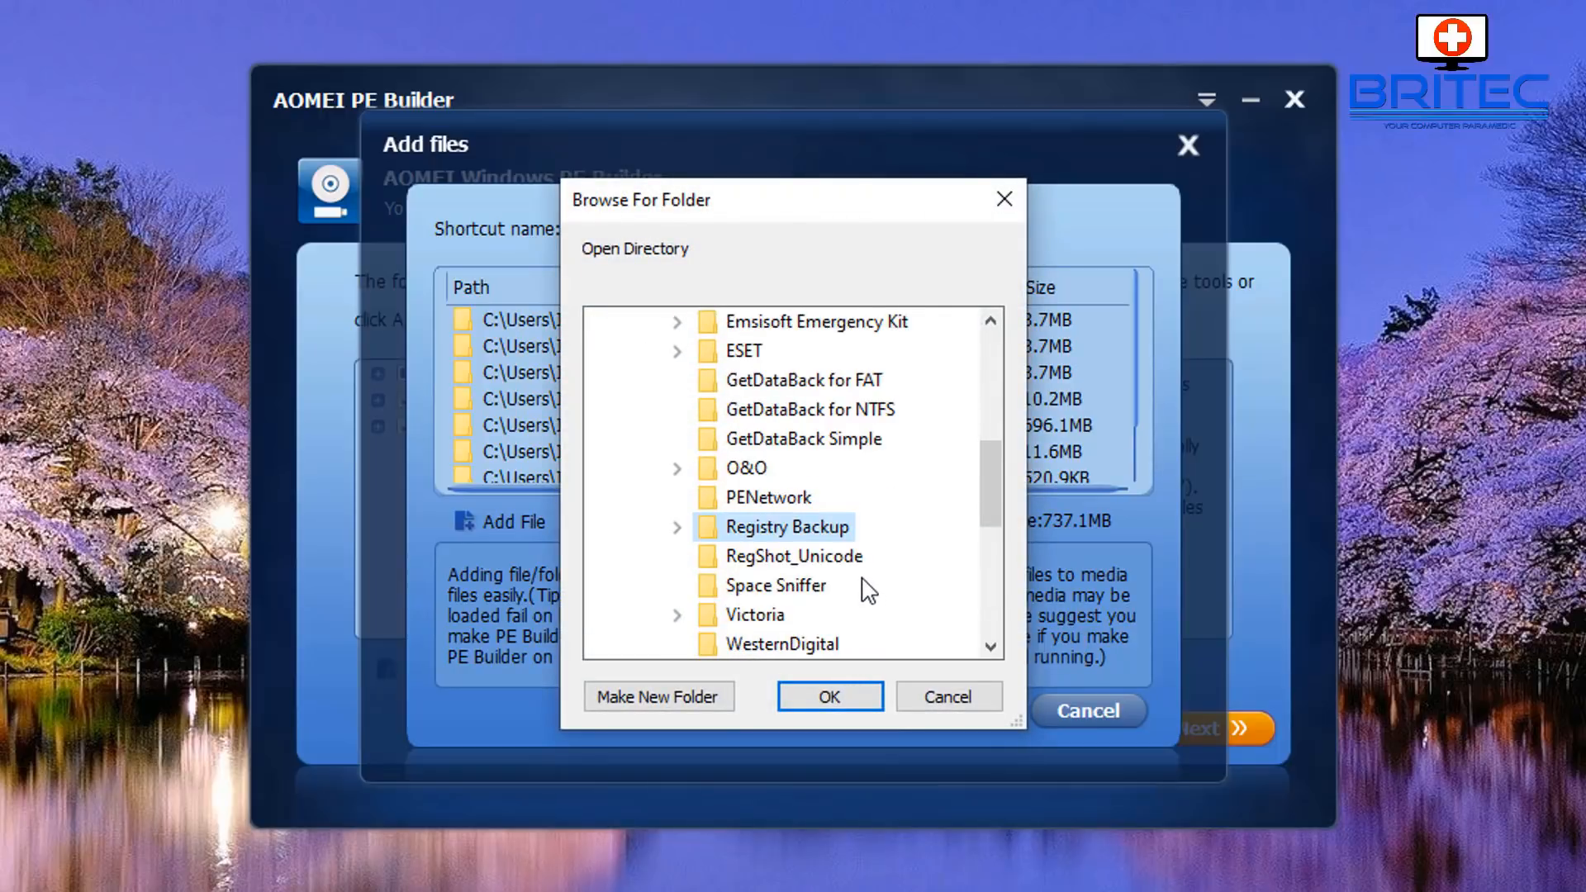
click(828, 696)
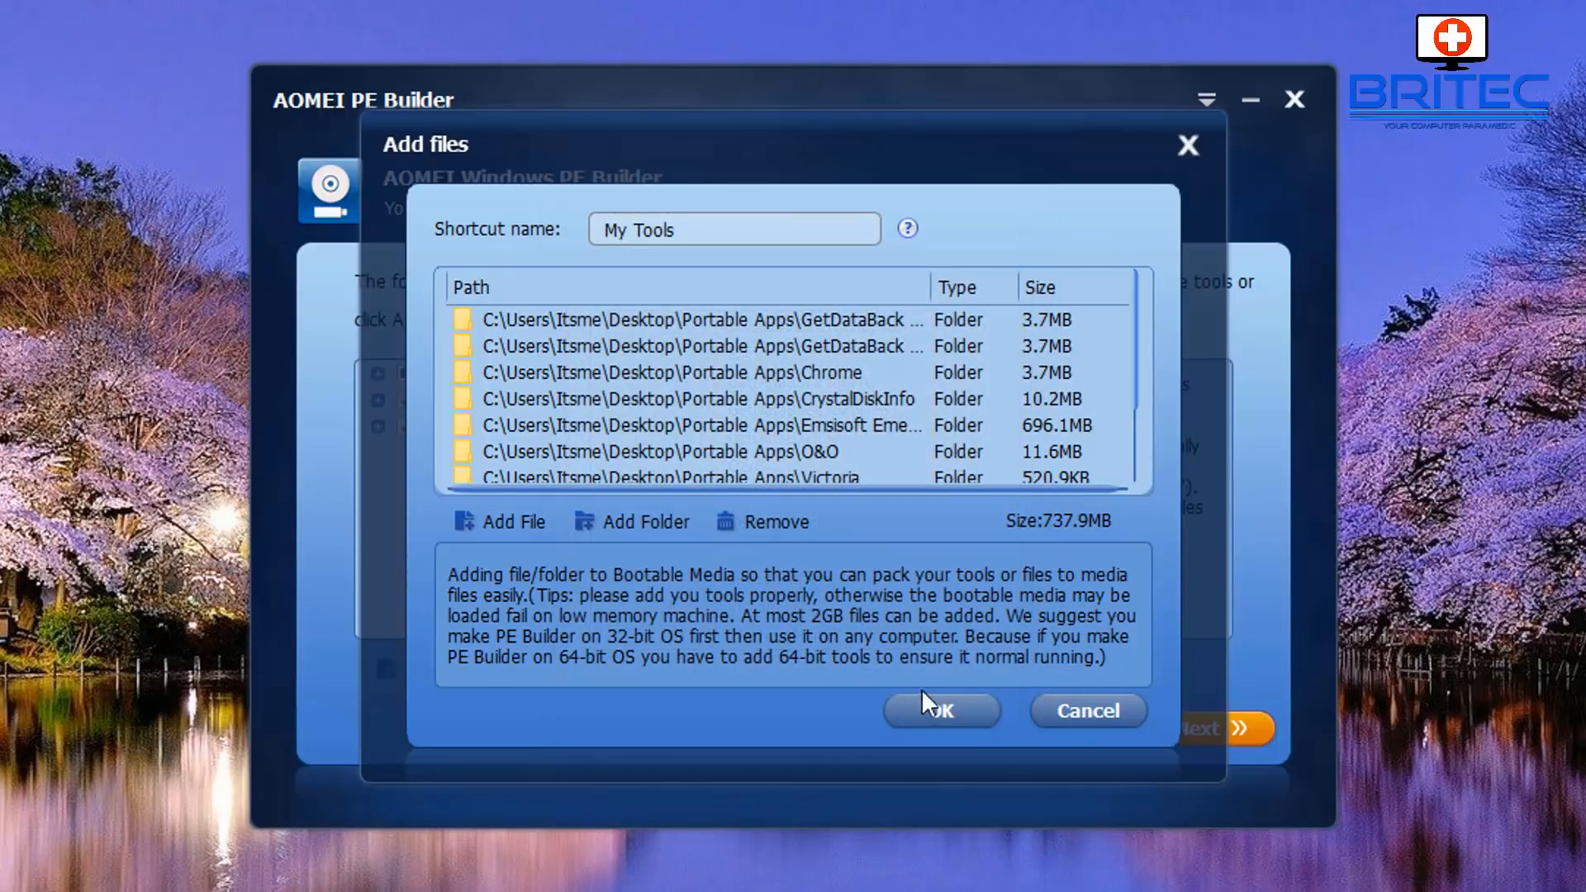
click(631, 521)
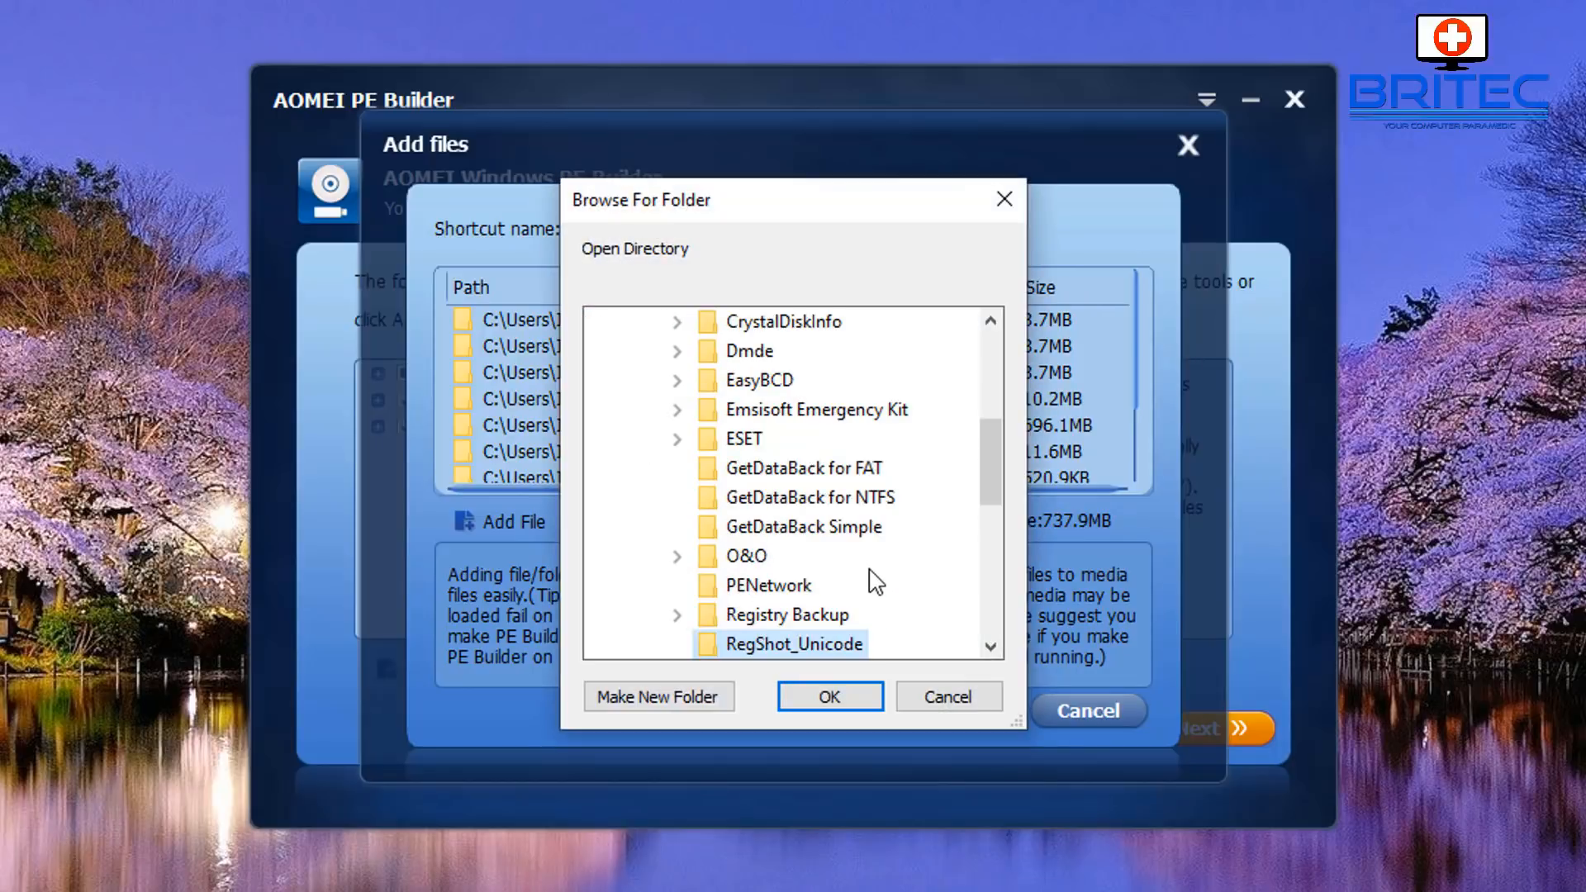
scroll(down, 3)
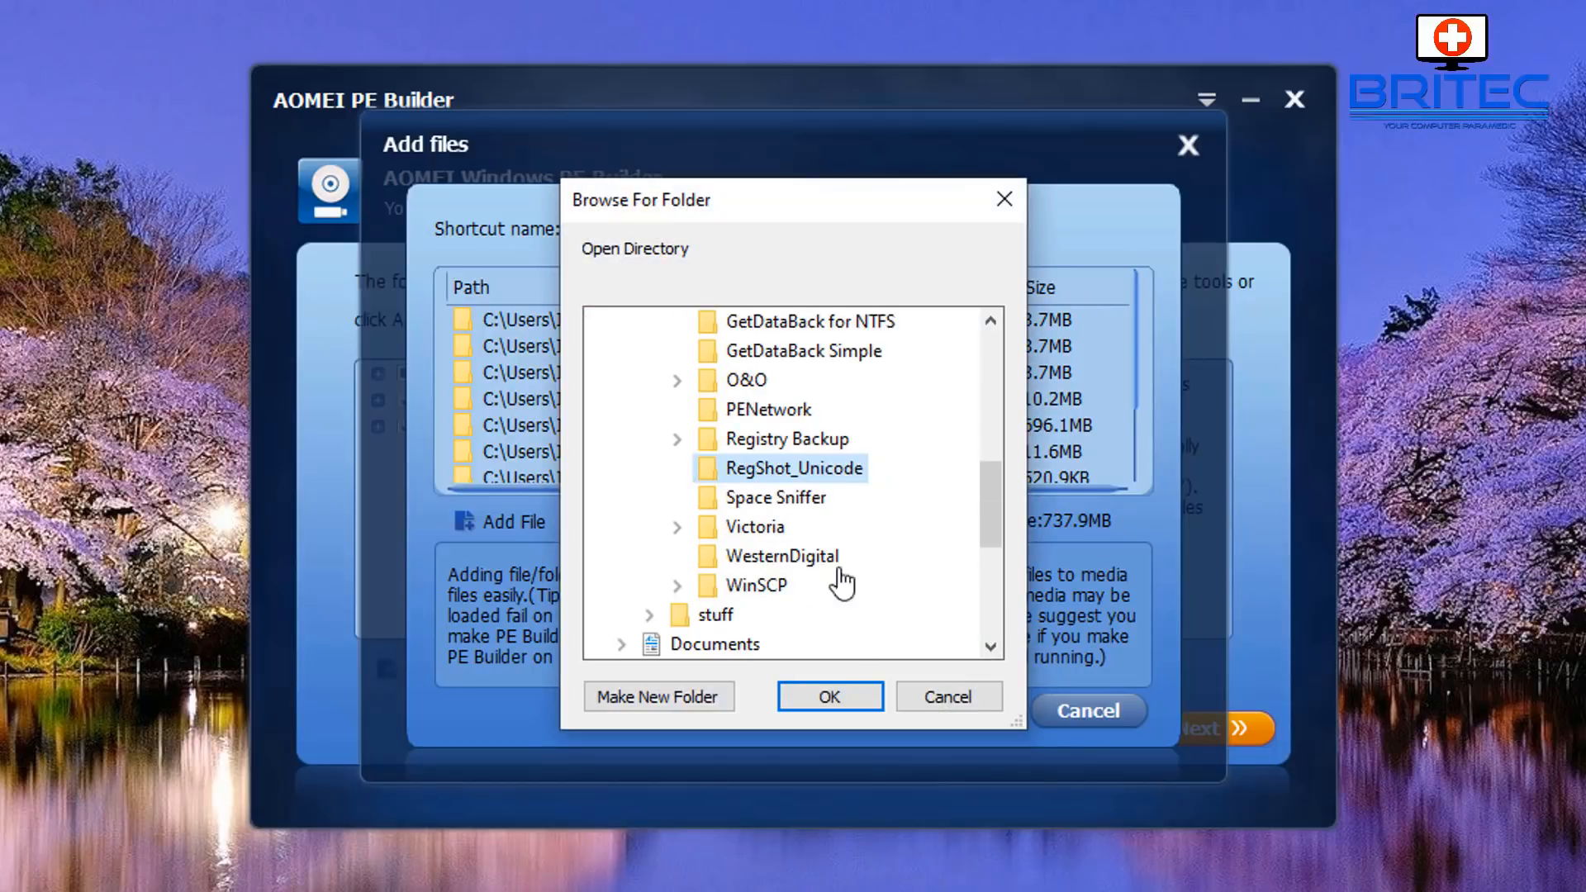
click(829, 696)
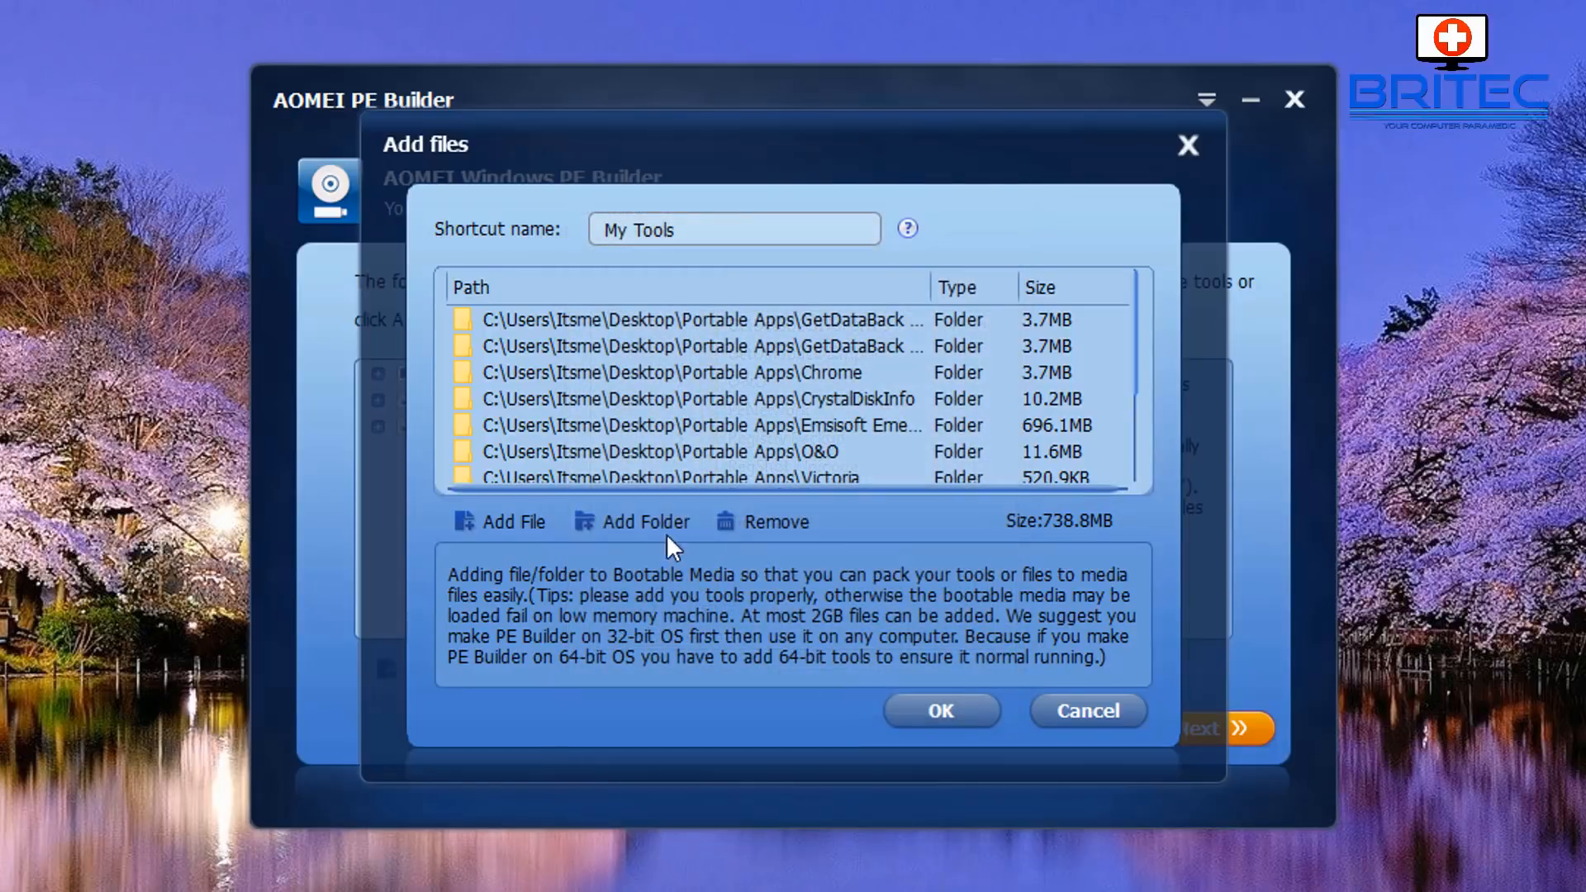
click(631, 521)
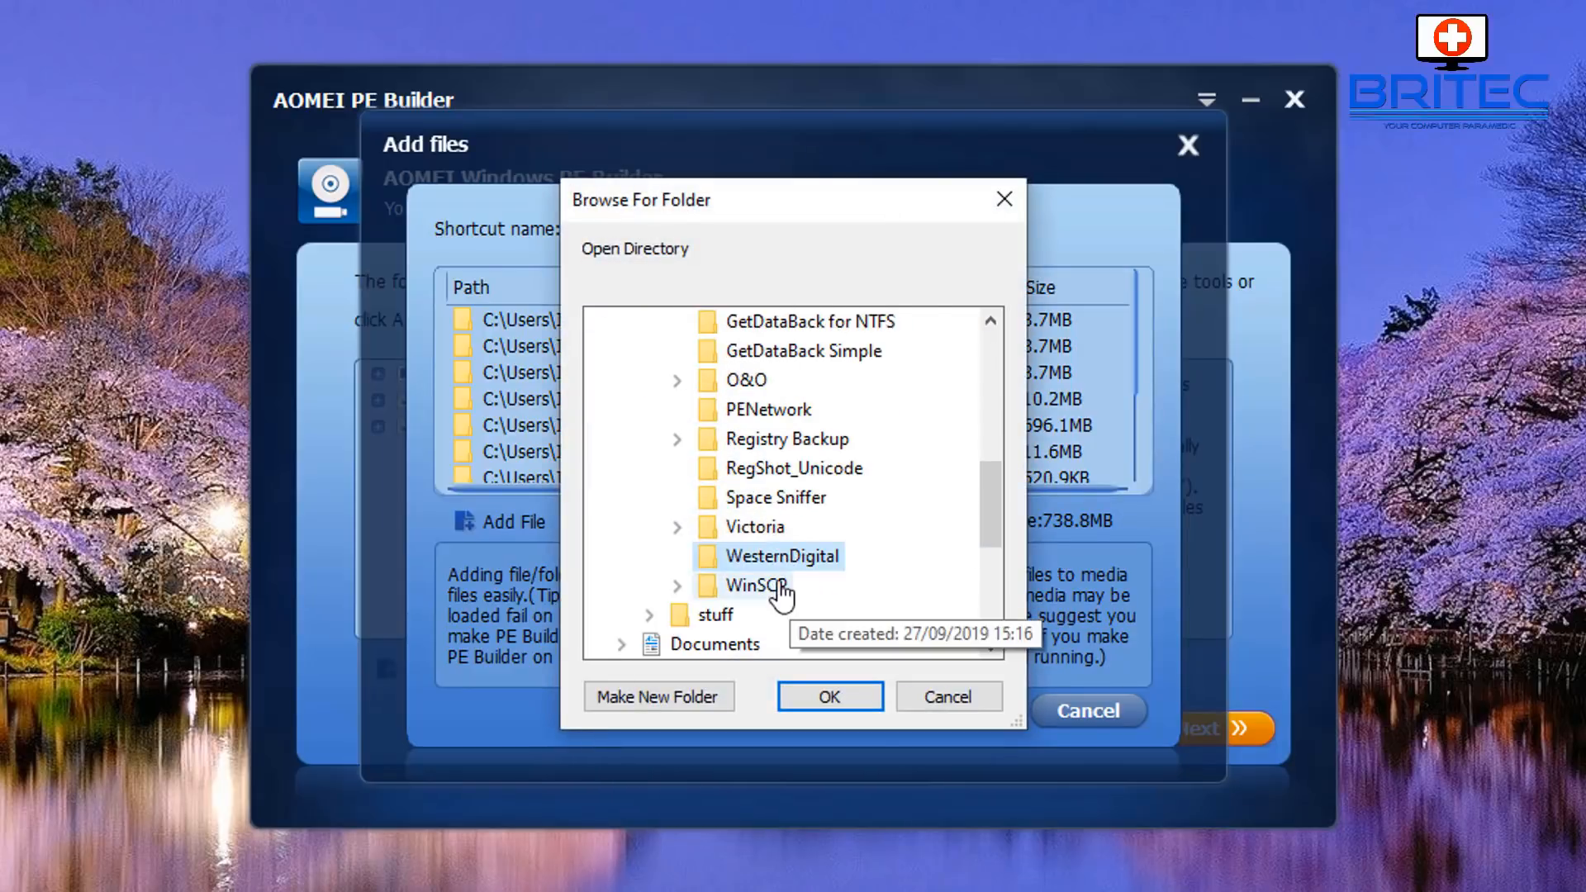
click(828, 695)
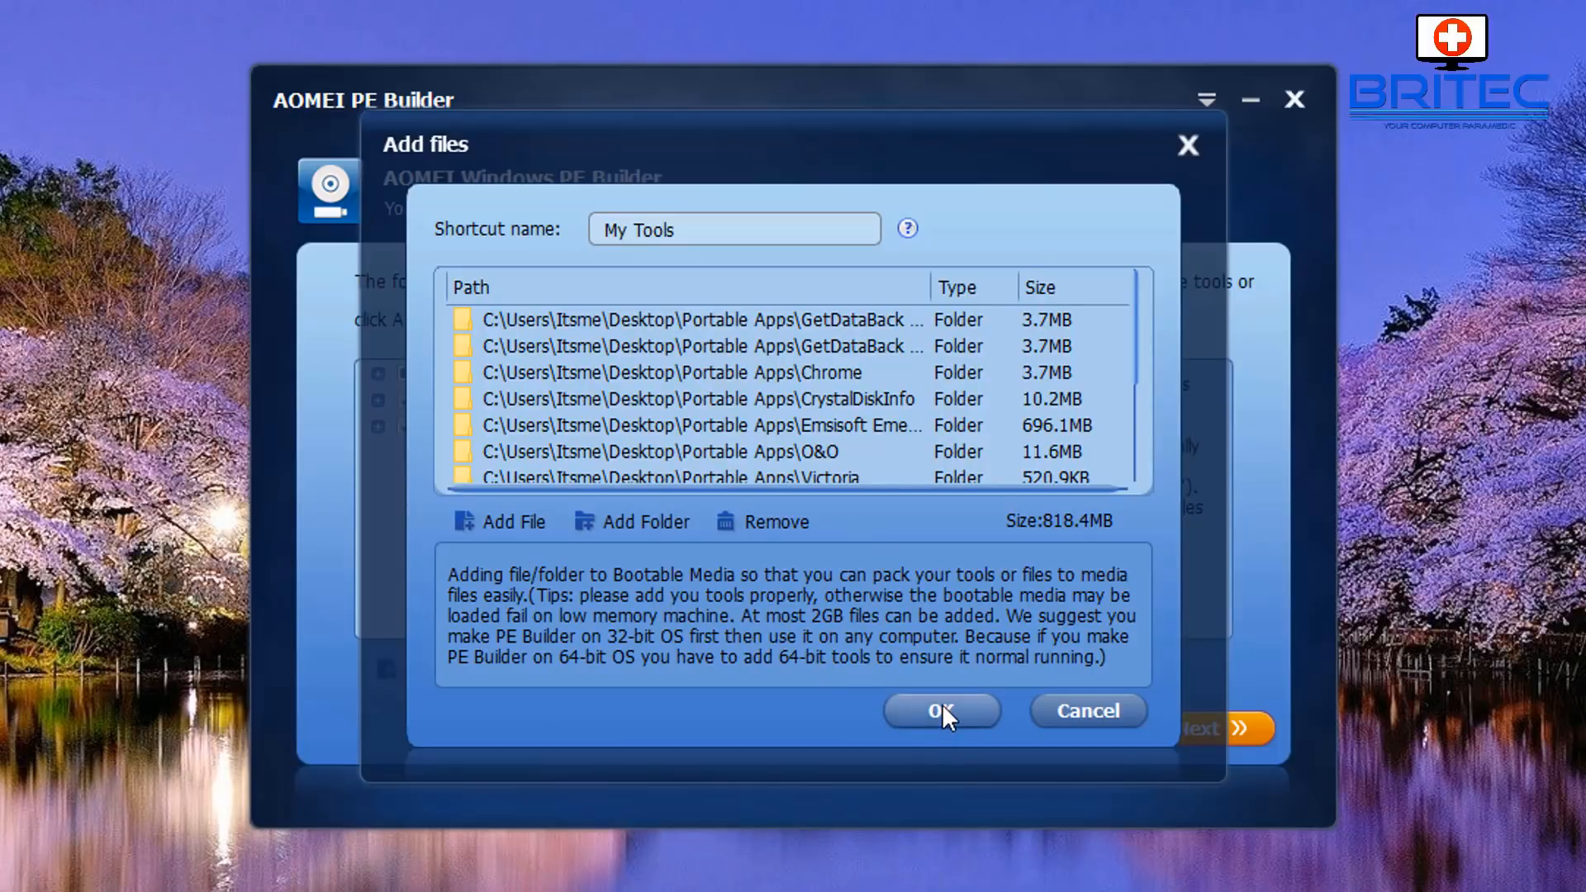
Confirm the added tools and choose Export ISO File saved as Desktop\ampe.iso
click(941, 710)
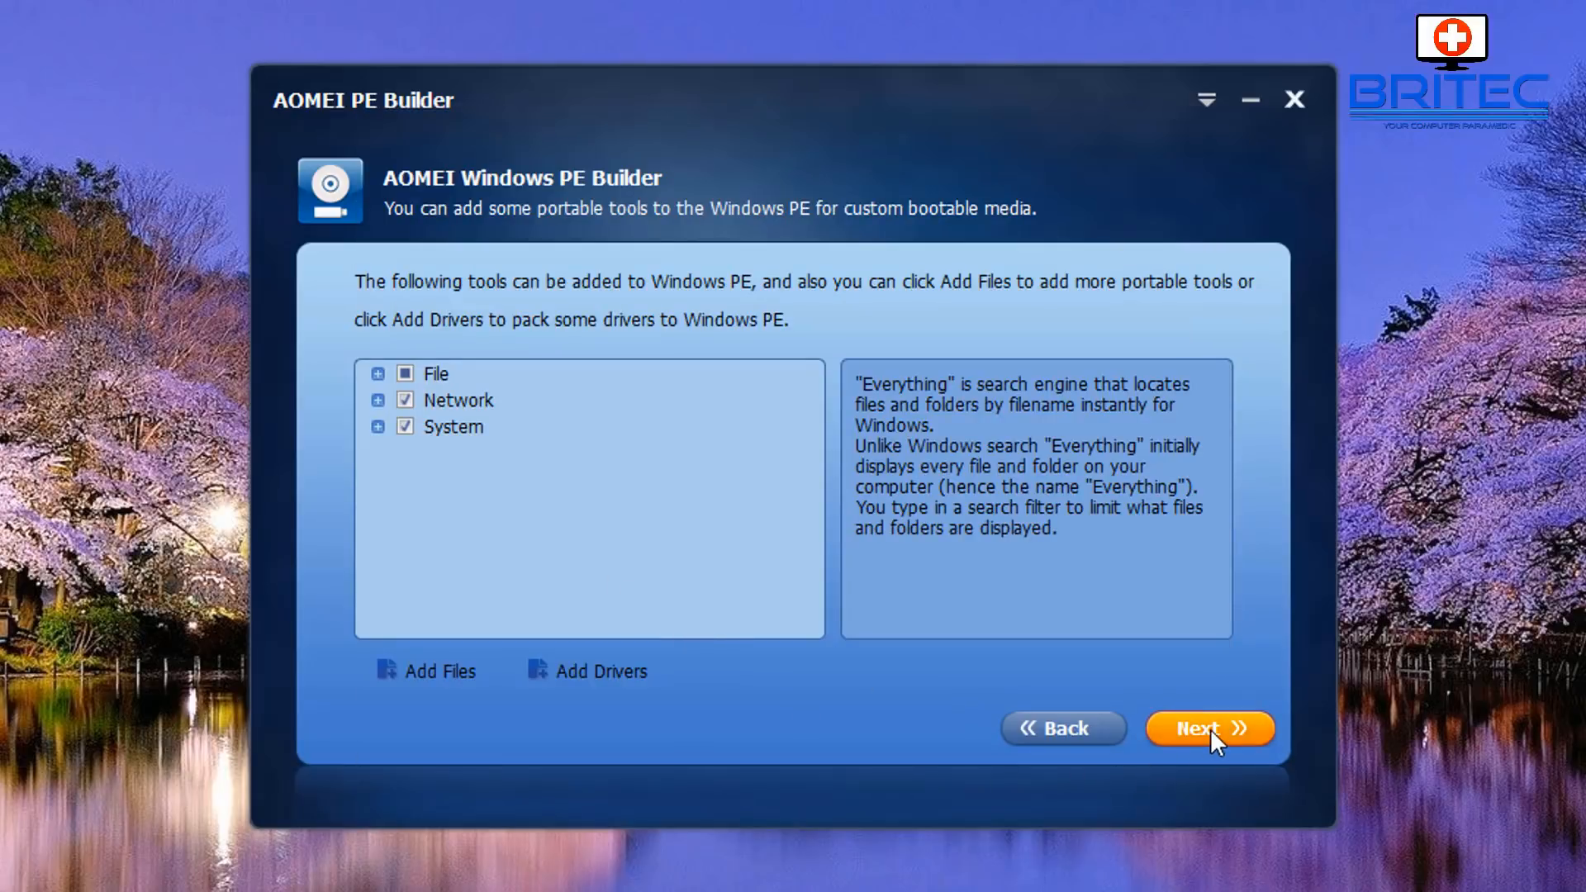
click(1209, 728)
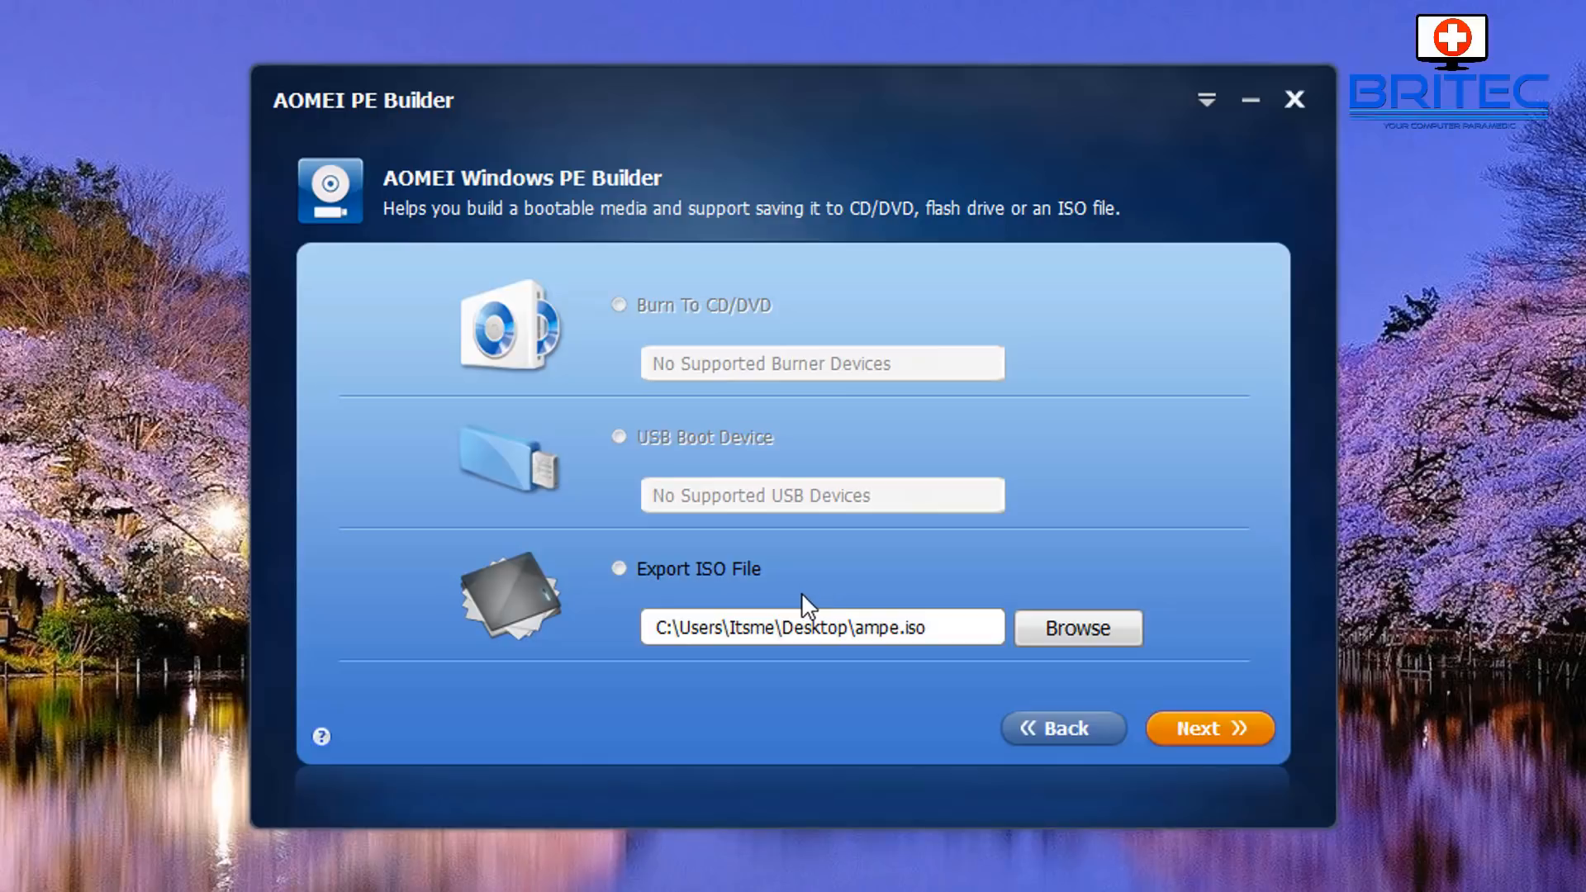
click(618, 567)
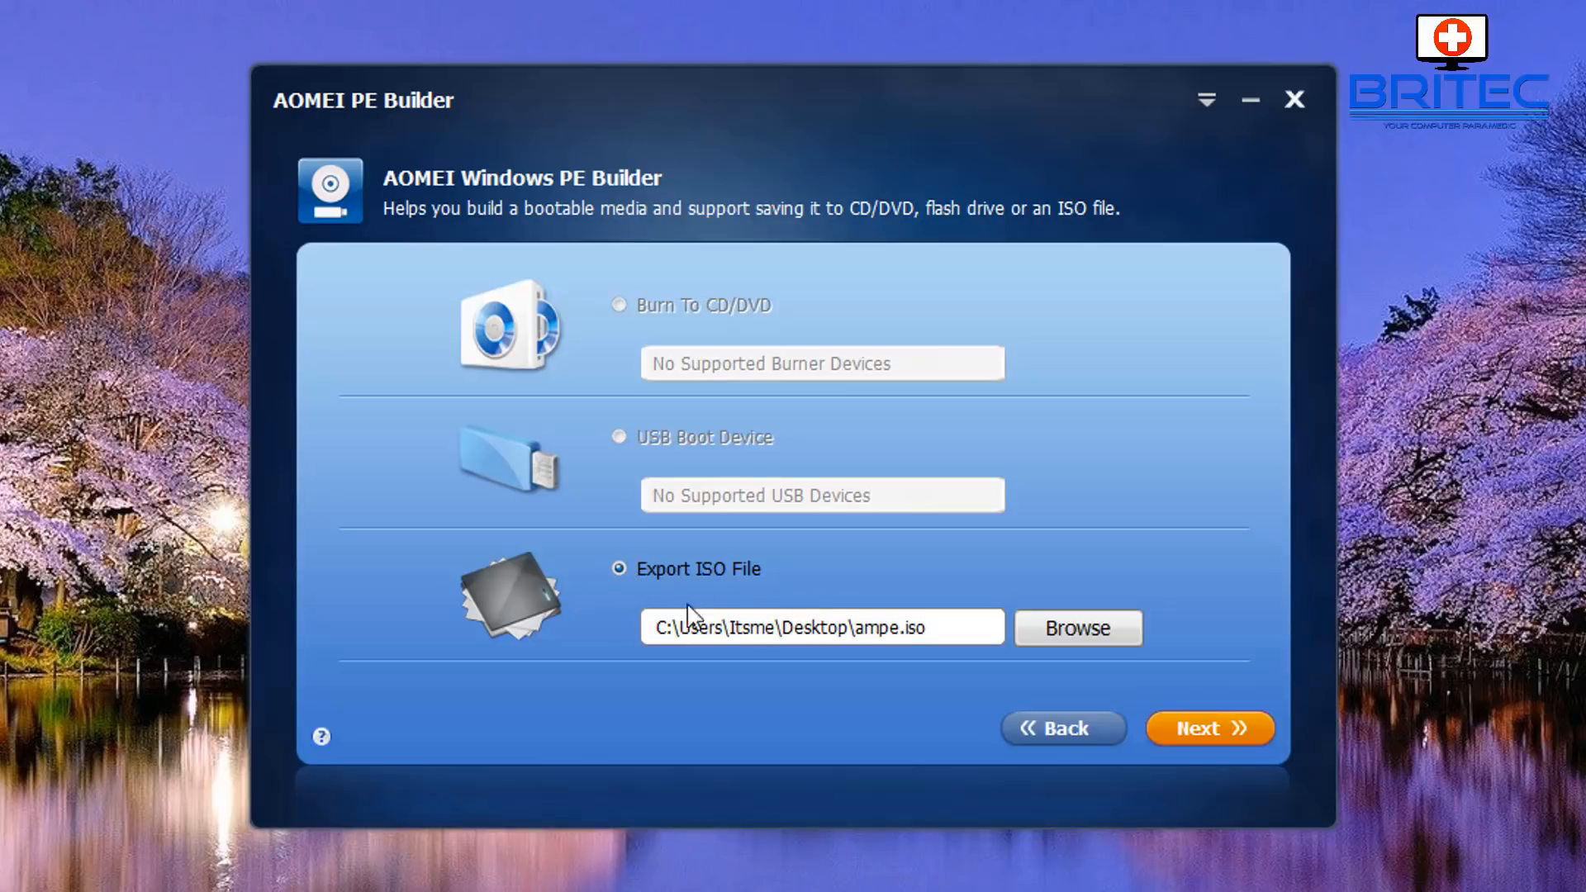
mouse_move(1202, 746)
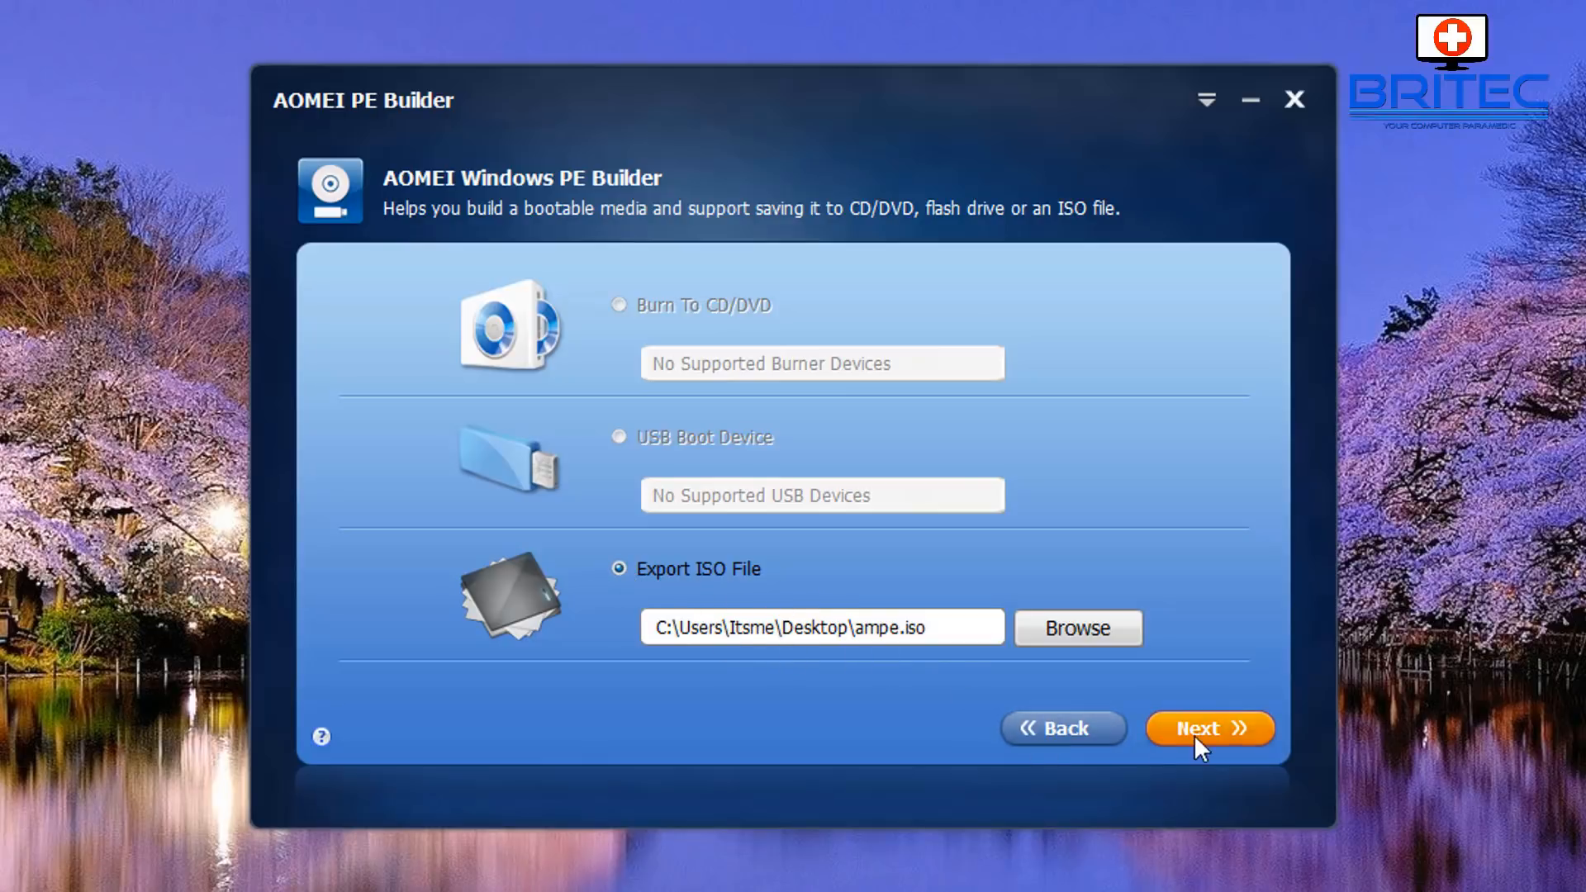
Build the bootable ISO with the custom tools until it reaches 100%
click(1209, 729)
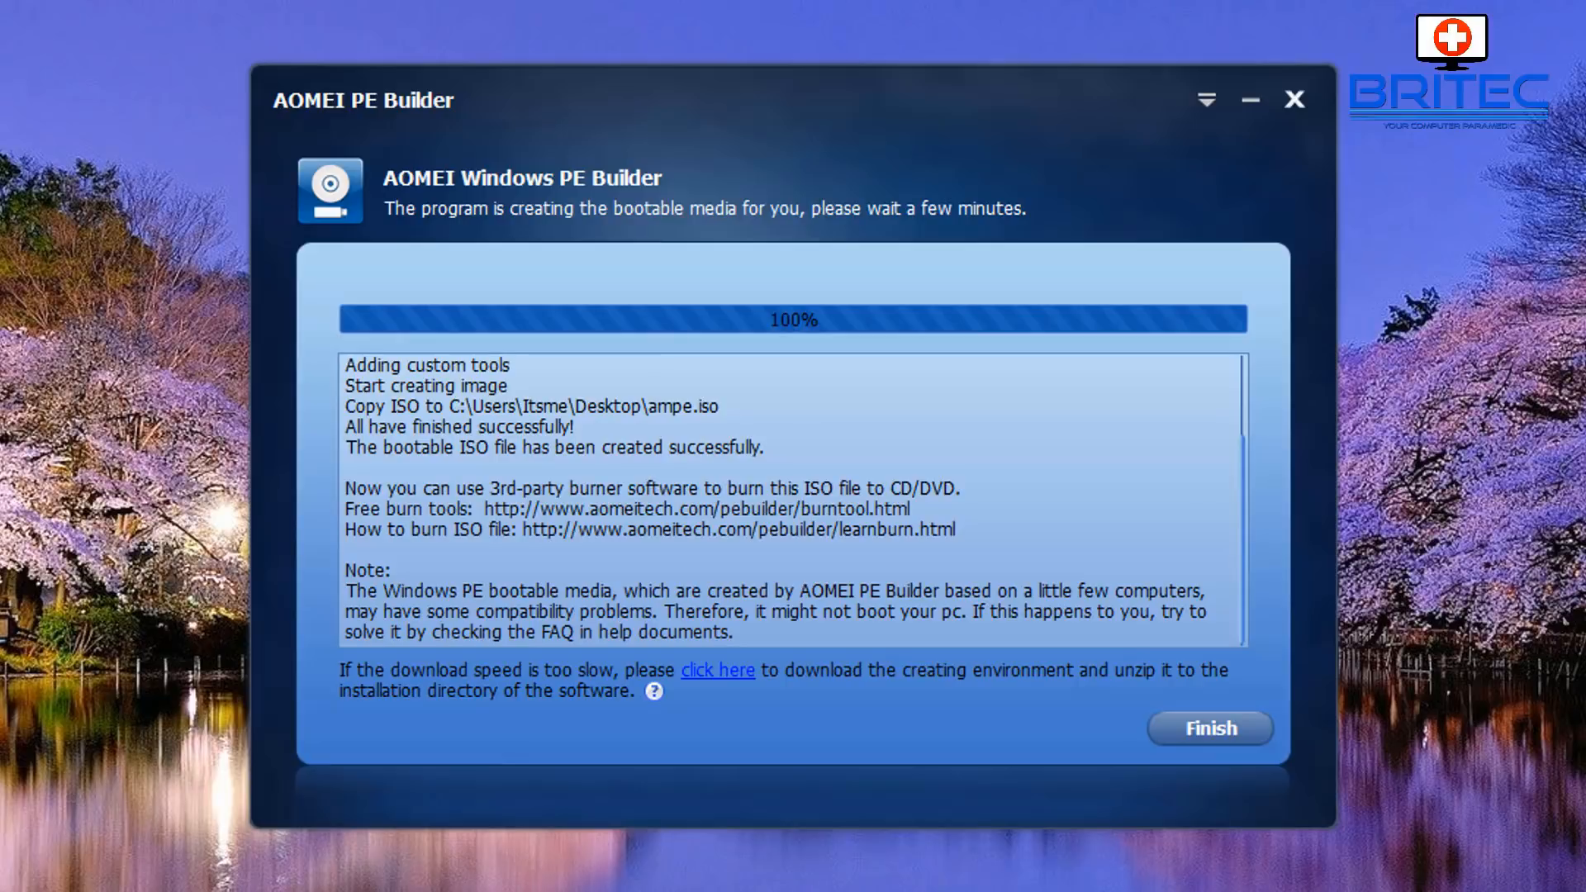
mouse_move(1103, 734)
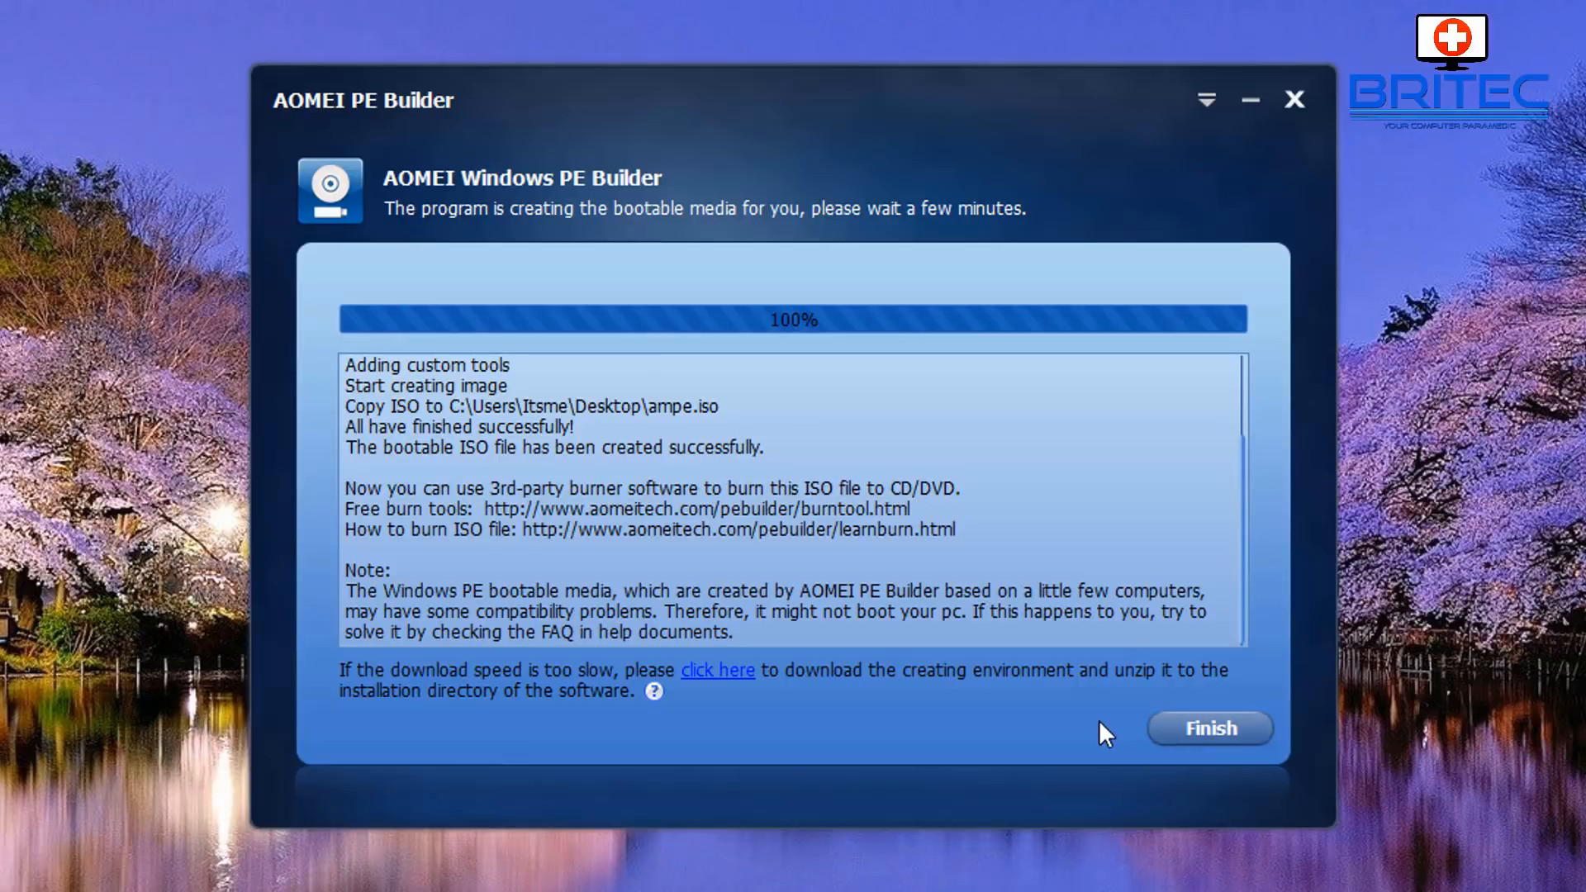
mouse_move(1092, 738)
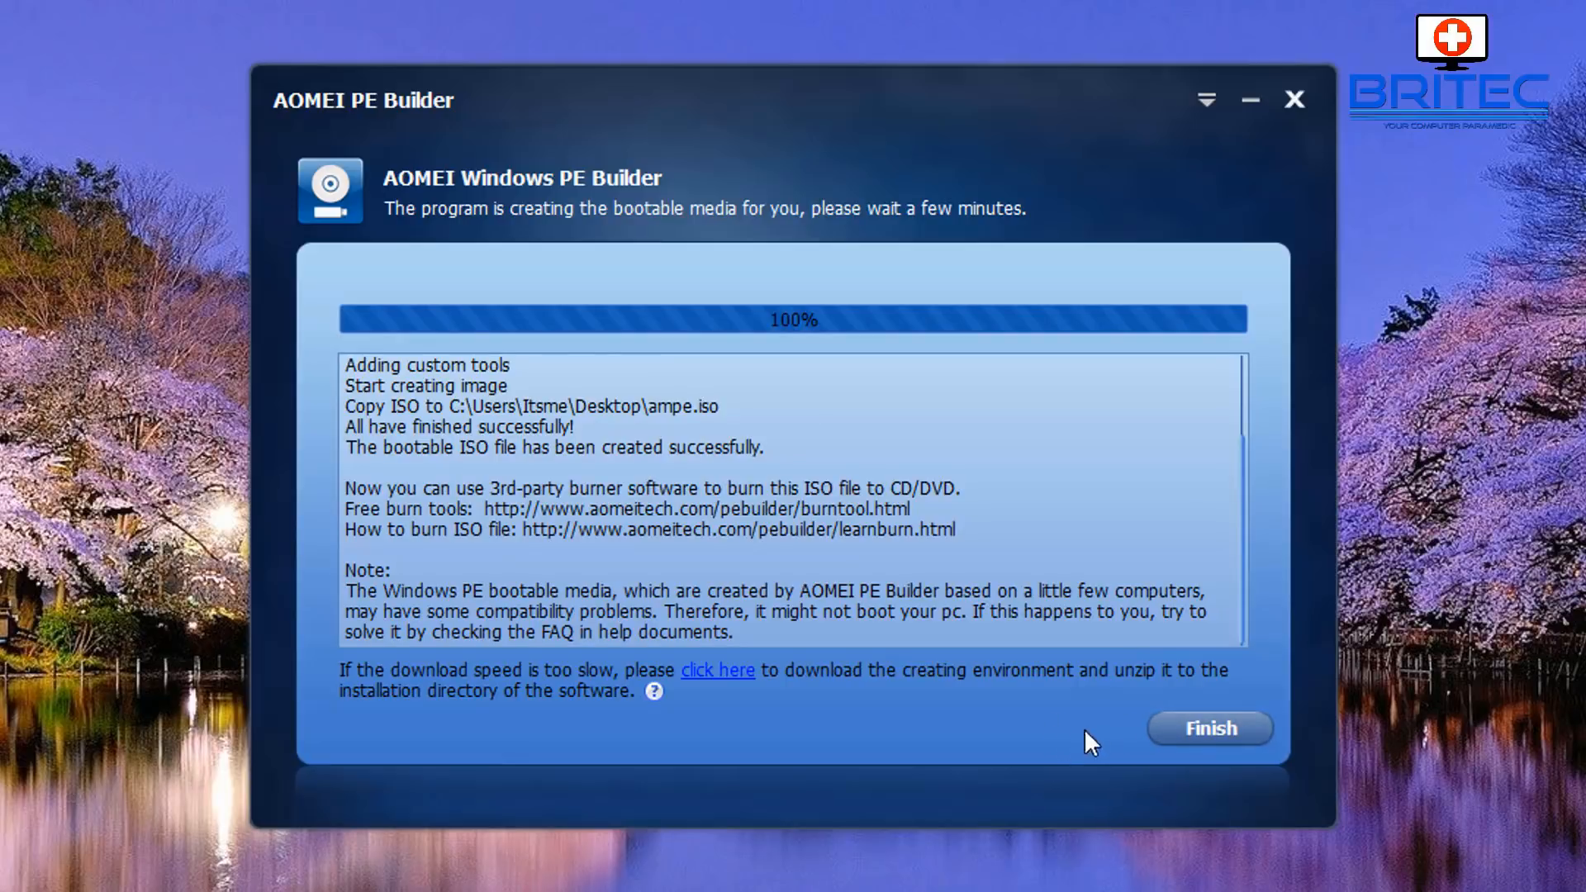
mouse_move(1015, 720)
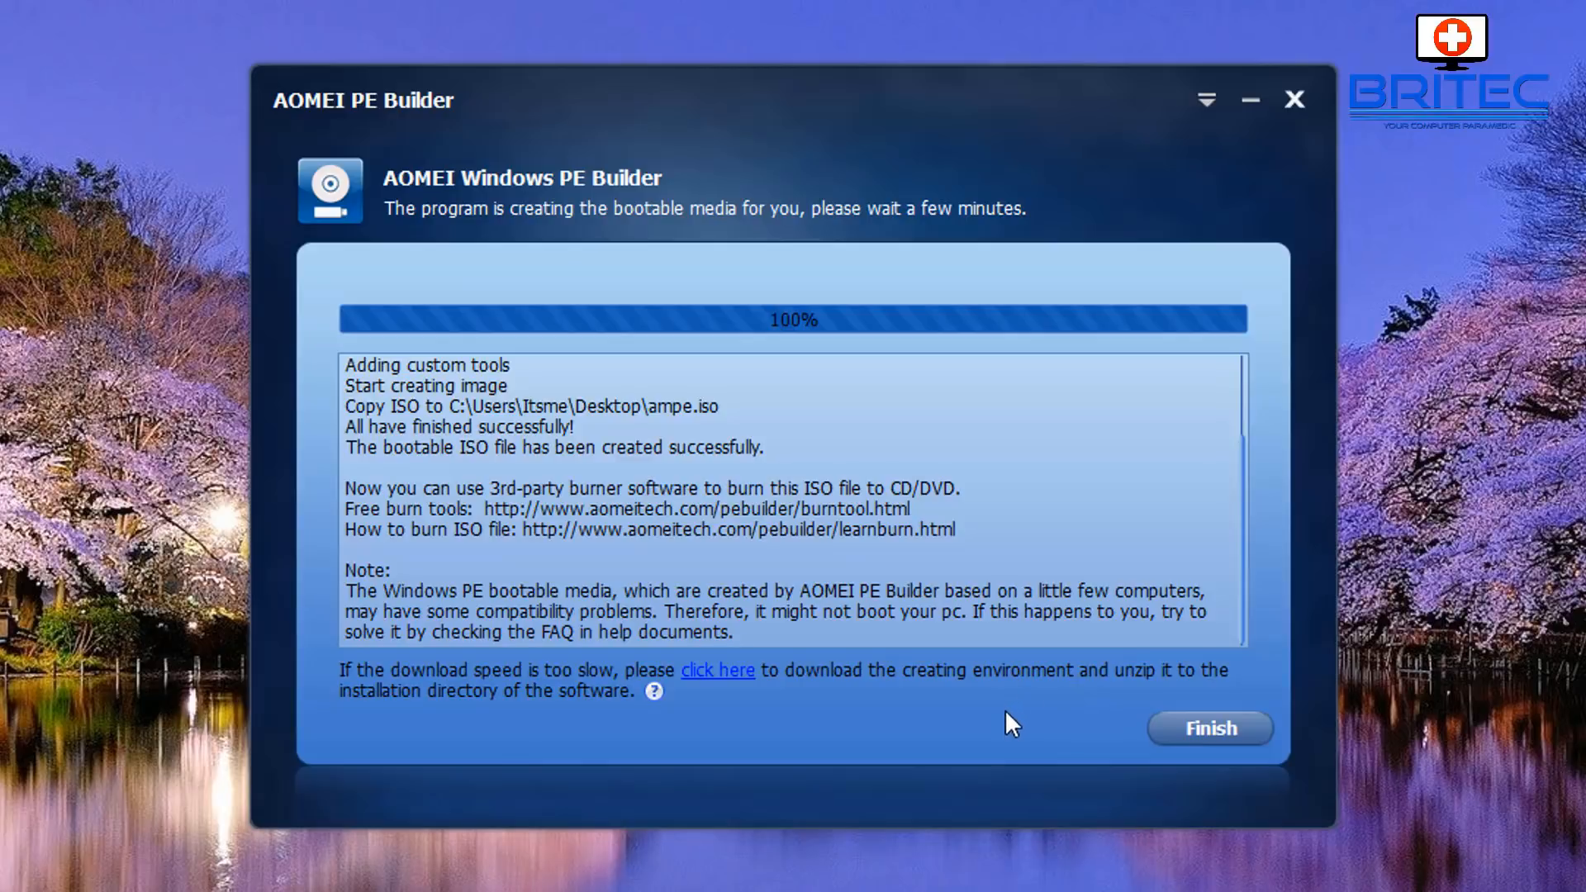
mouse_move(976, 726)
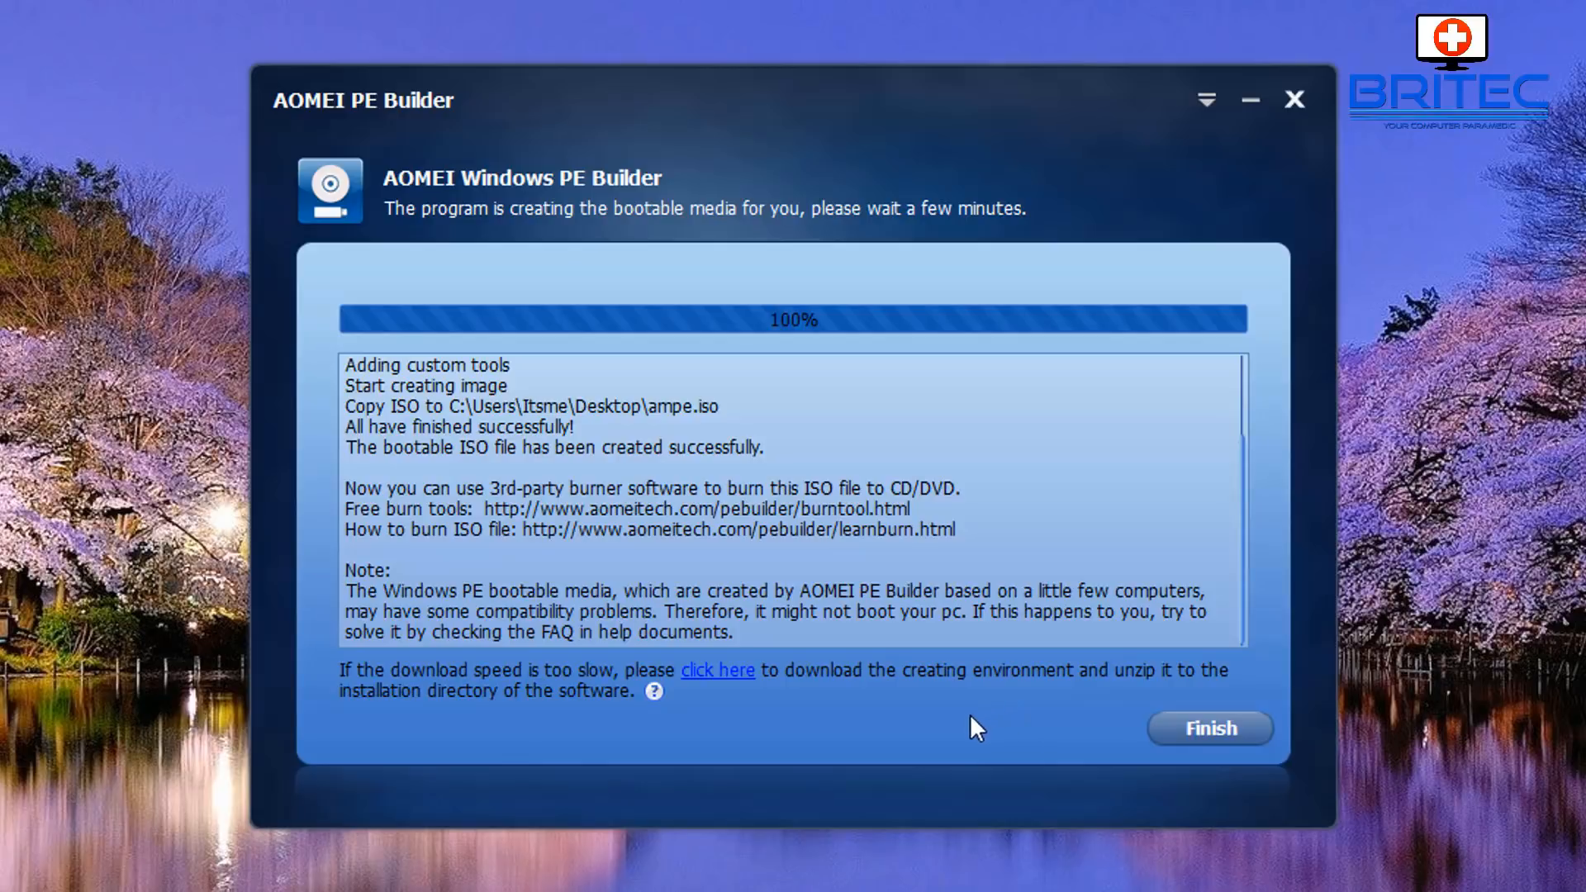
mouse_move(1213, 738)
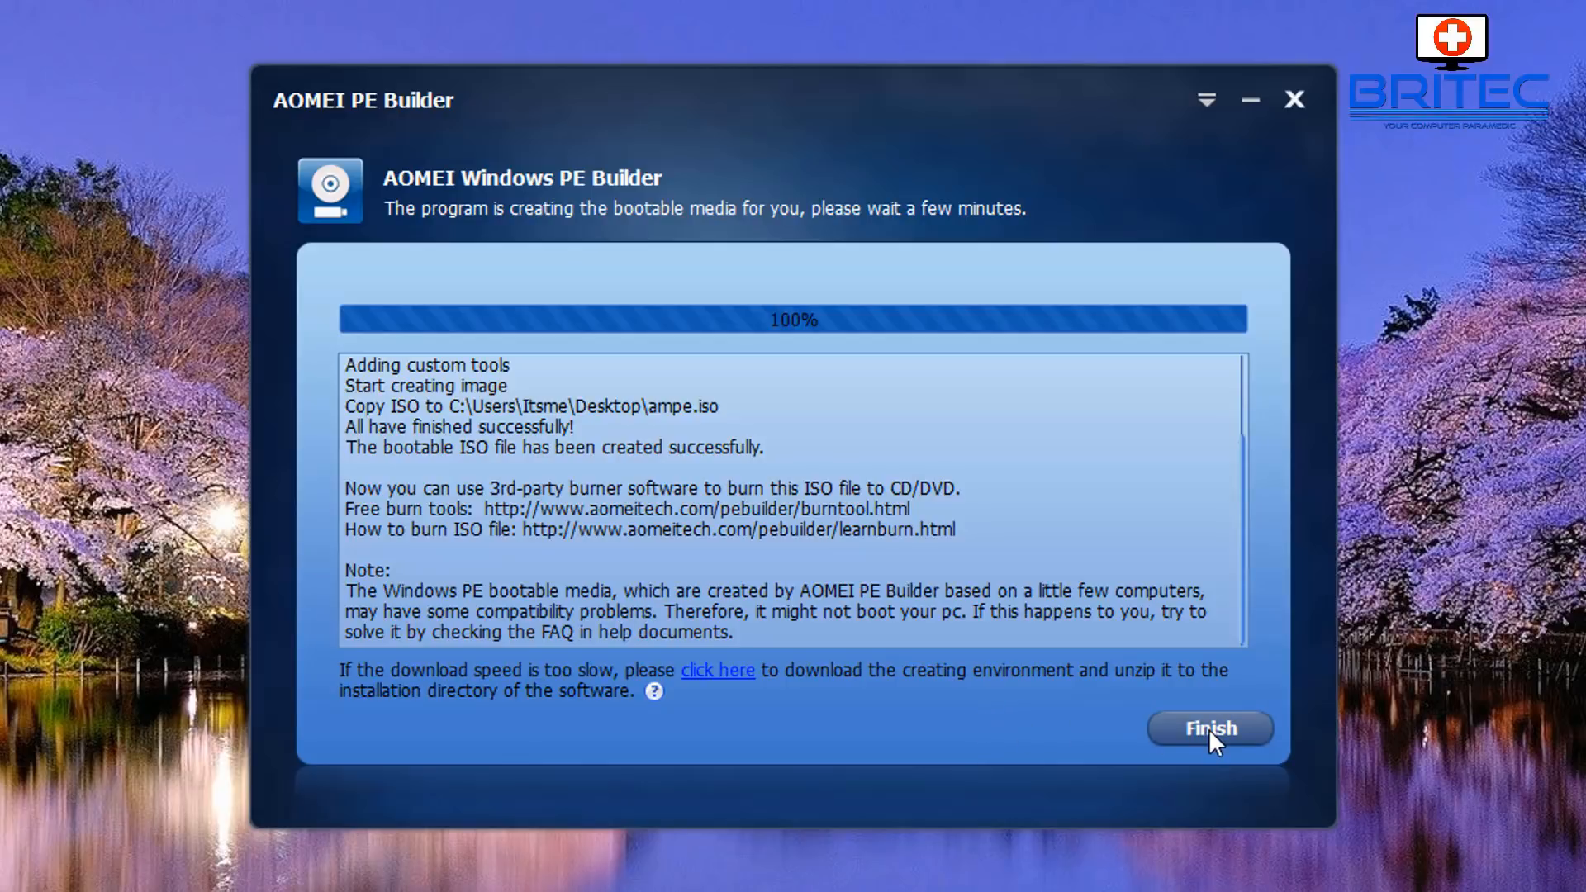
Close the builder, boot the ISO and browse UserTools and Registry Backup on the PE desktop
click(1208, 729)
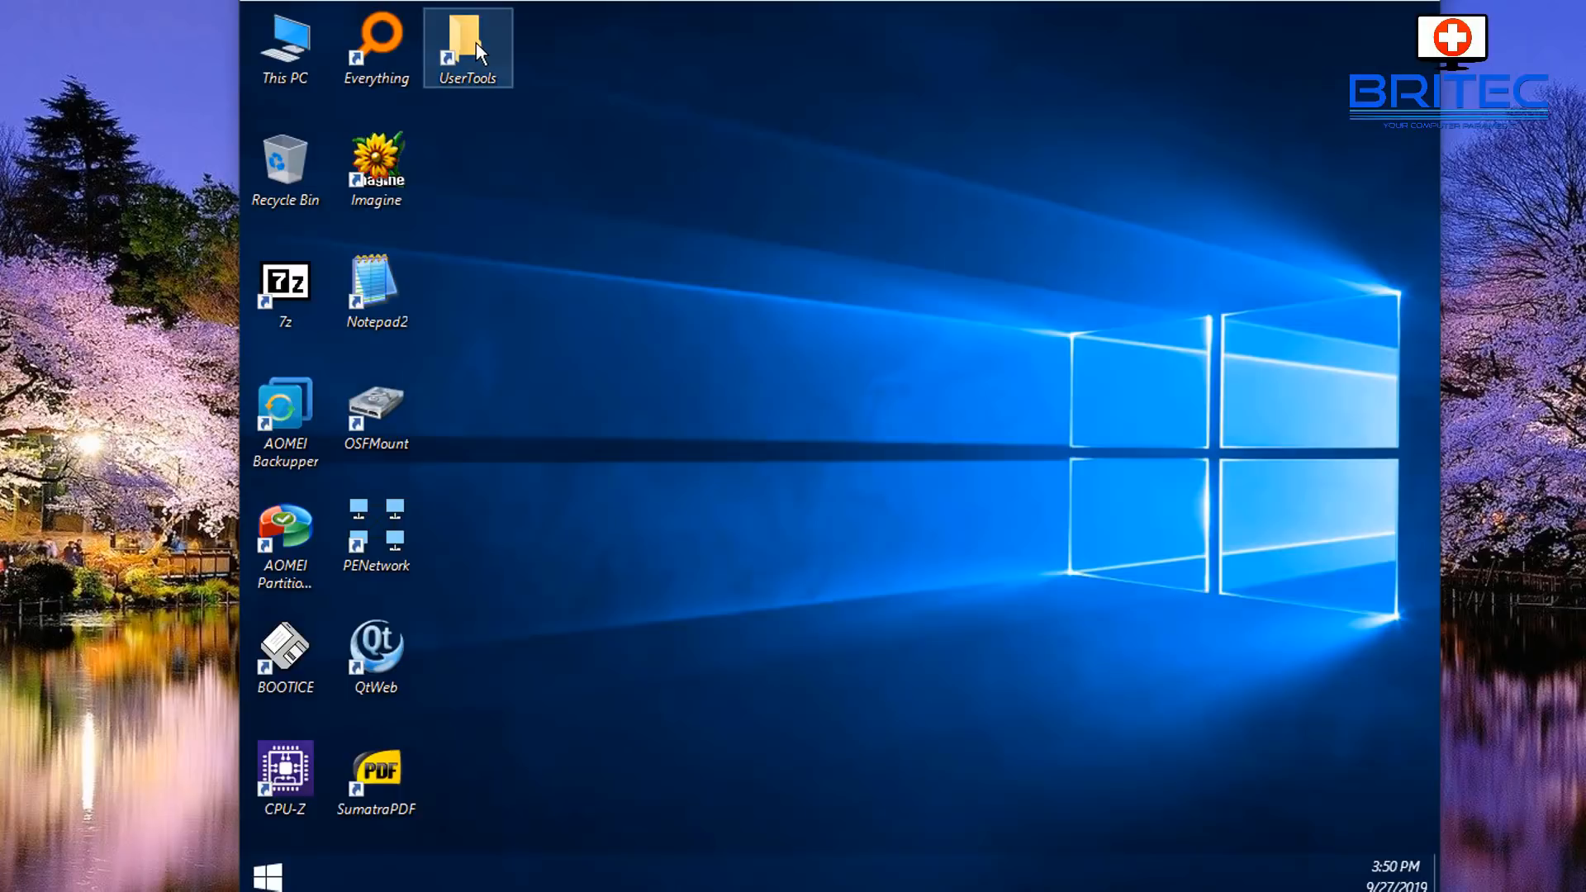
double_click(466, 47)
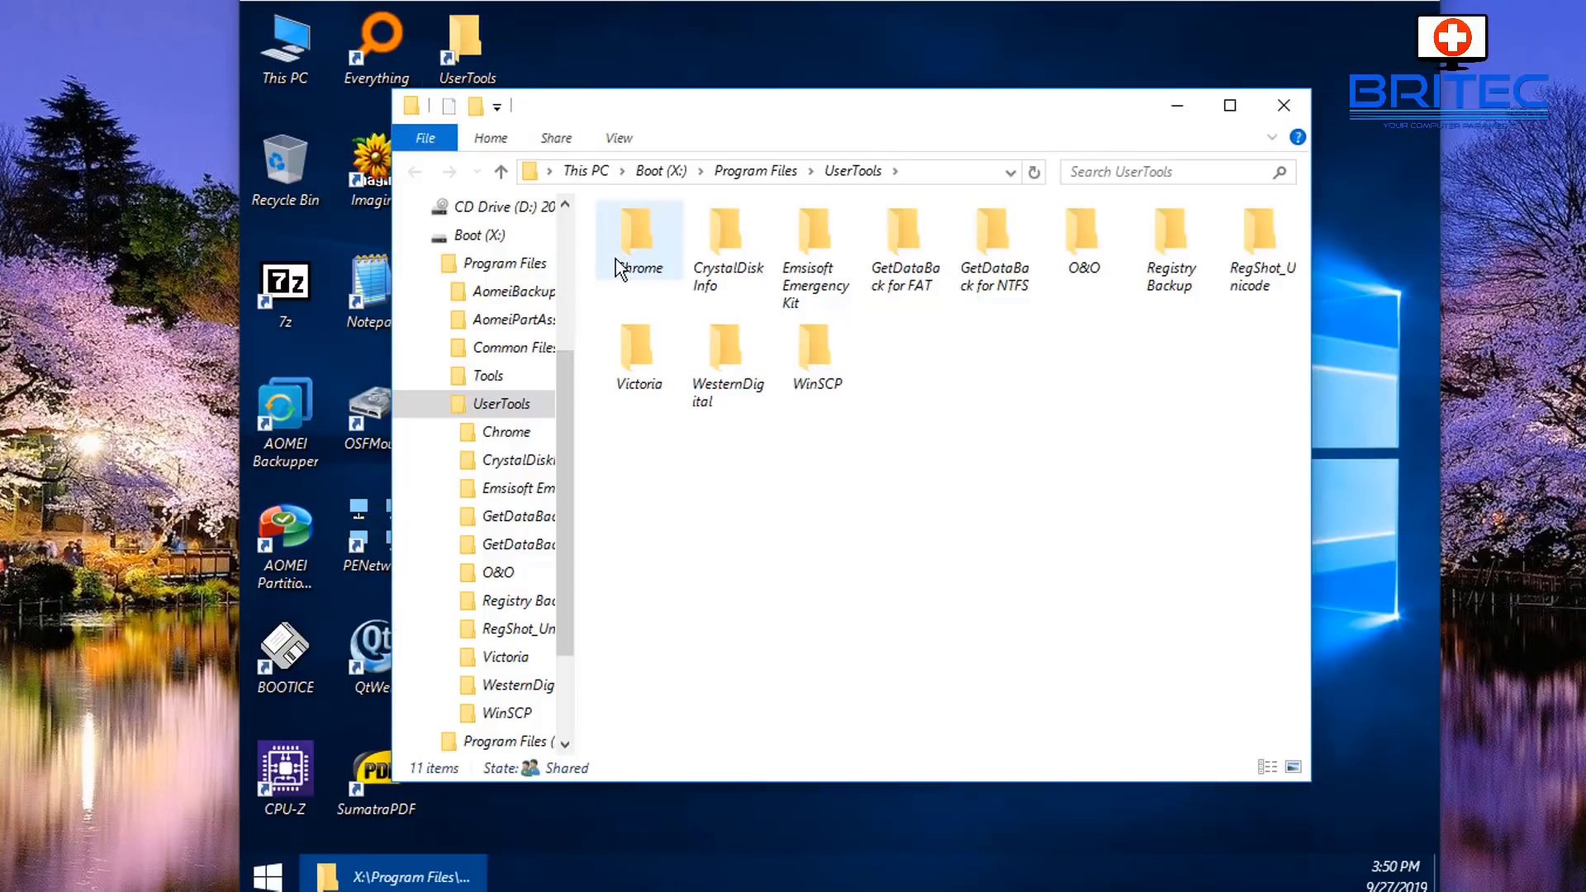
mouse_move(905, 234)
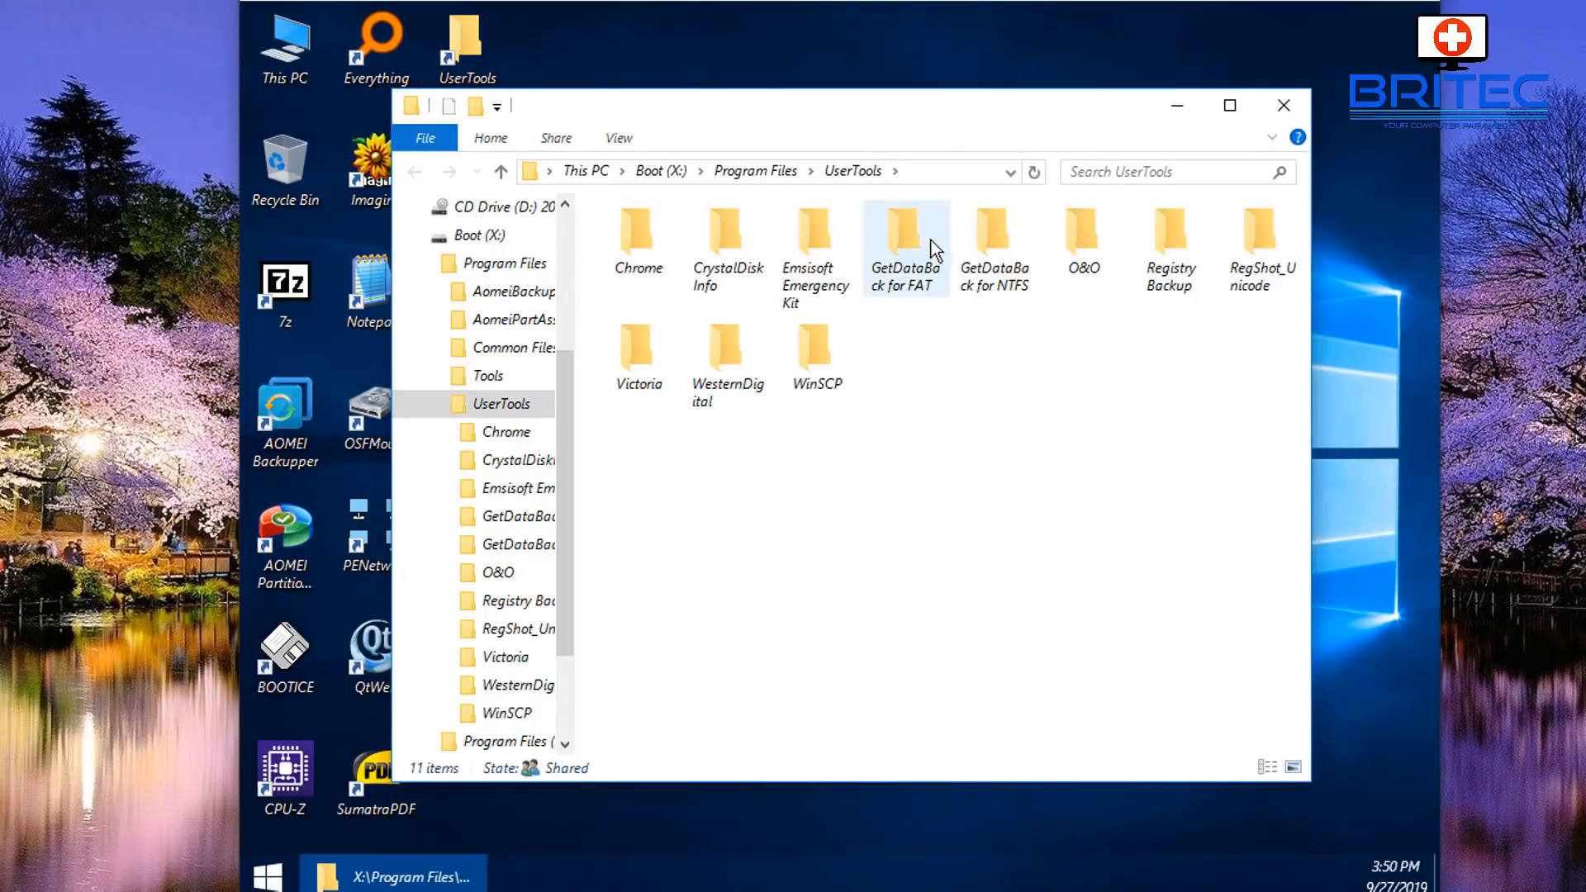
mouse_move(1062, 377)
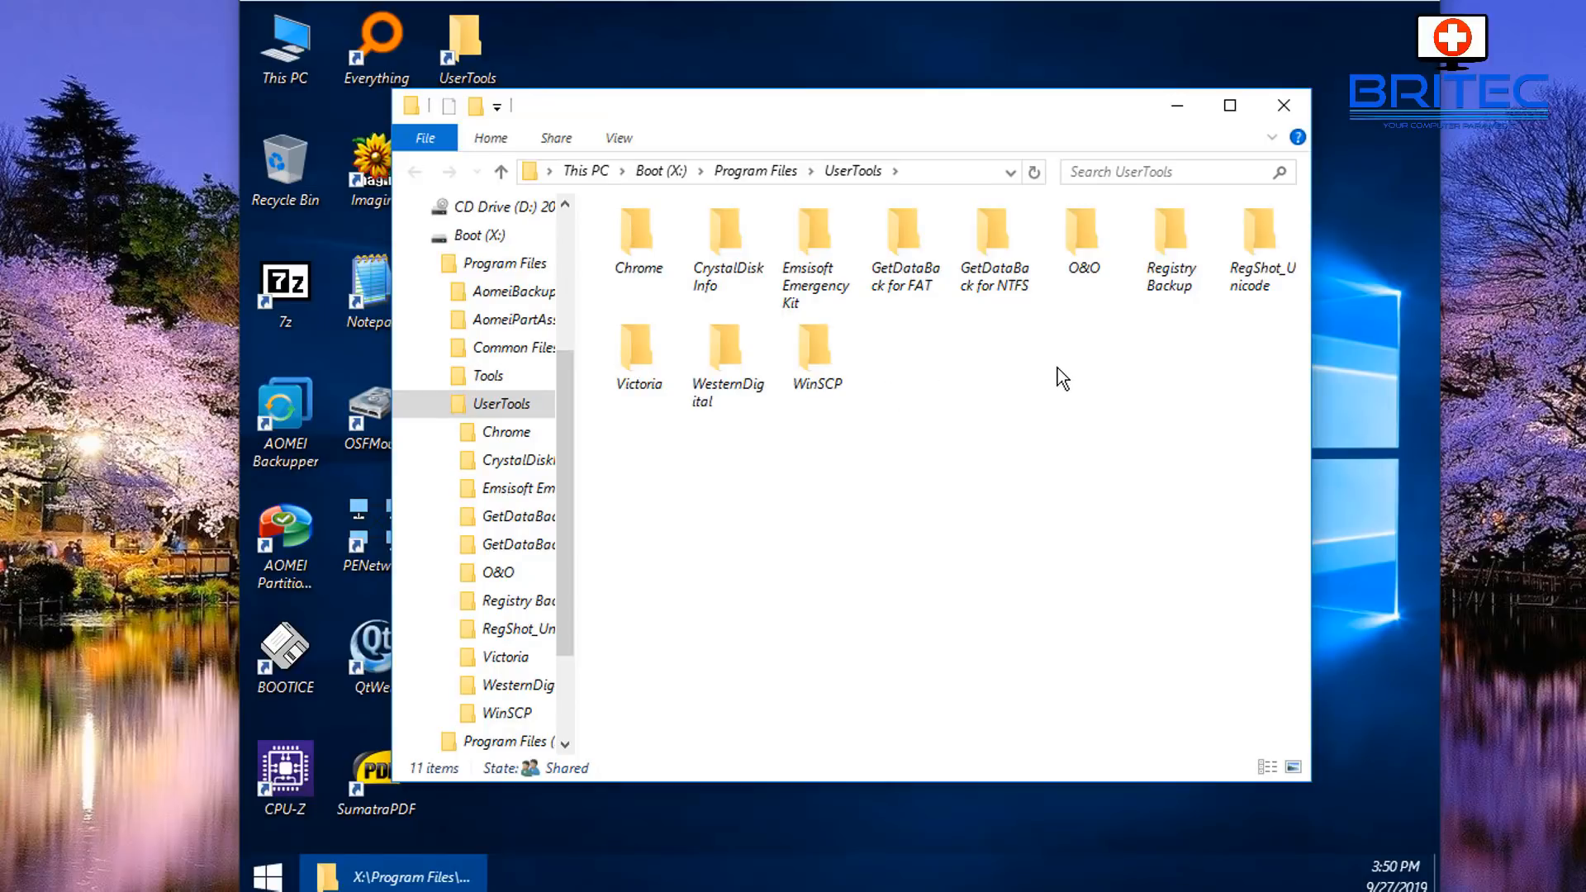
click(816, 354)
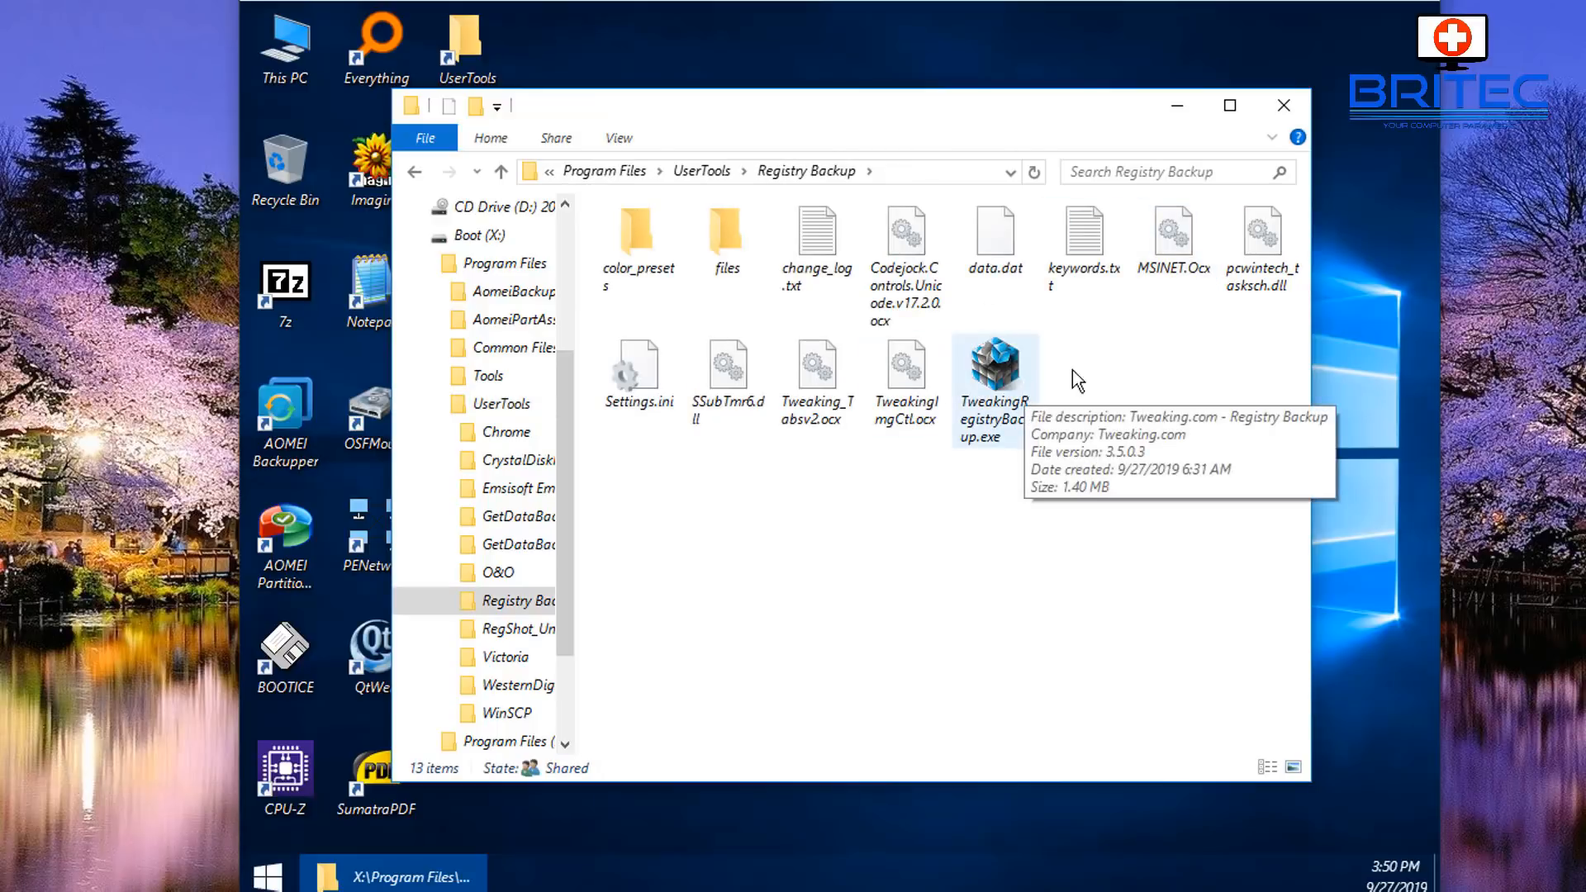
click(1283, 105)
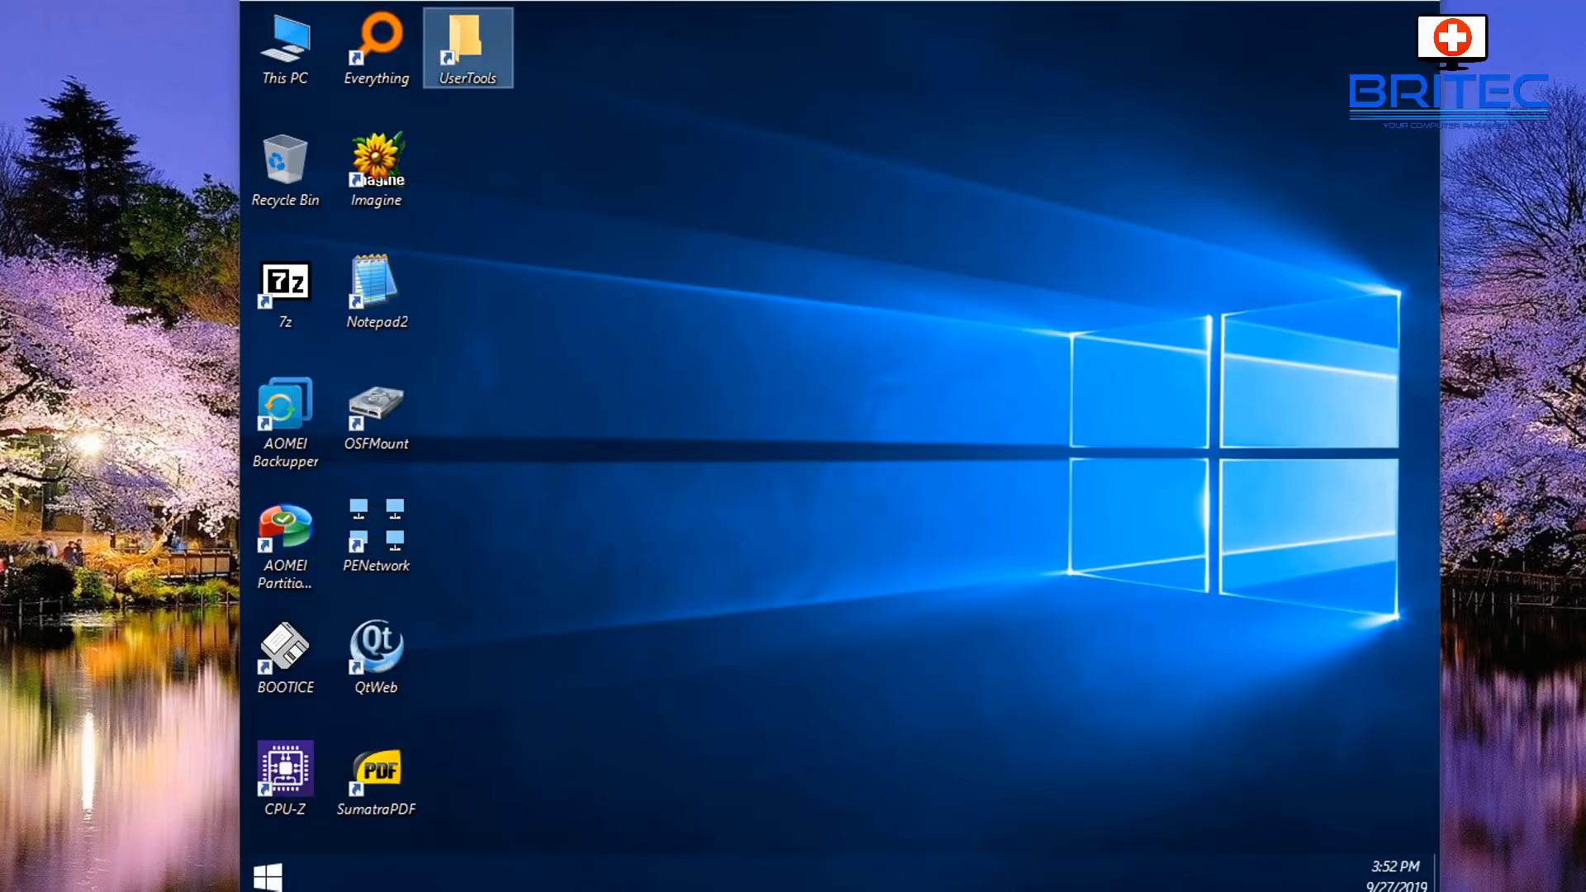
mouse_move(656, 676)
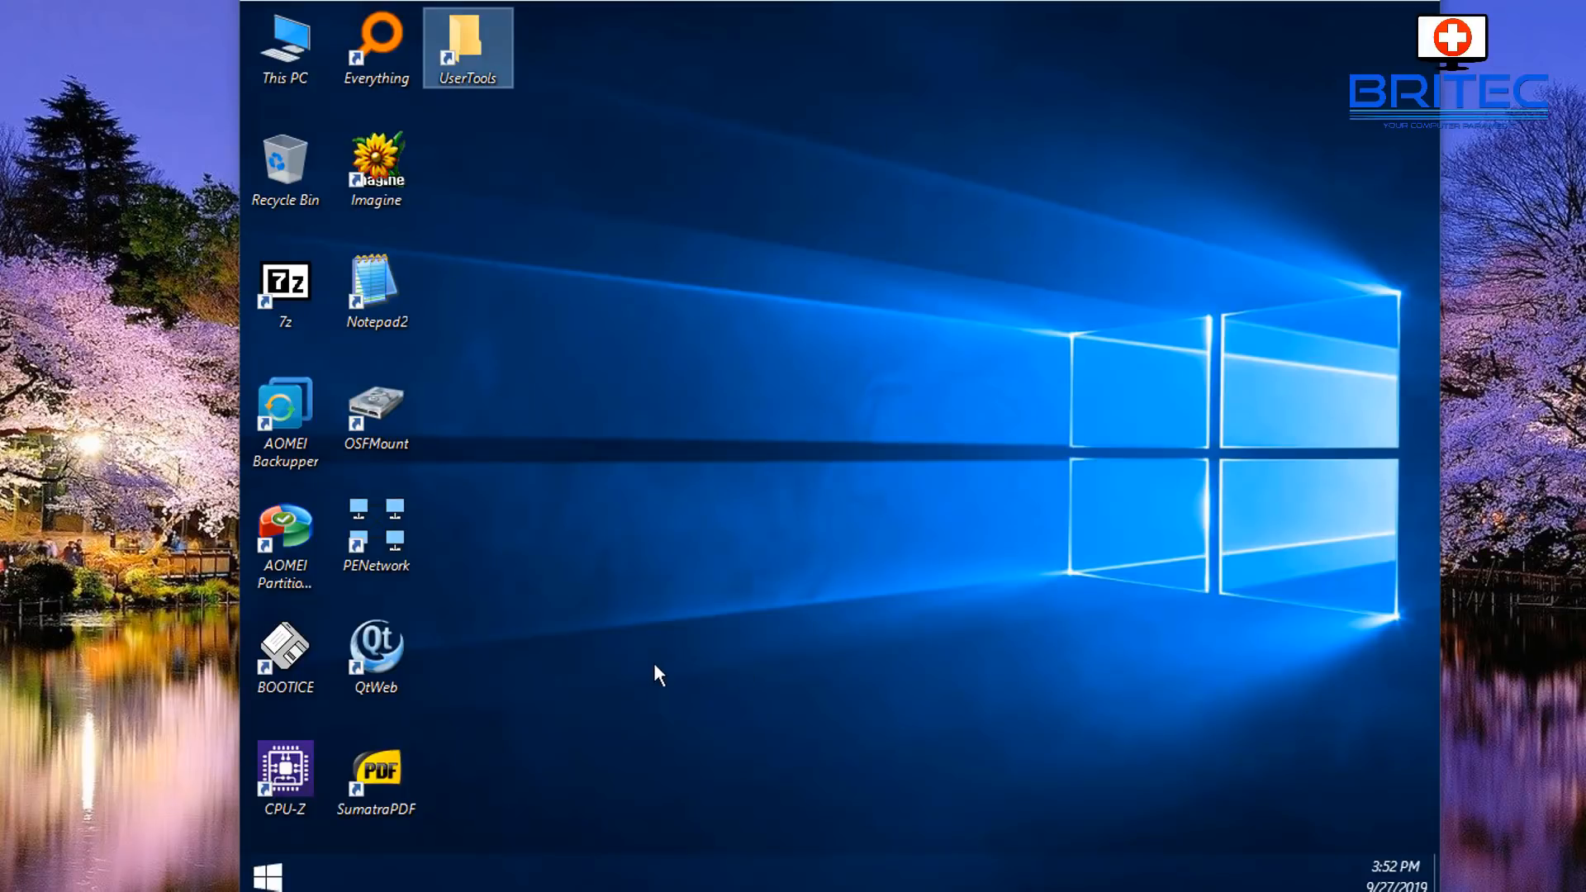
mouse_move(284, 657)
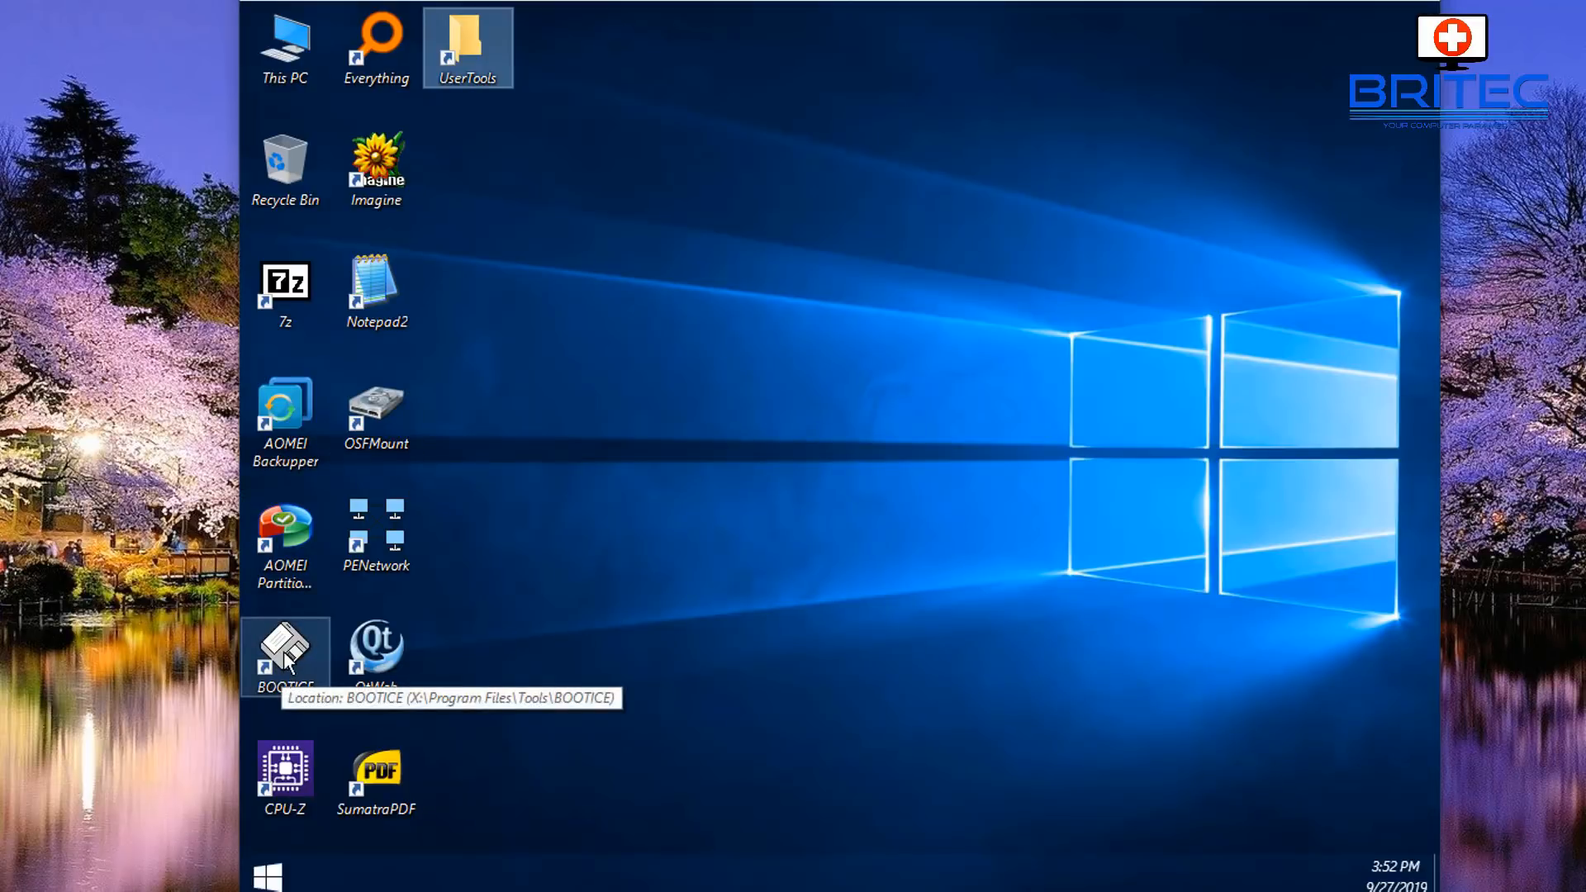
double_click(284, 652)
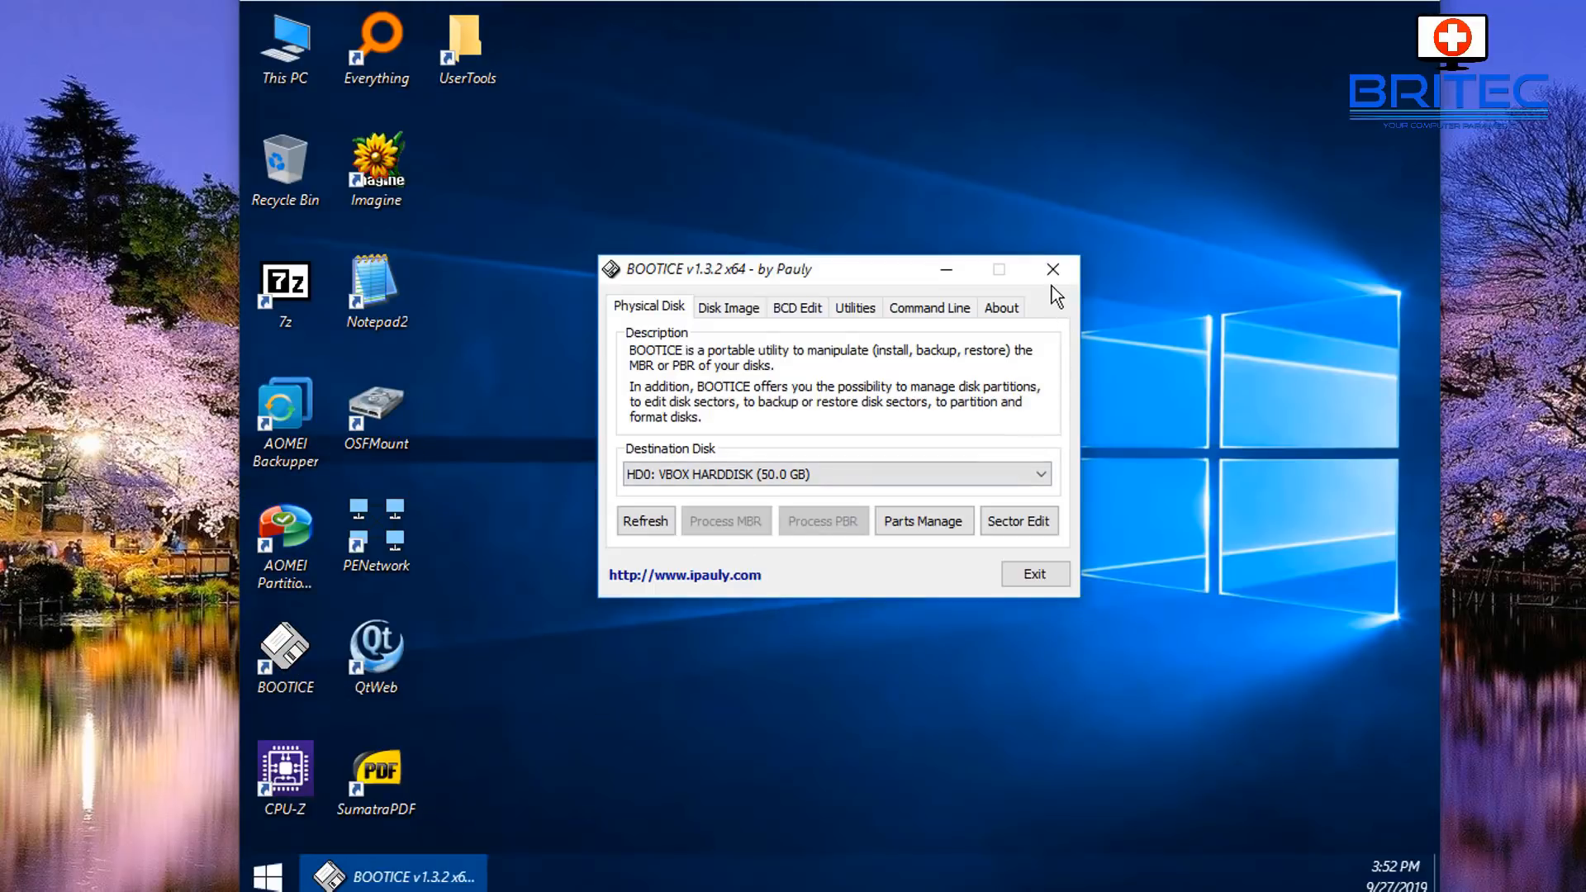
double_click(375, 291)
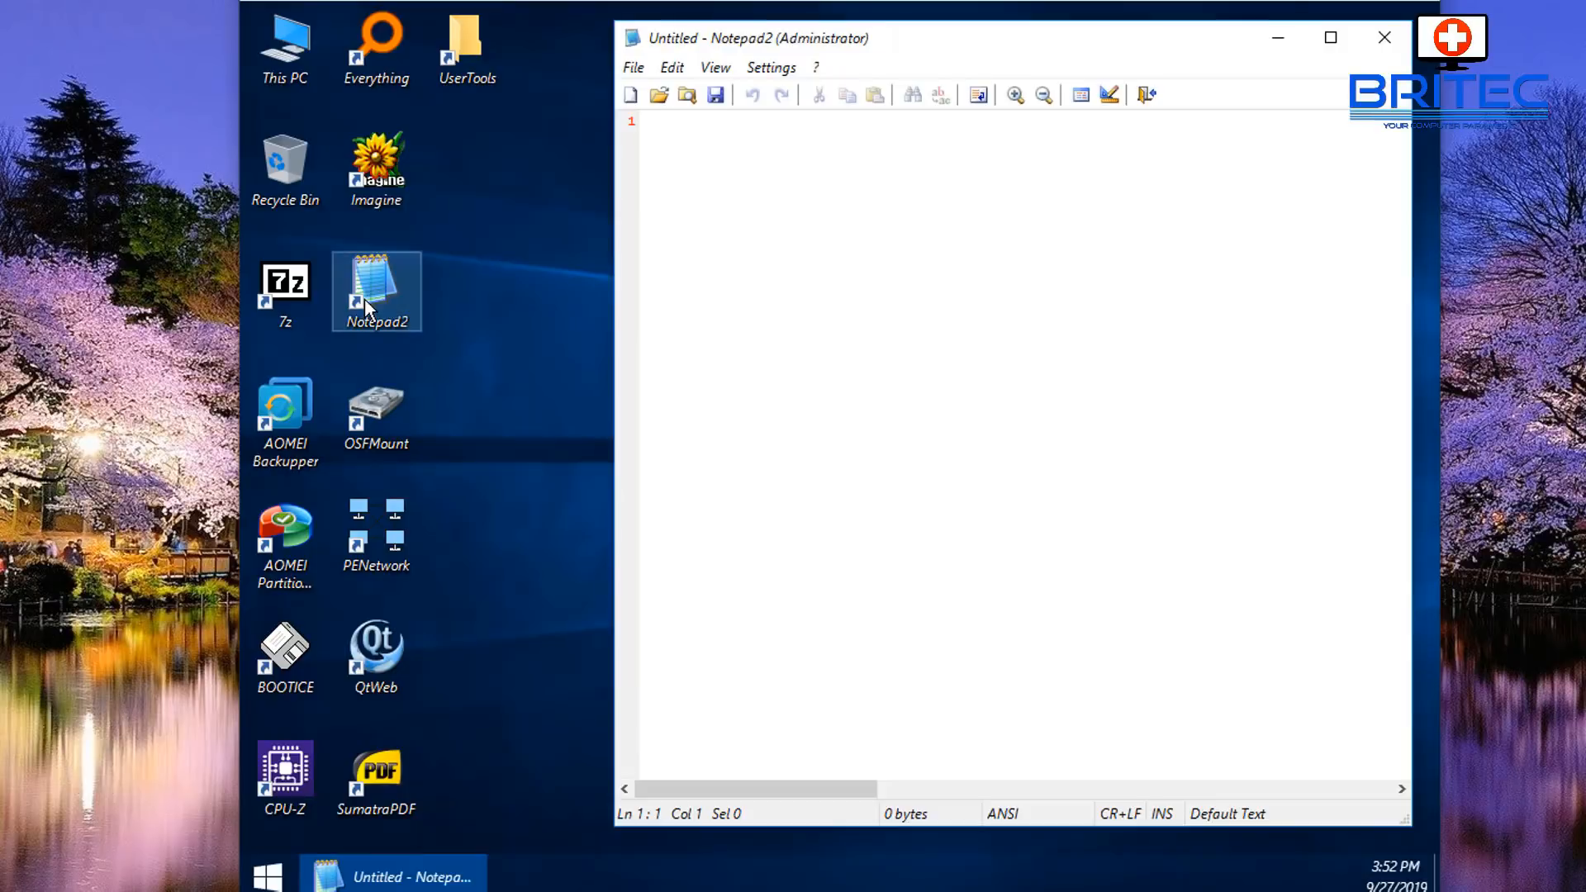
click(1383, 37)
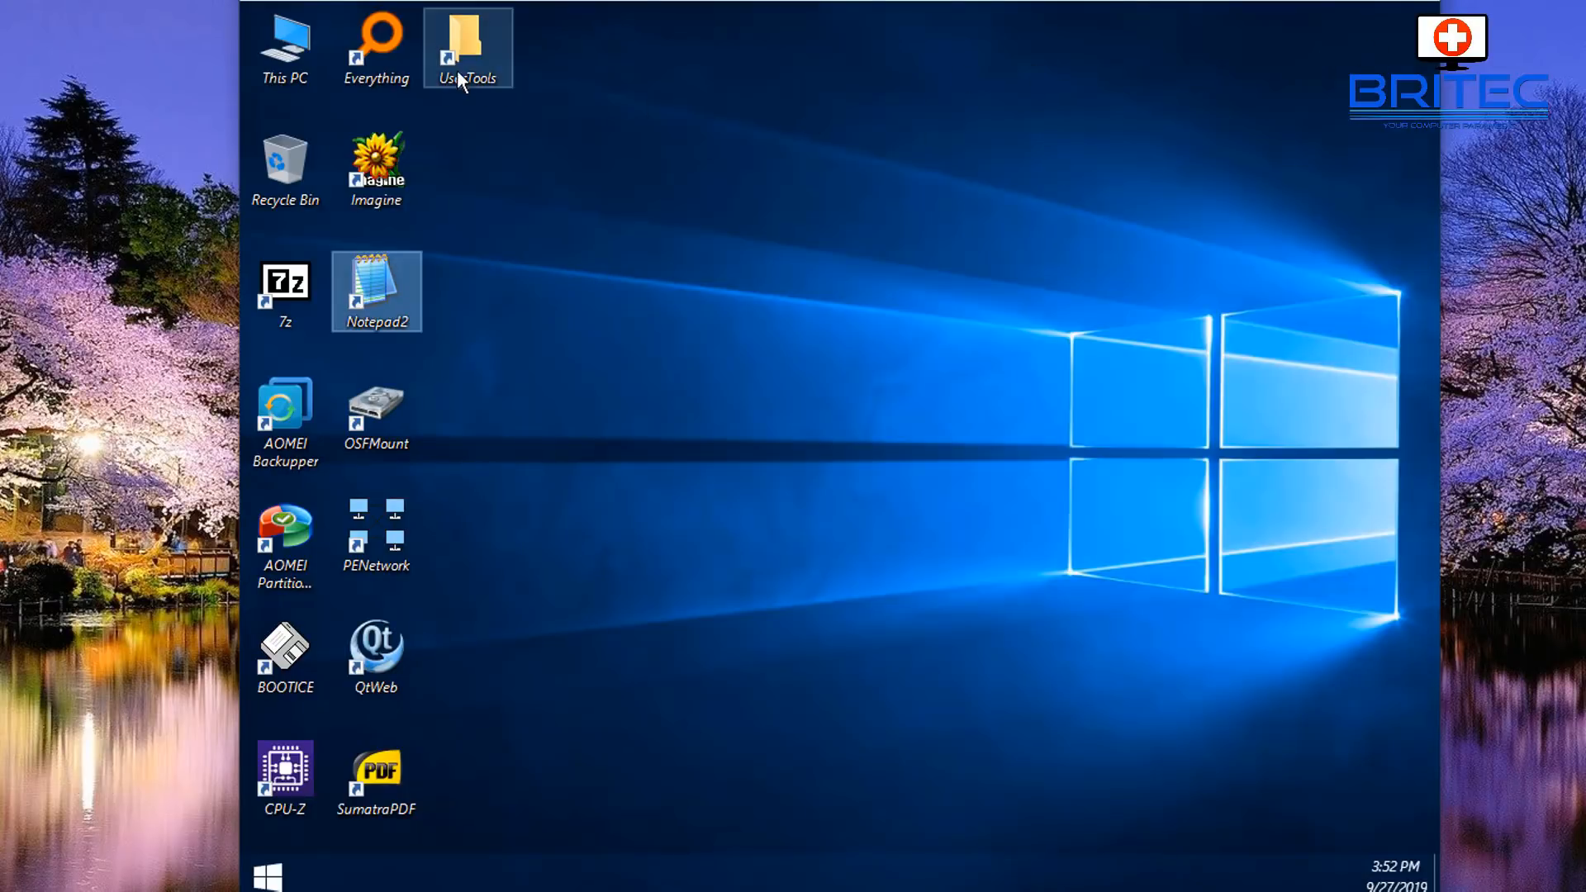
mouse_move(1017, 41)
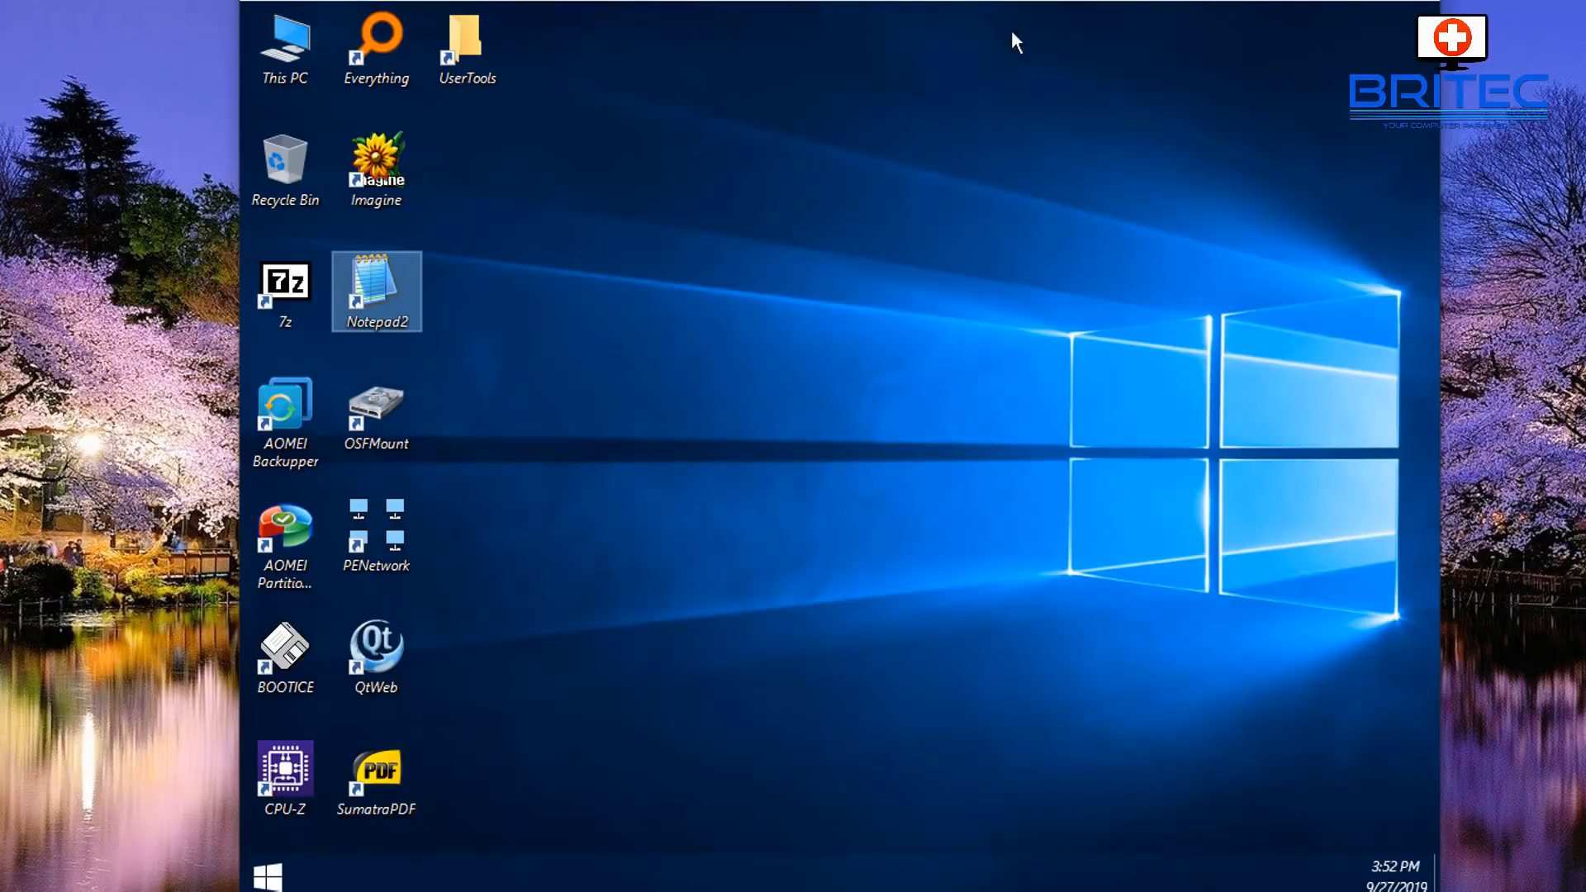
mouse_move(1188, 13)
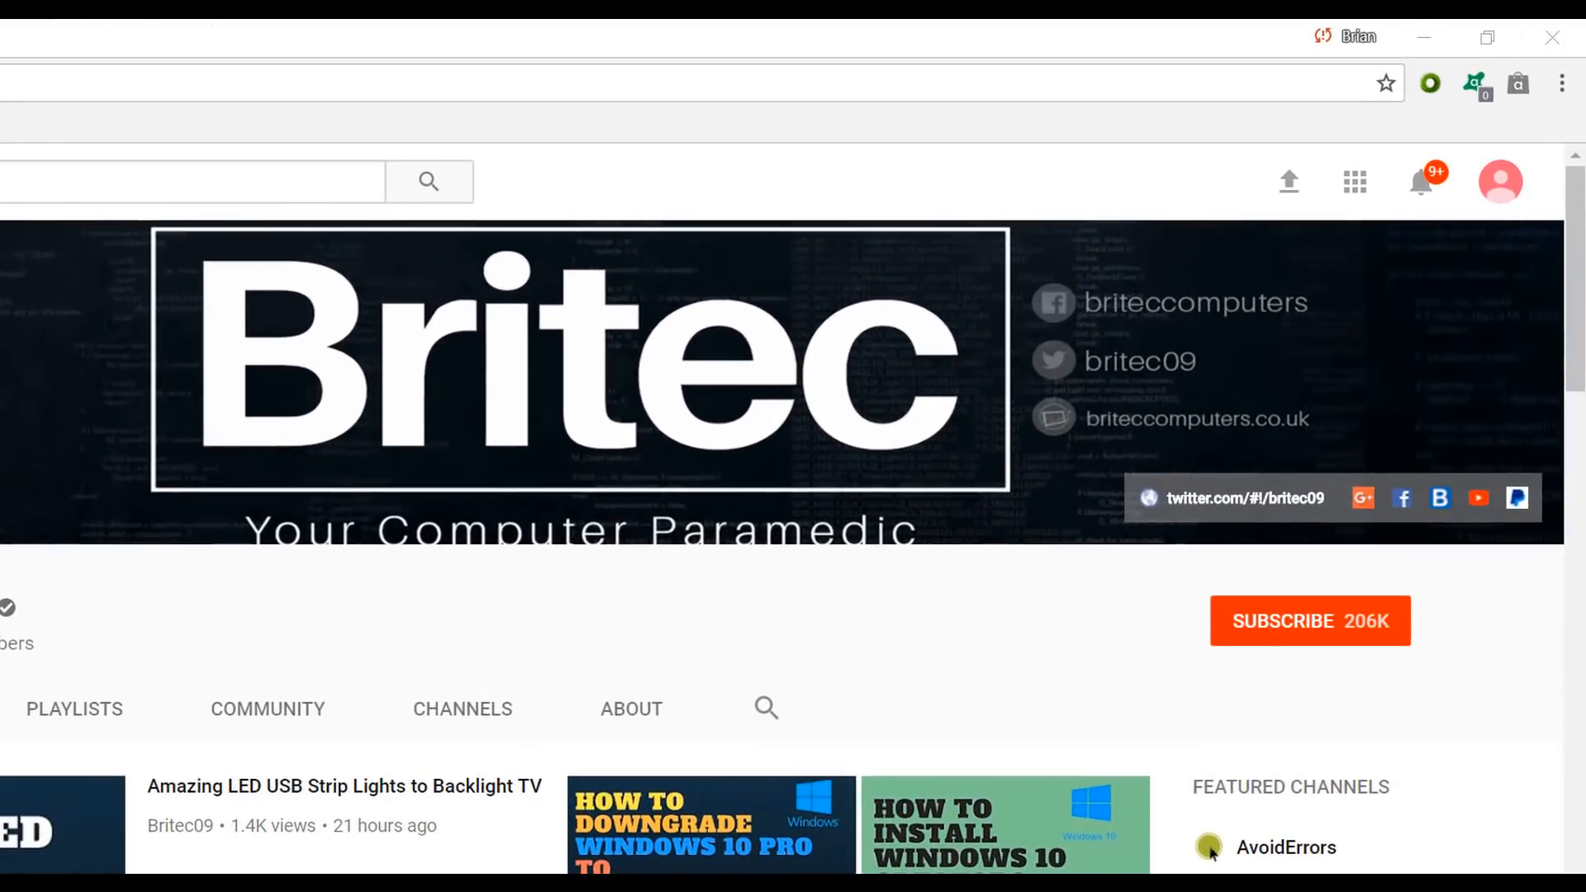
mouse_move(1330, 639)
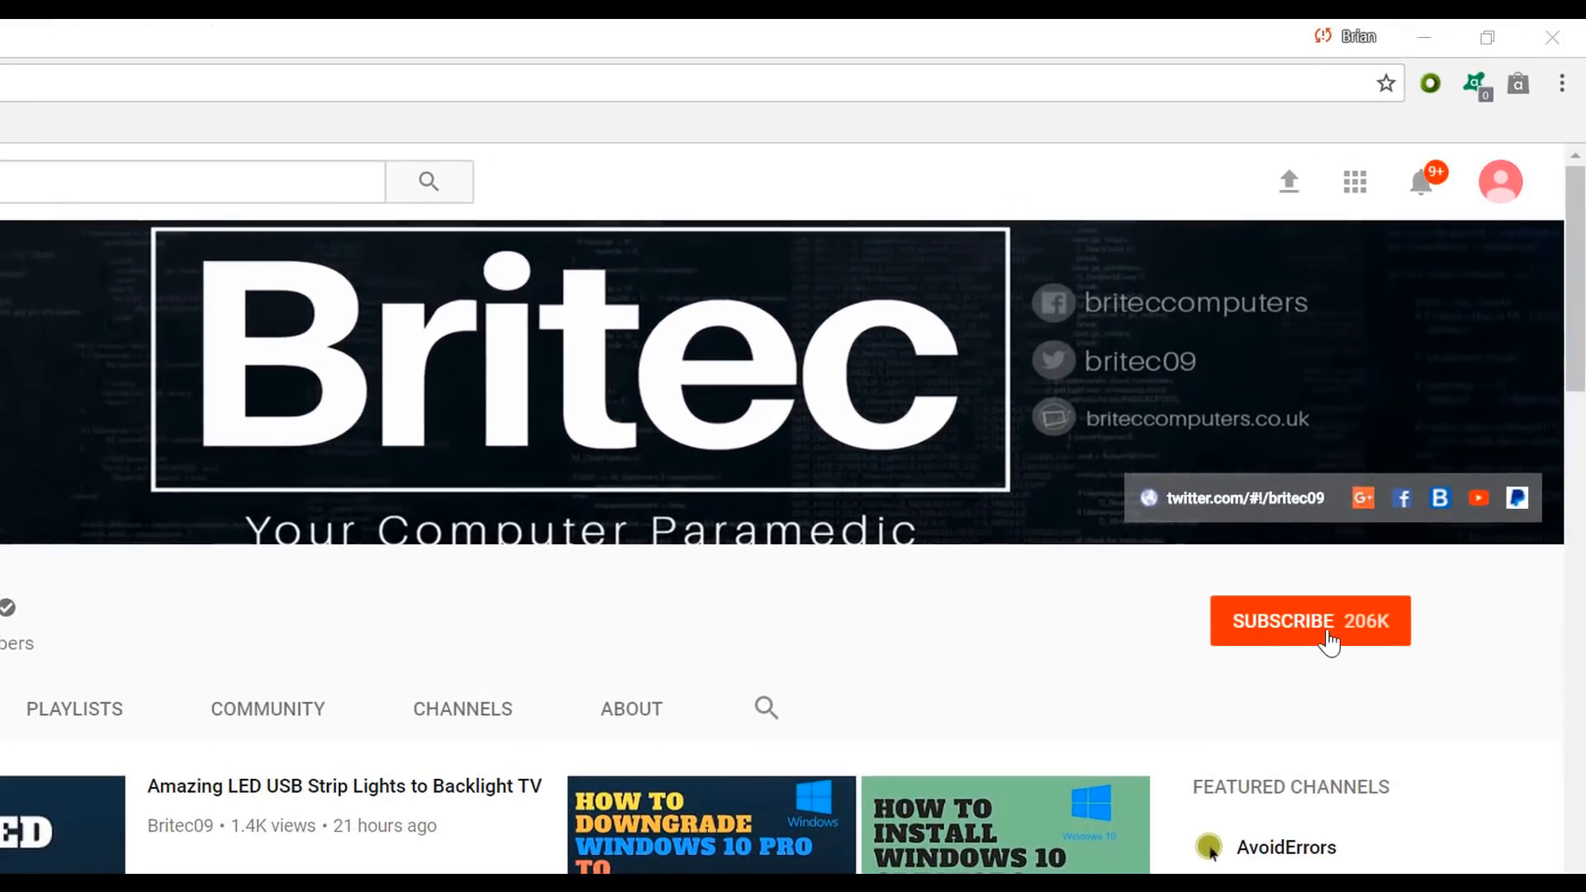
Subscribe to the Britec YouTube channel
click(1309, 621)
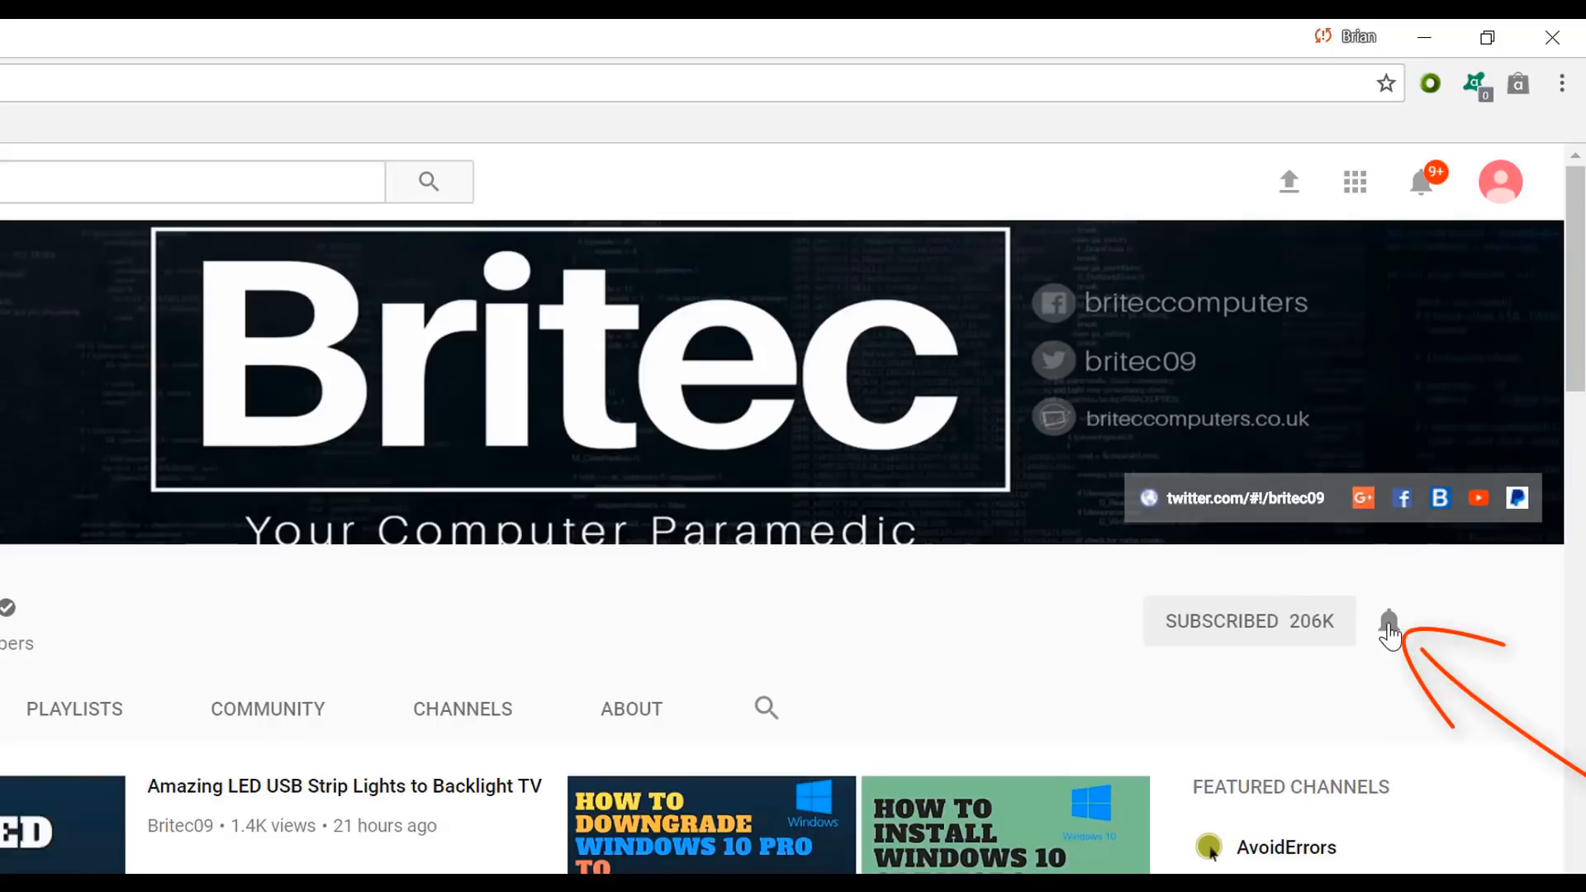
mouse_move(1387, 739)
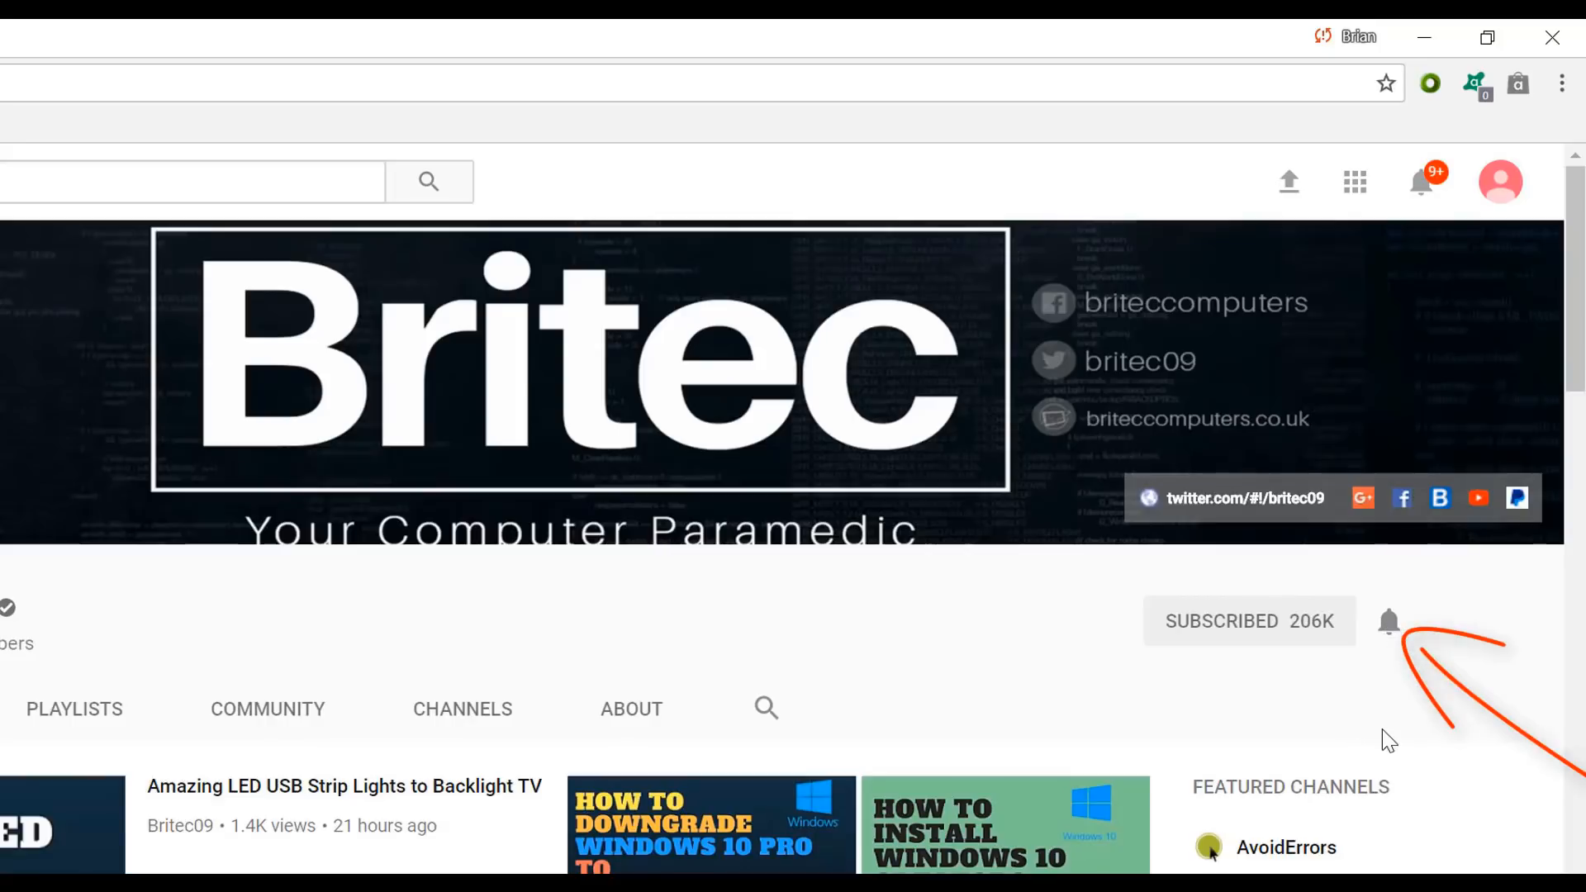